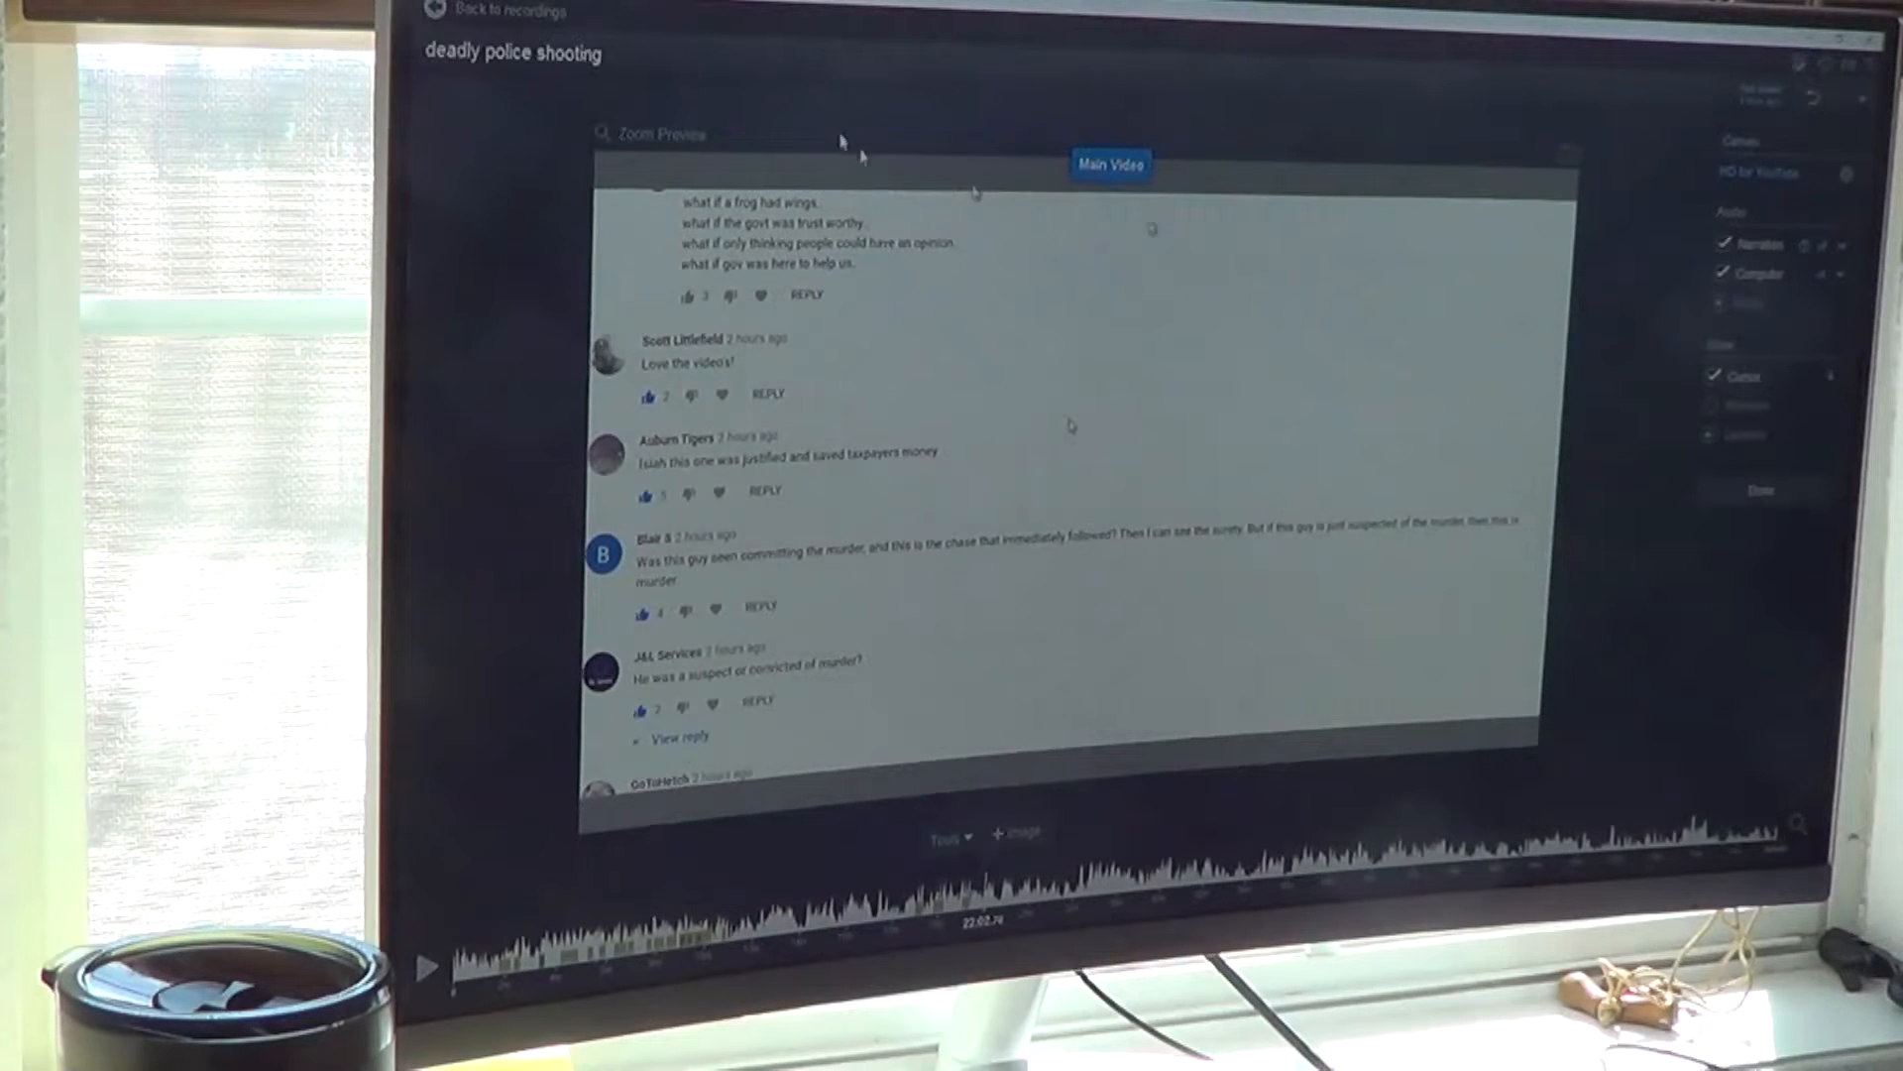
- Leave the police shooting recording and launch the screen recorder from the library
left_click(497, 10)
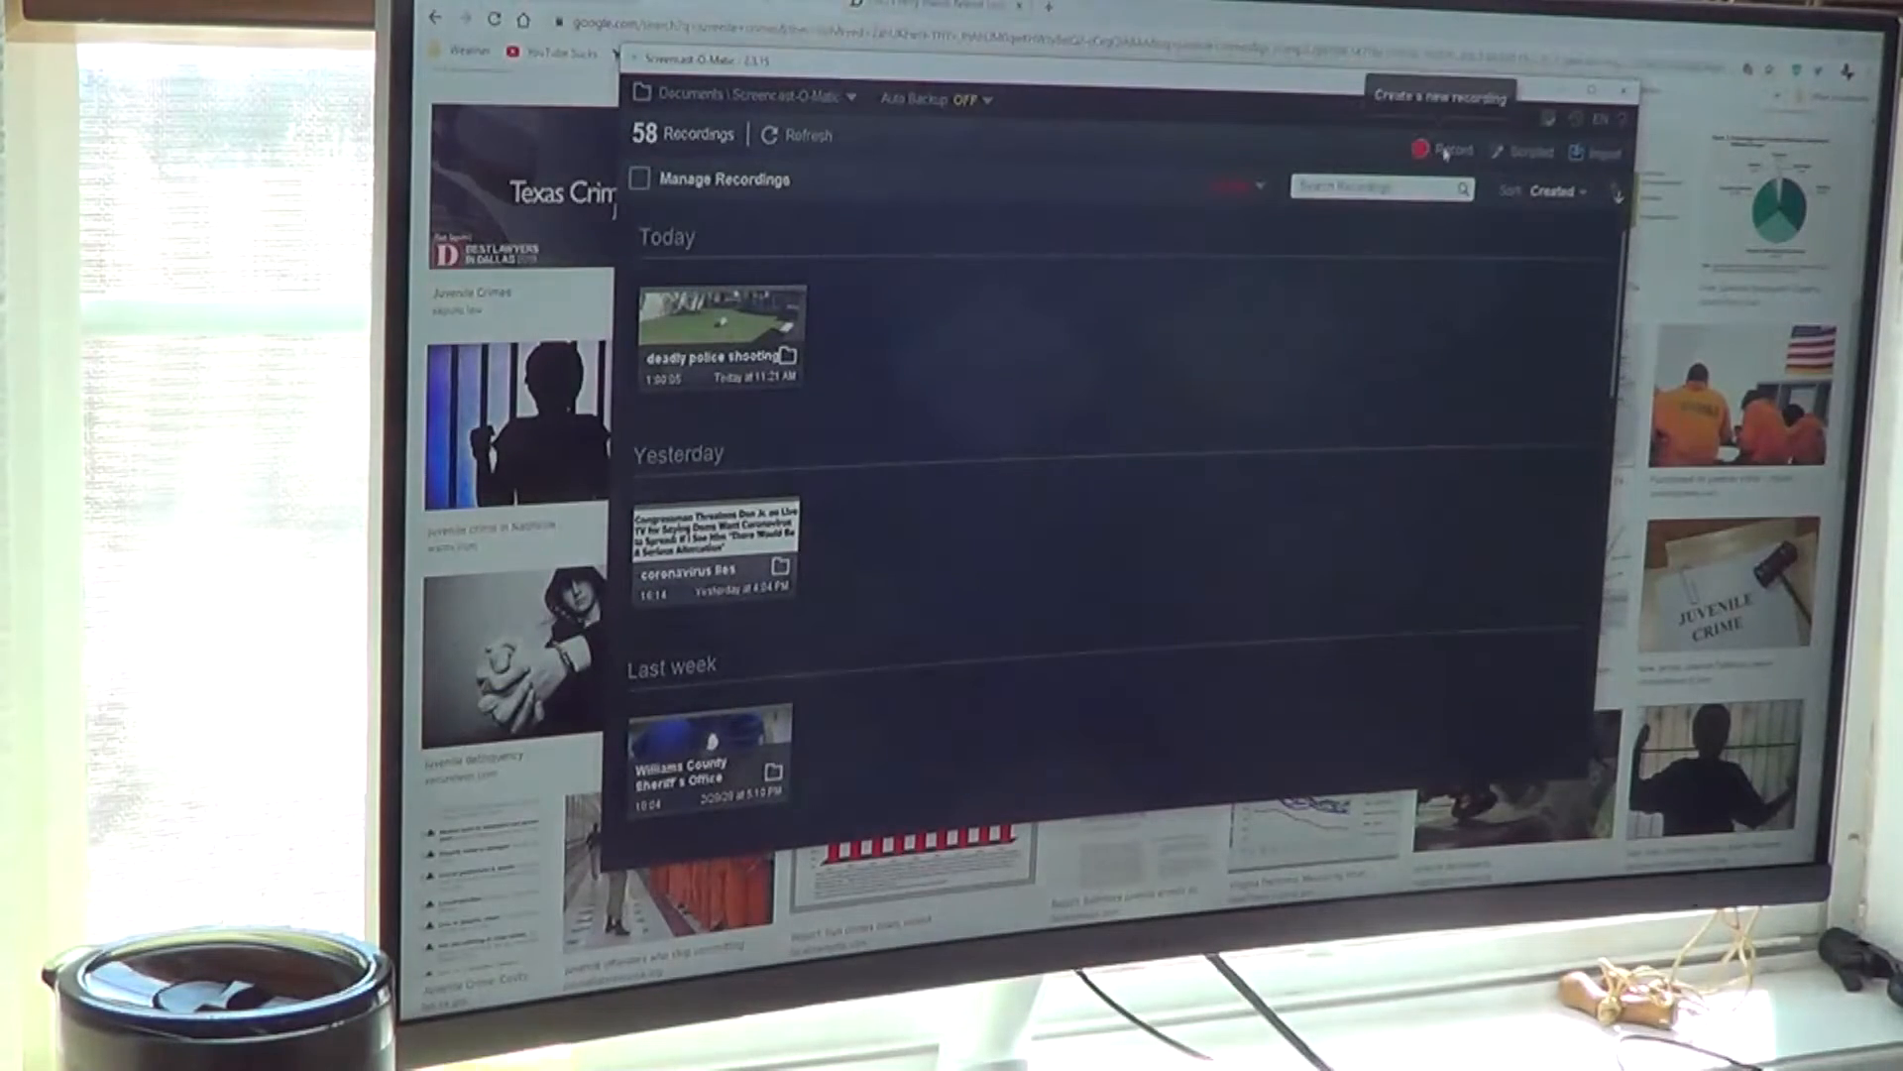
left_click(1443, 150)
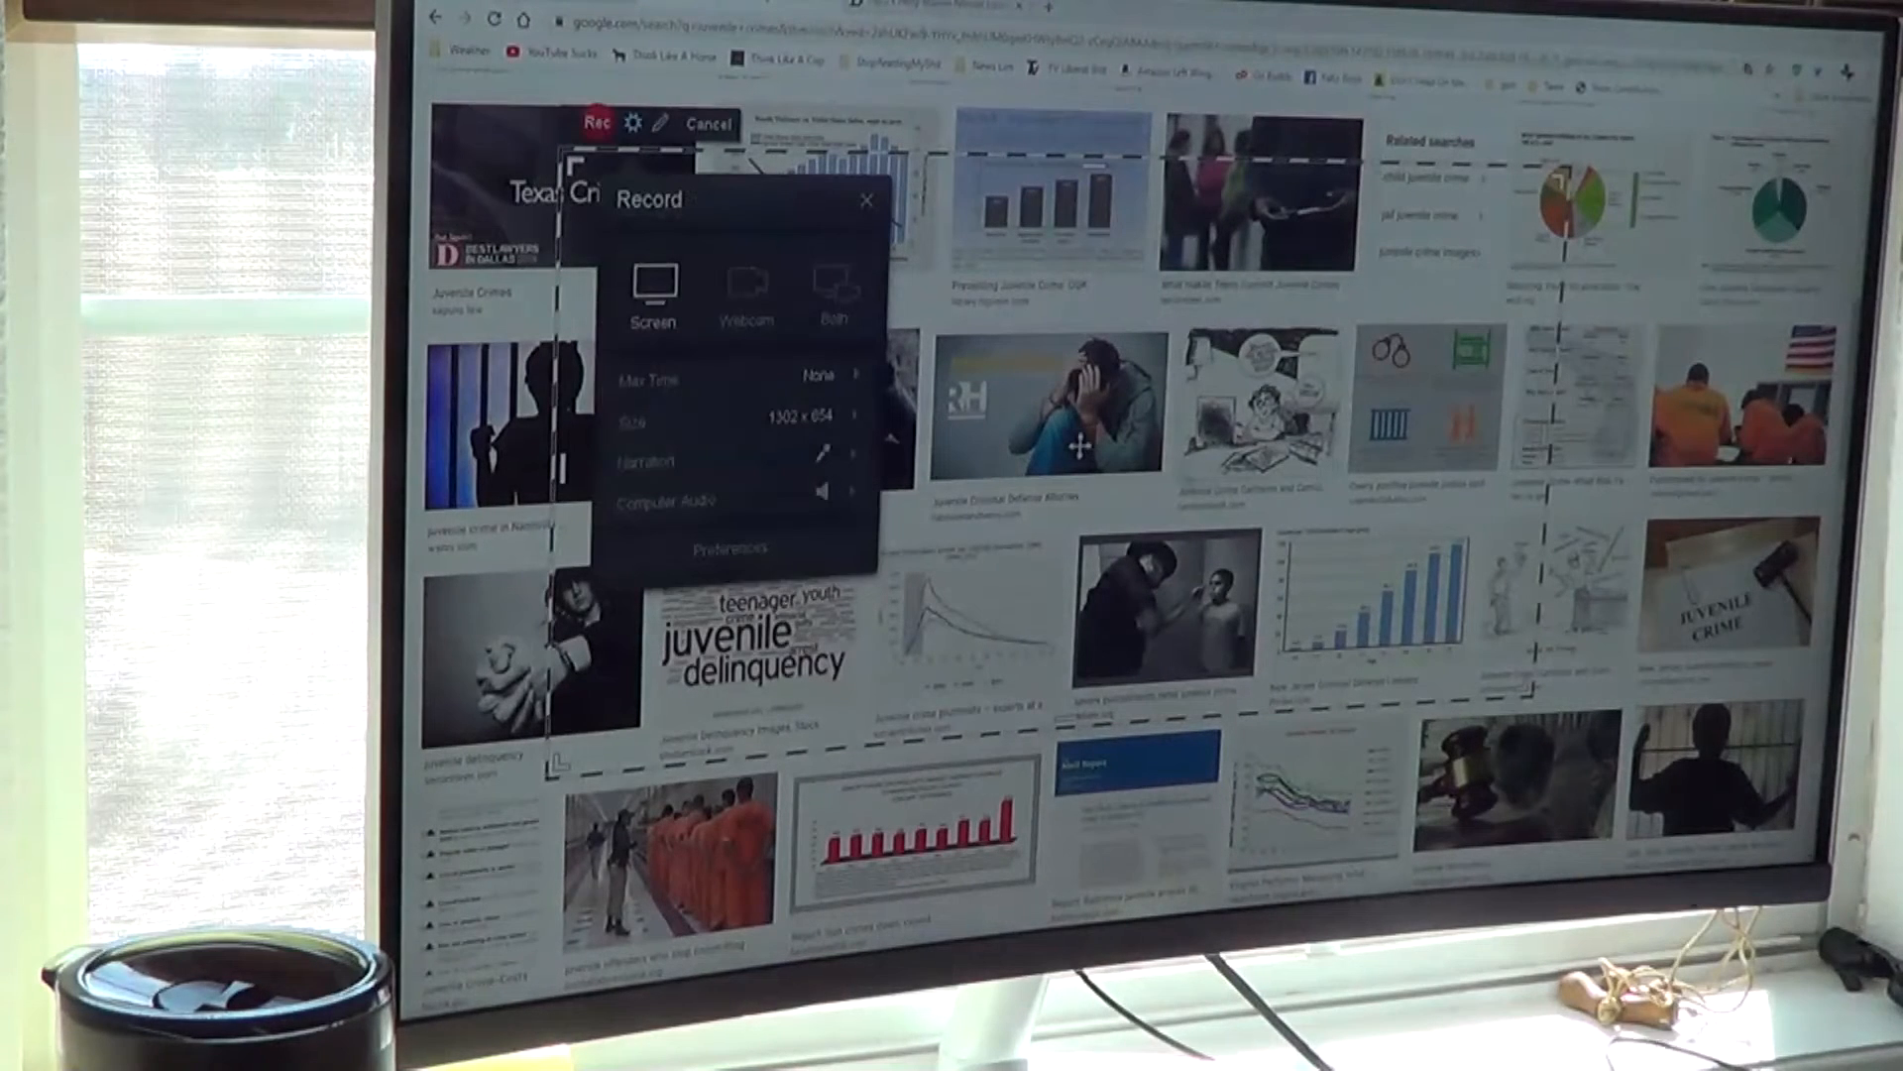
- Record the outlined area of the juvenile crime image results, then pause
left_click(823, 453)
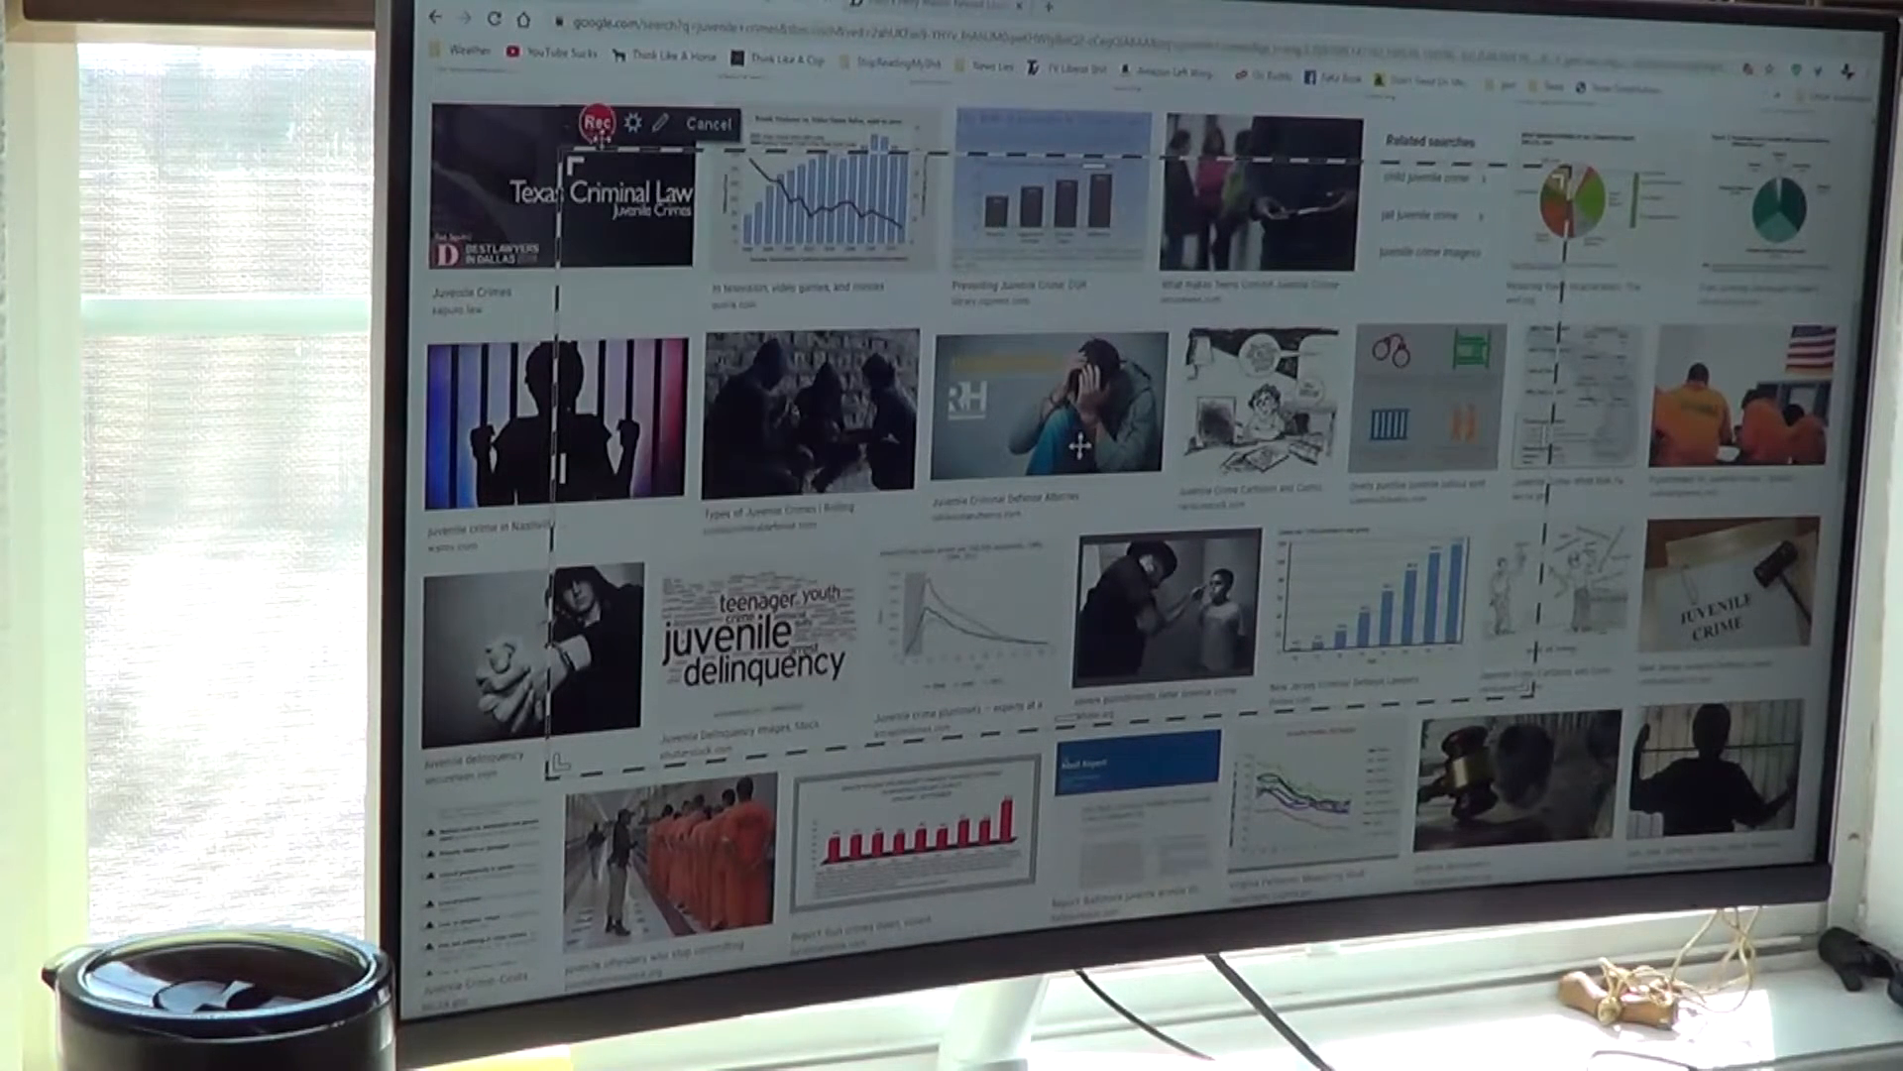
left_click(599, 123)
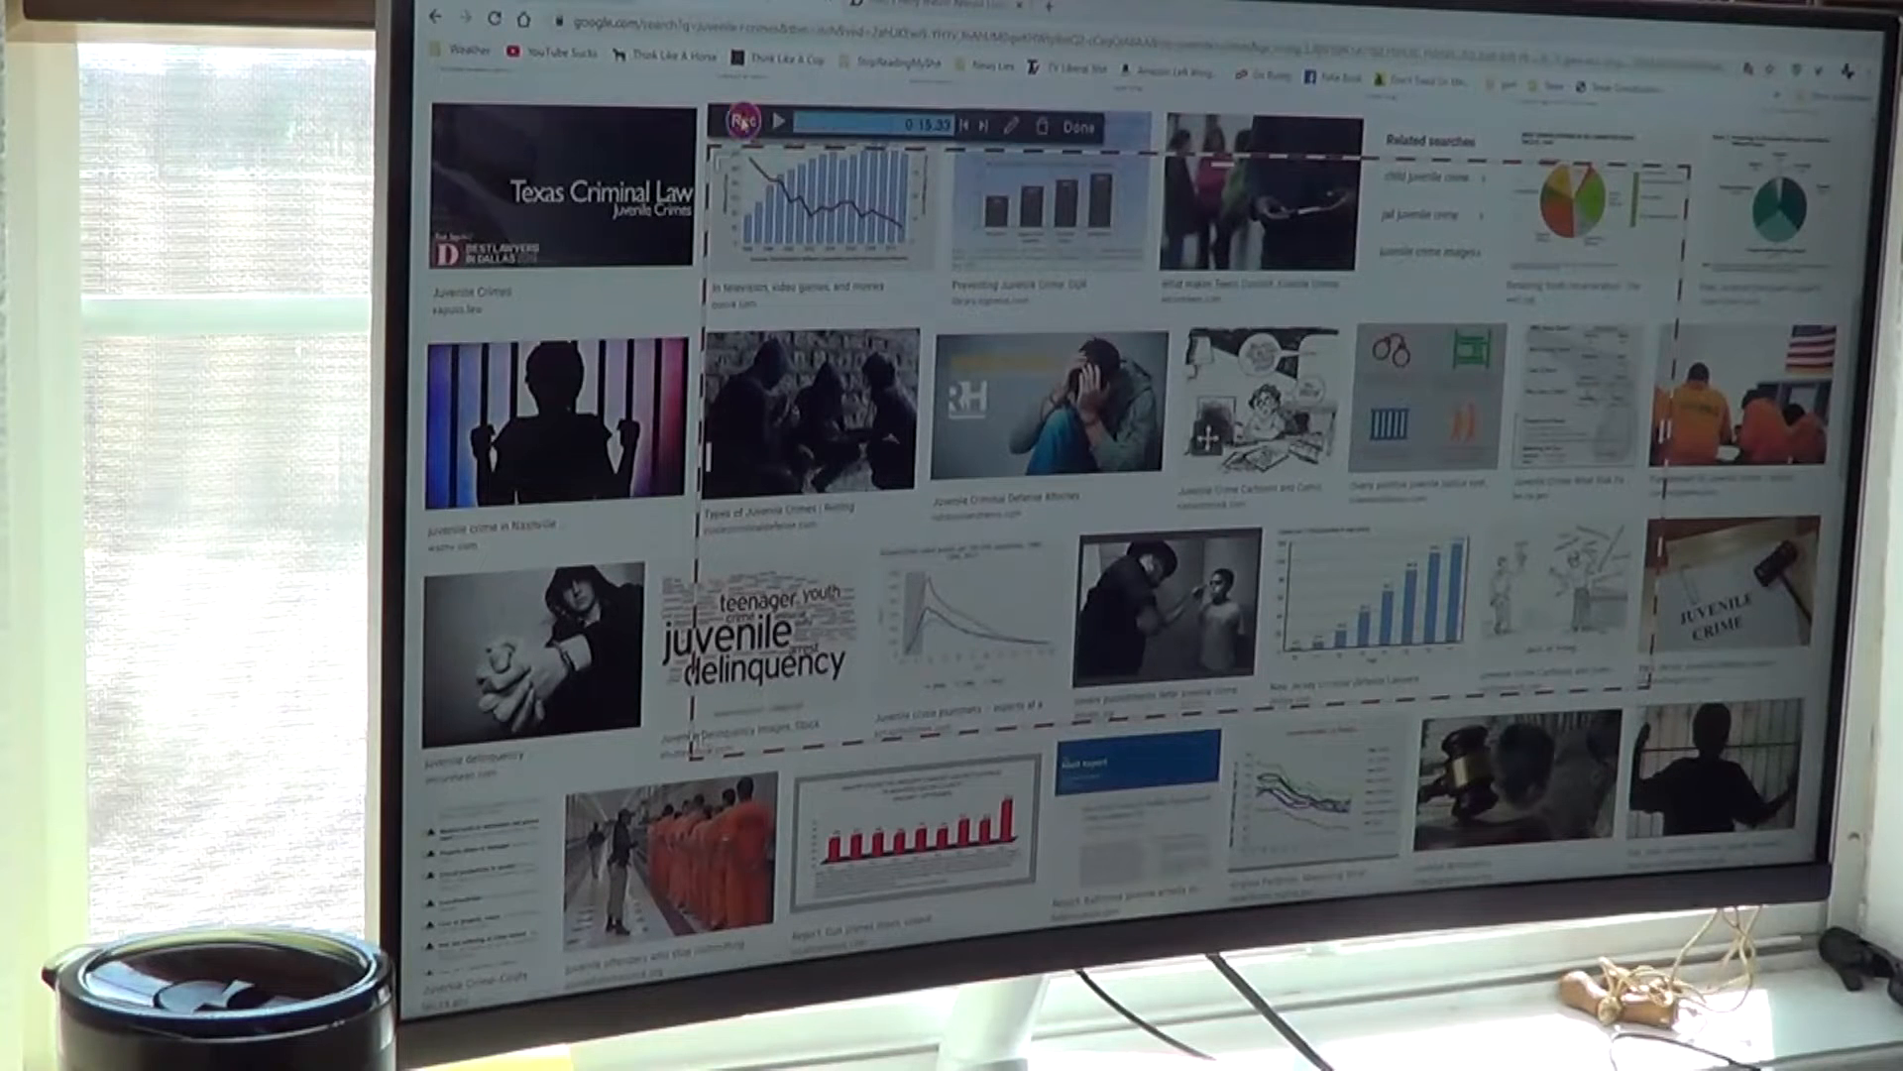
- Stop recording, open the new clip with Edit Video, and play it back
left_click(1076, 125)
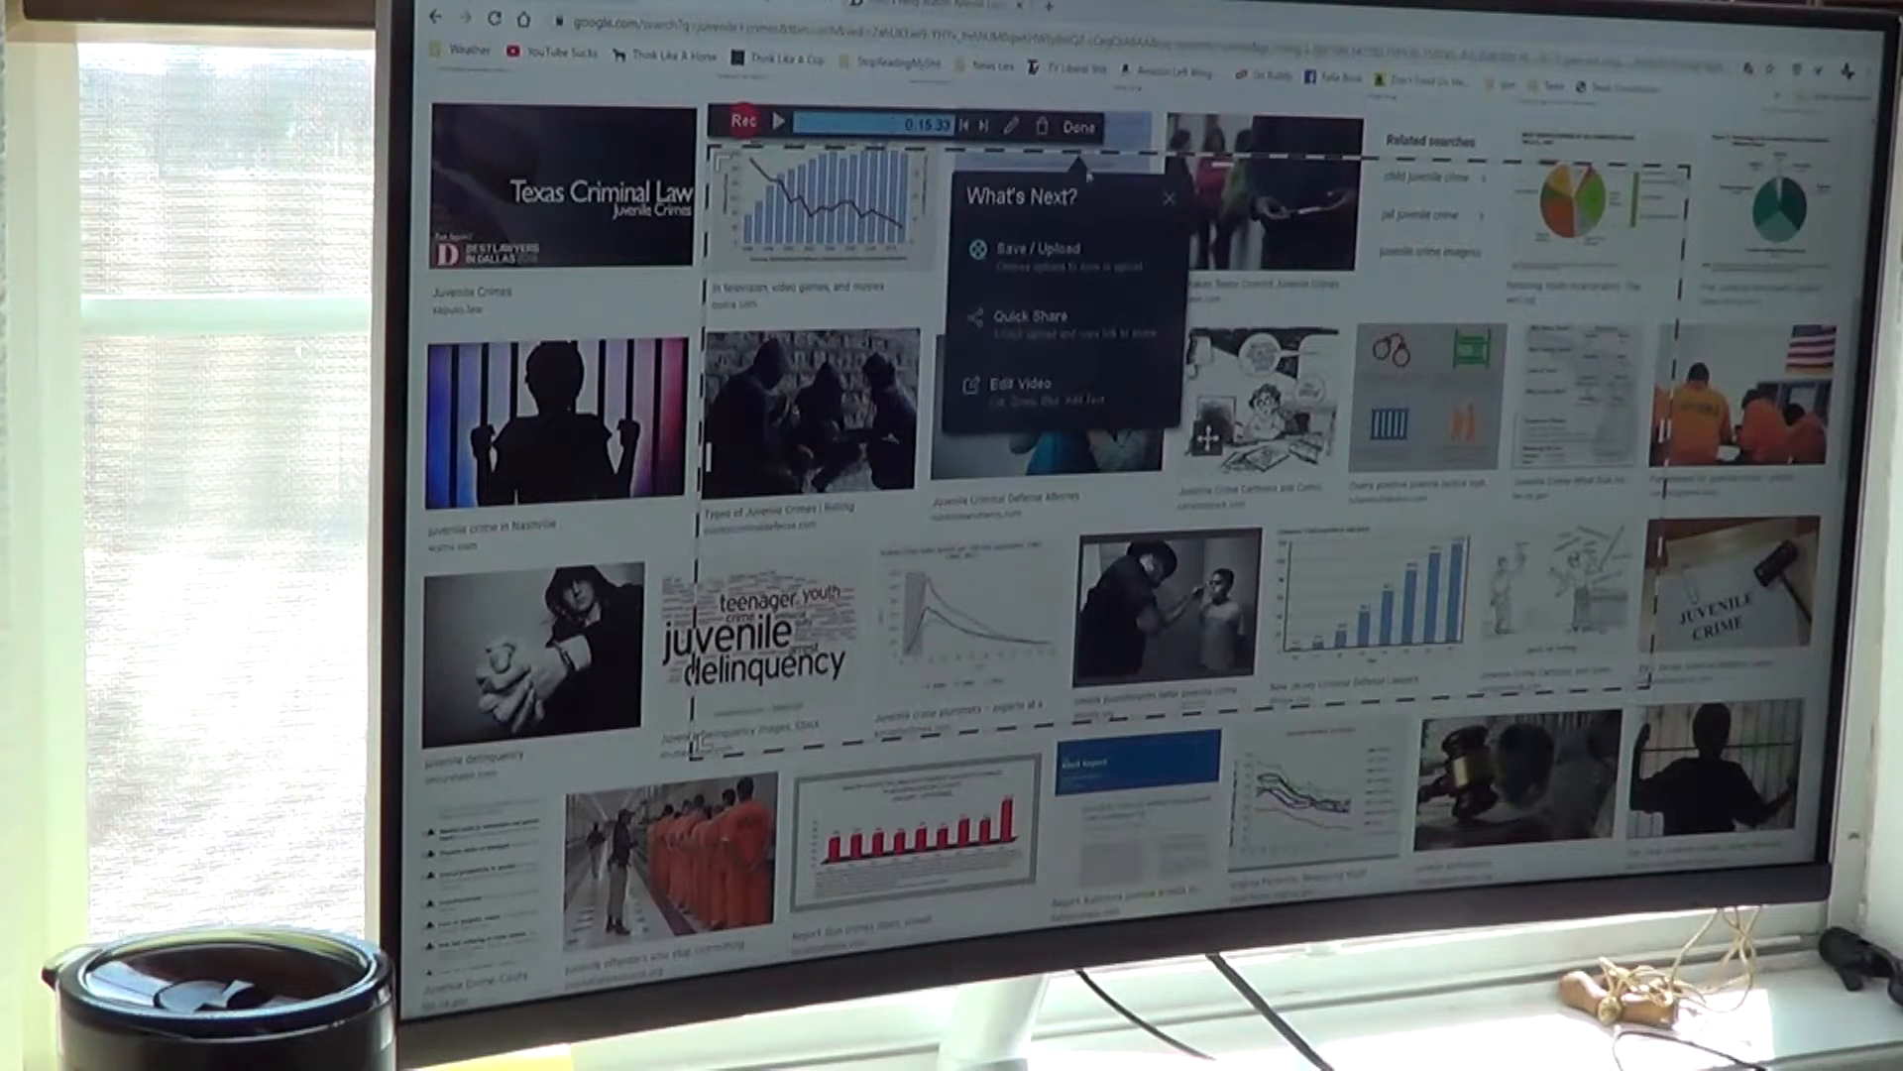
left_click(1022, 381)
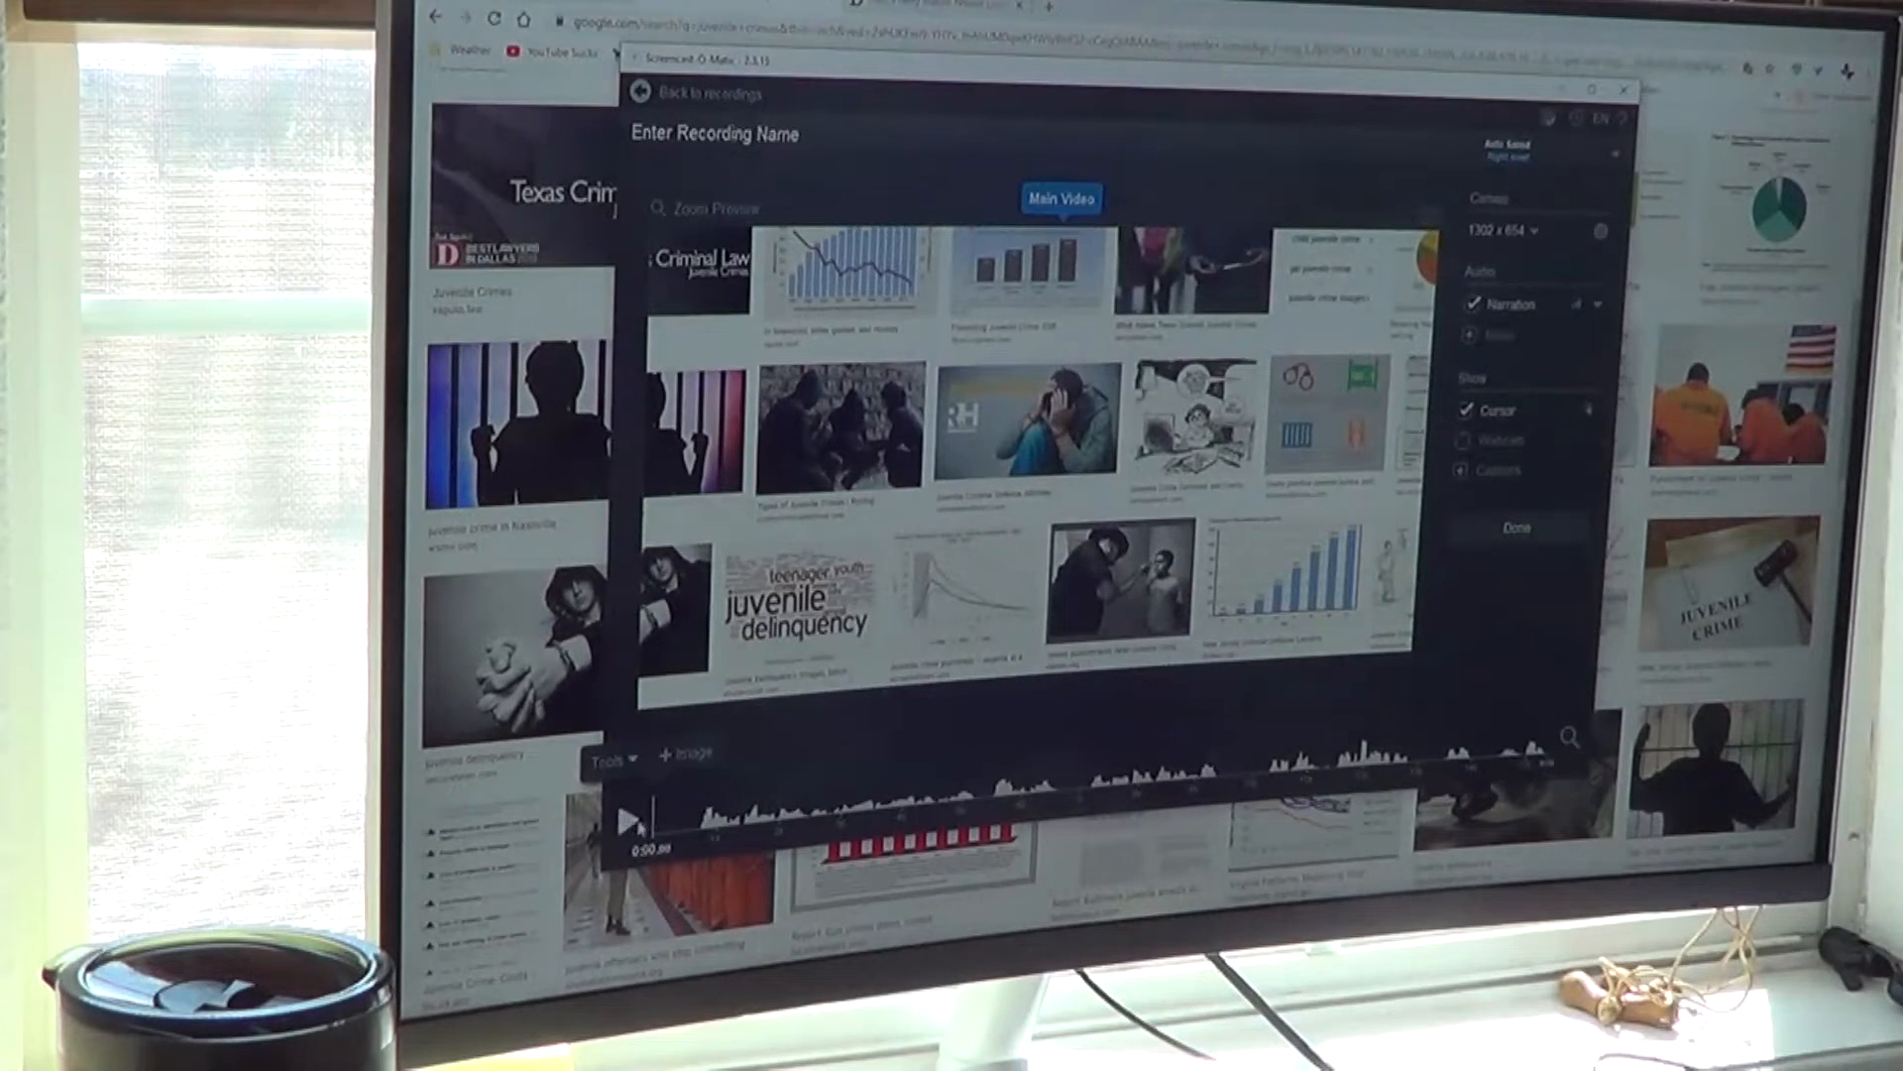
left_click(627, 818)
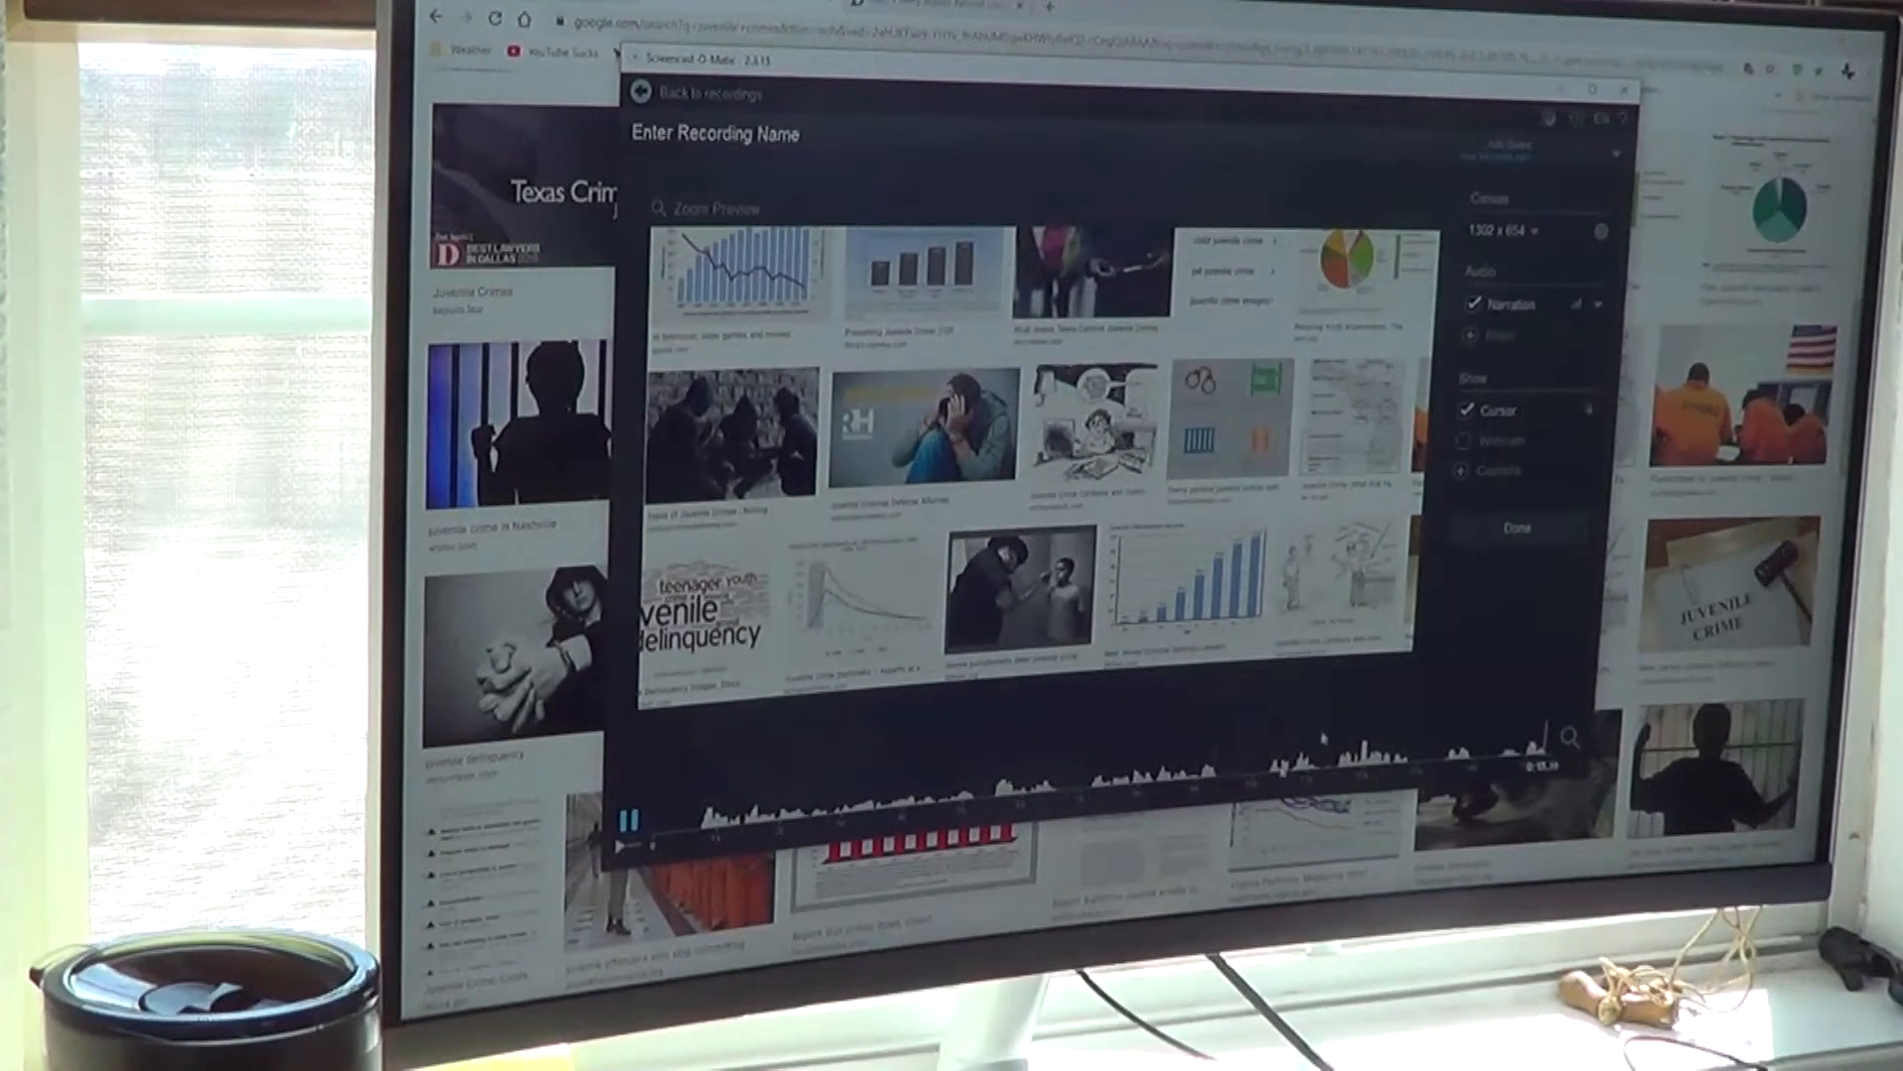
- Finish editing, name the recording 'ex', and choose YouTube under Options
left_click(1515, 533)
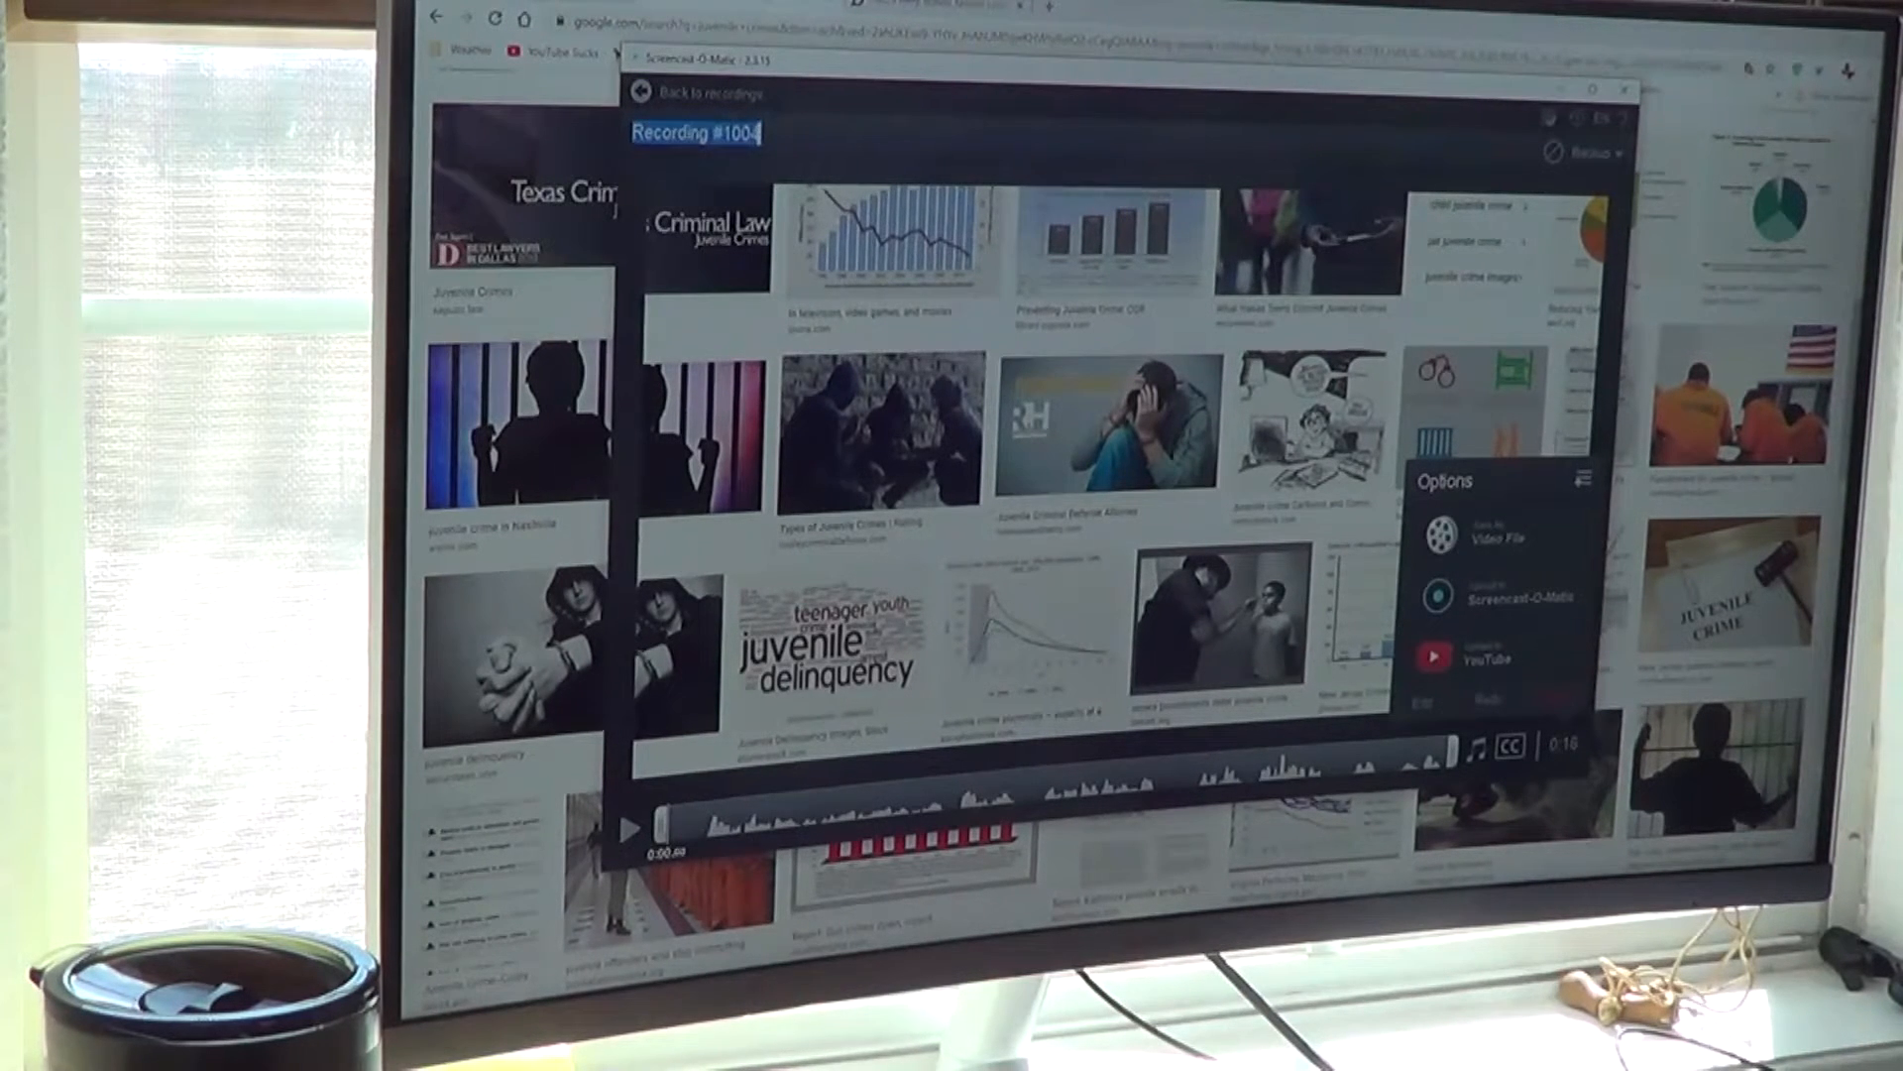
type("ex")
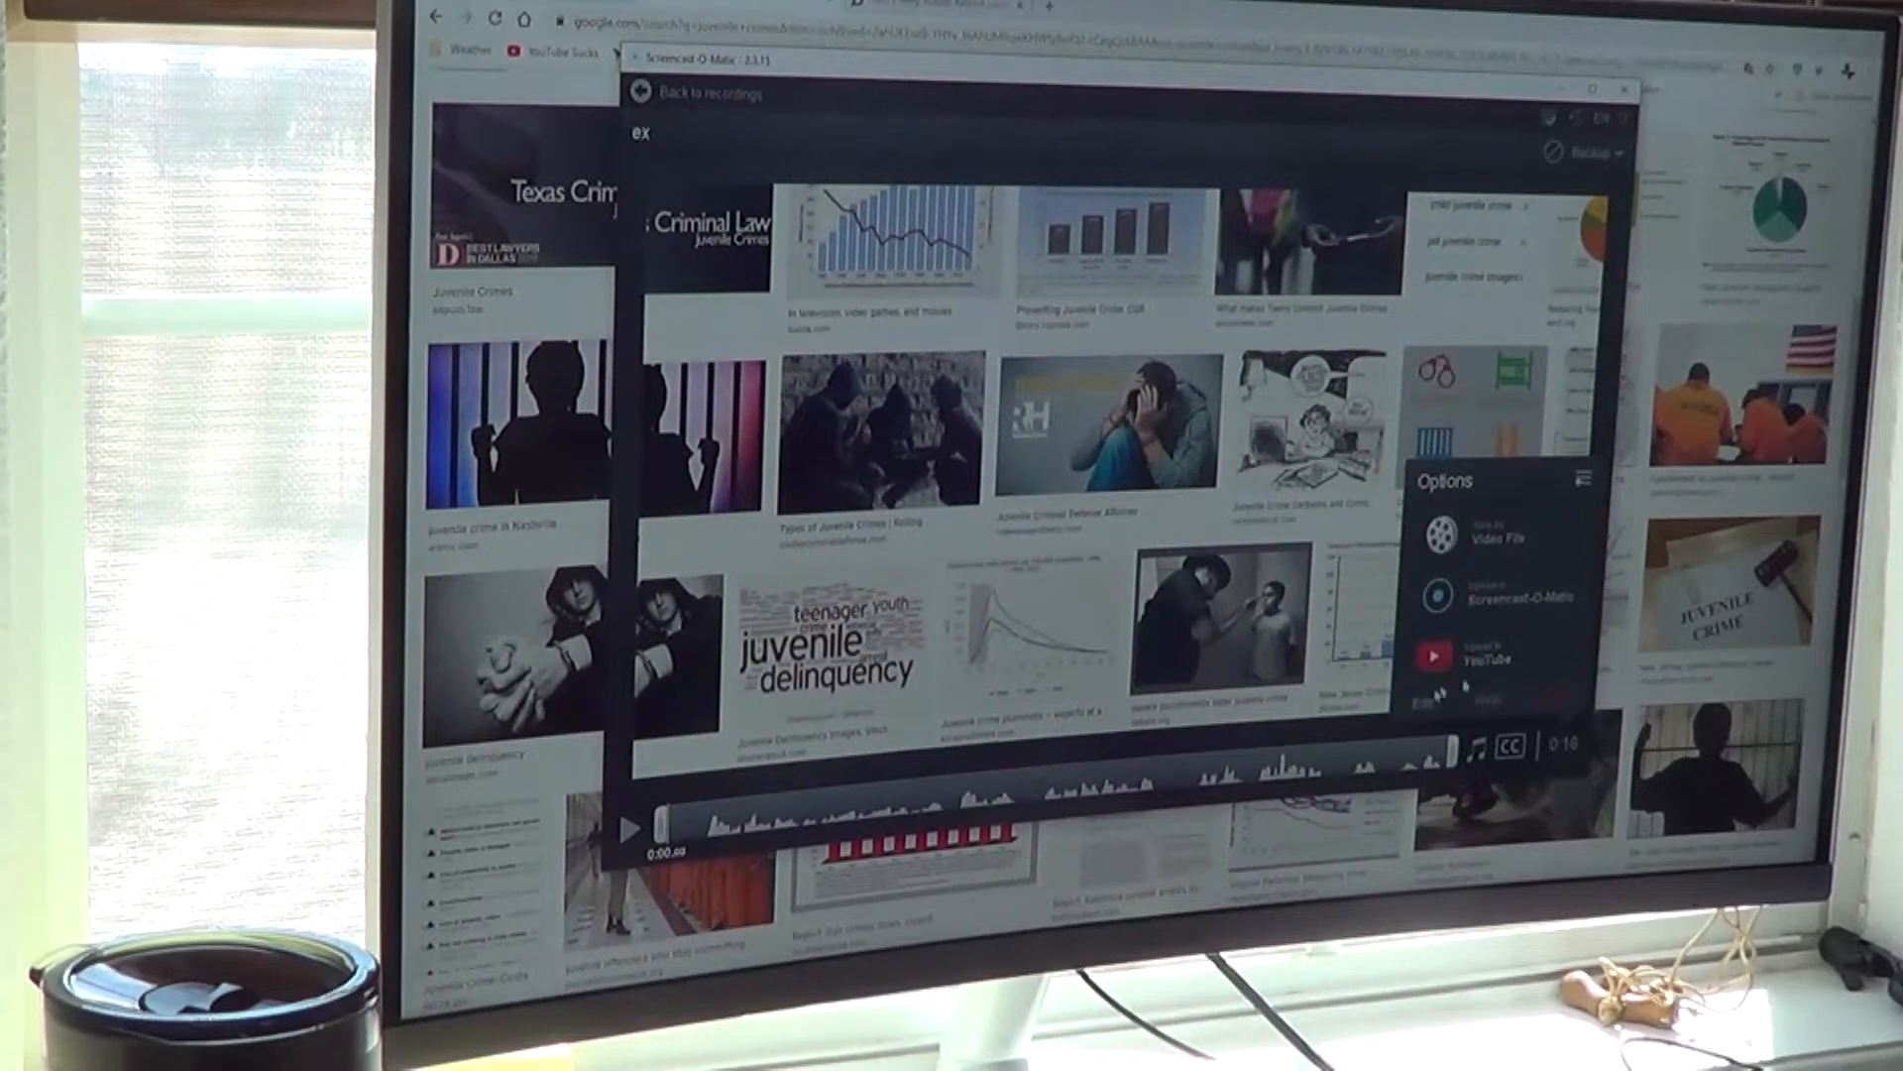
left_click(1477, 655)
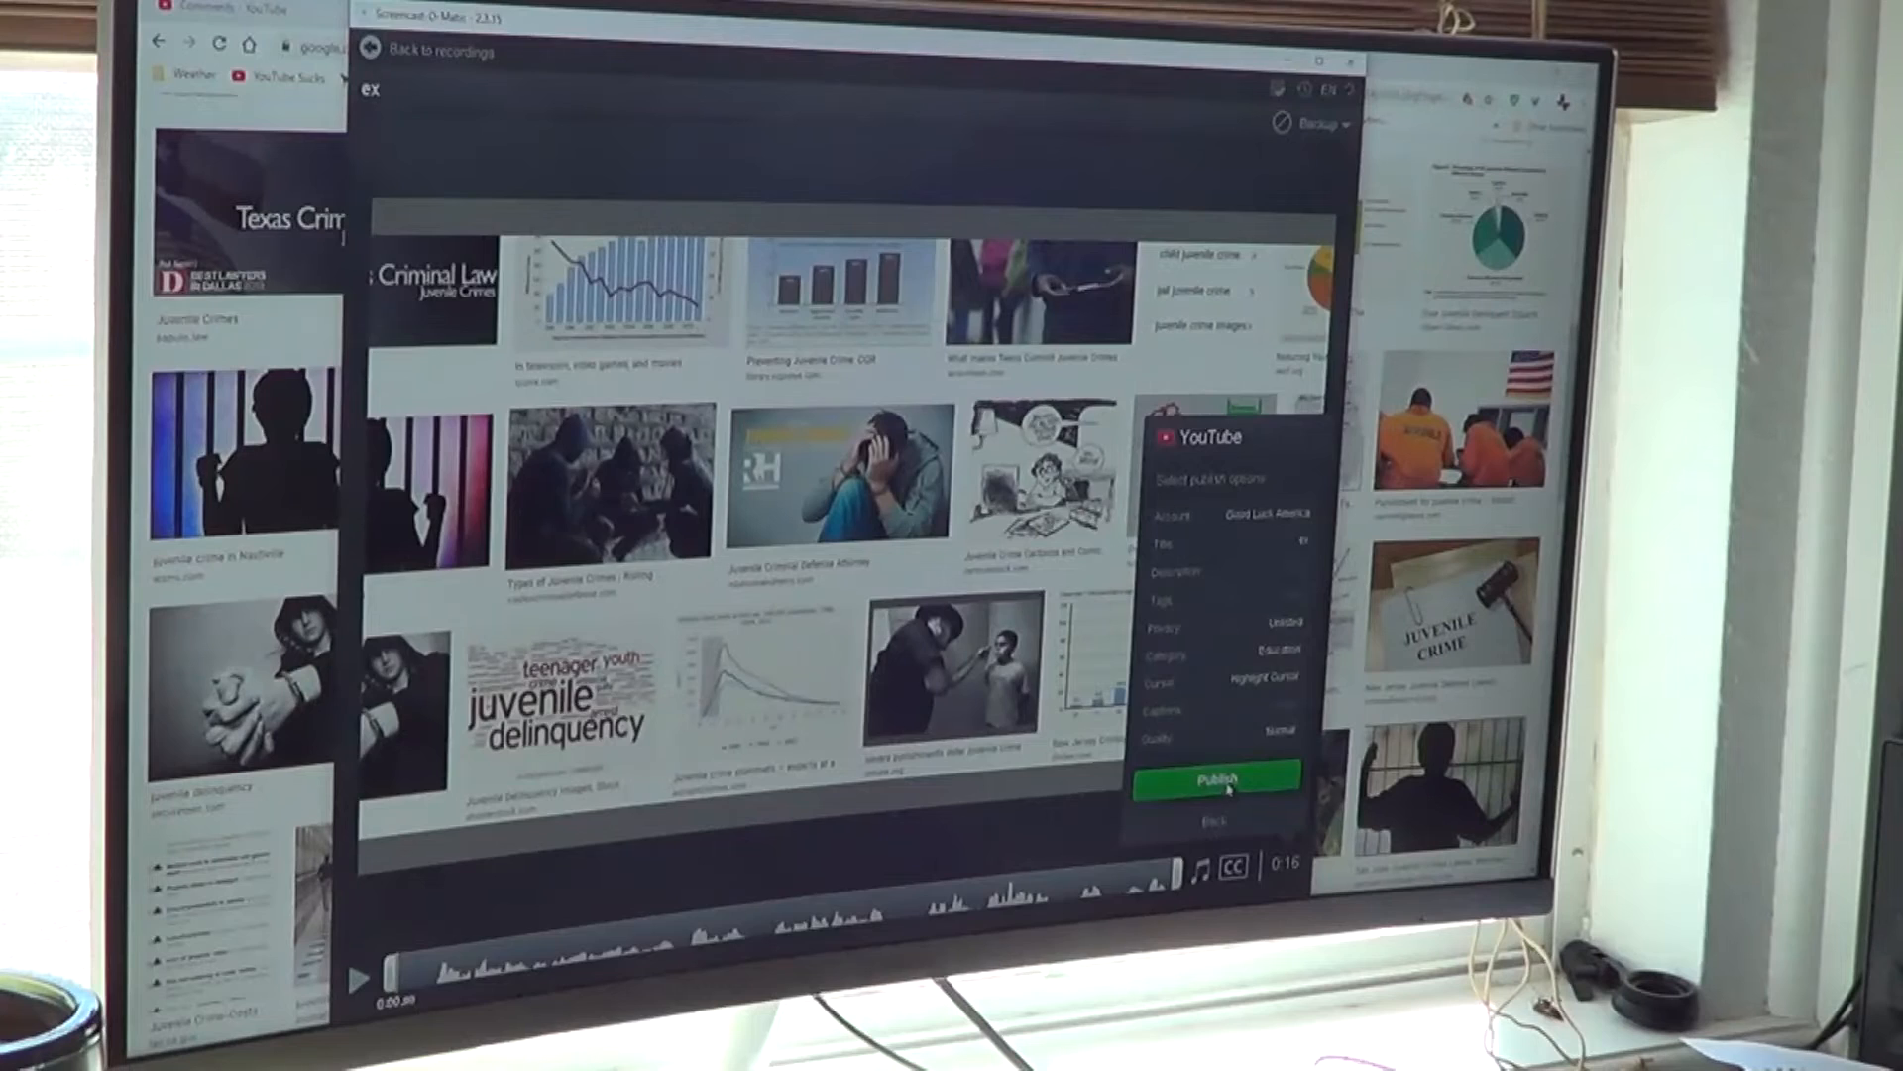
- Publish 'ex' to YouTube in the background, then return to its editor once published
left_click(1218, 778)
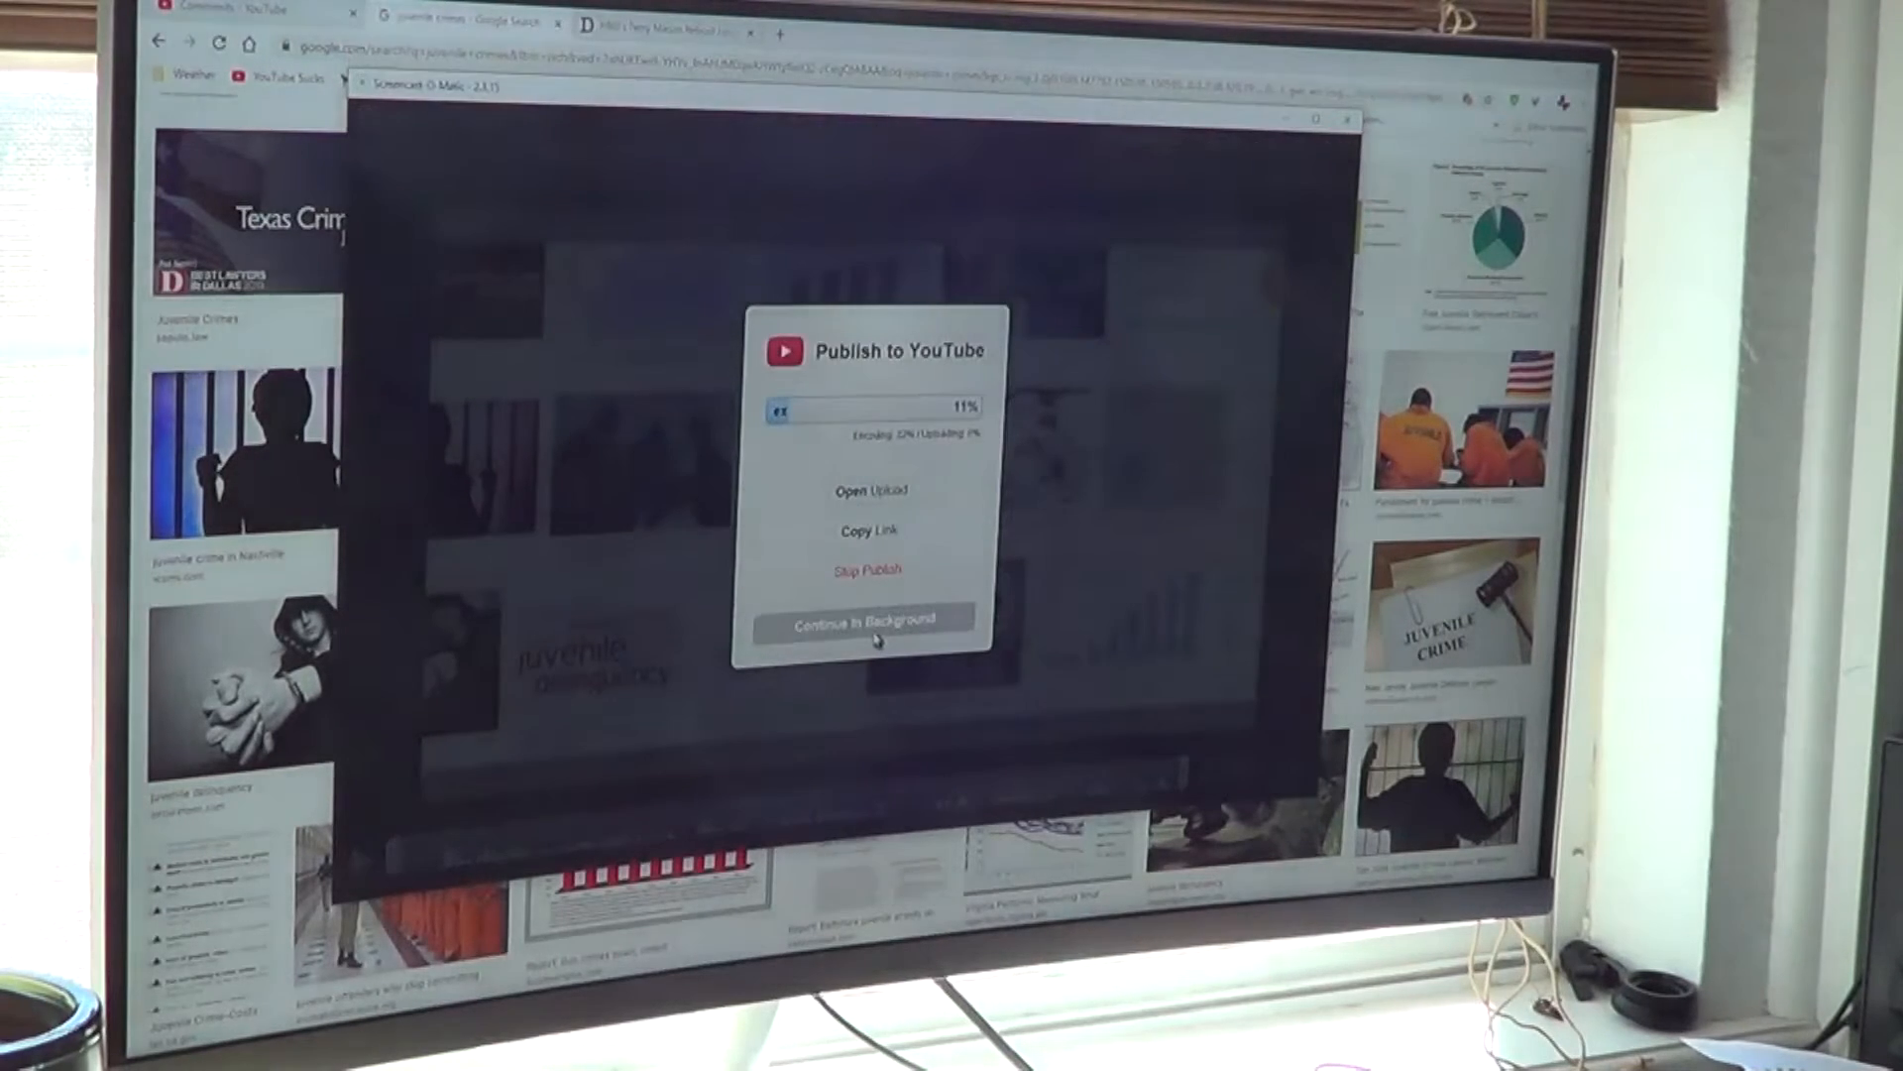
left_click(865, 621)
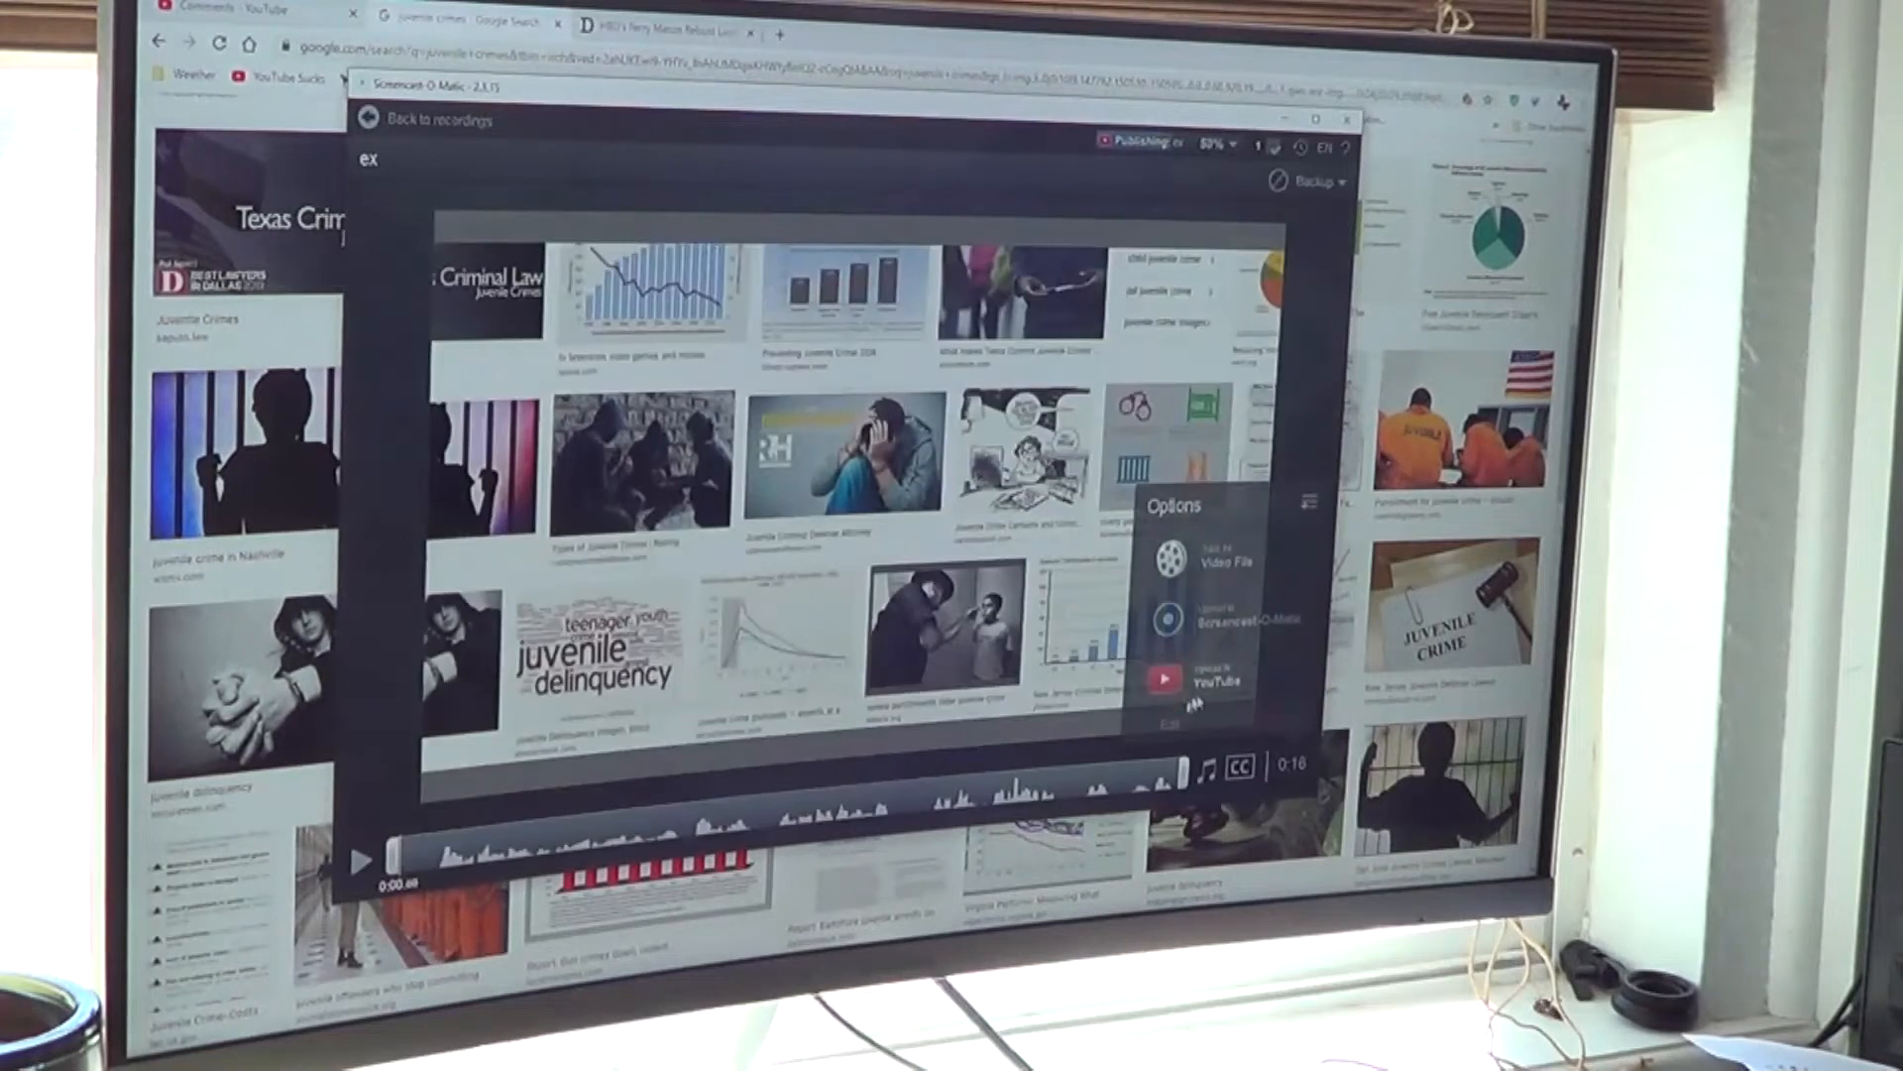
left_click(1223, 680)
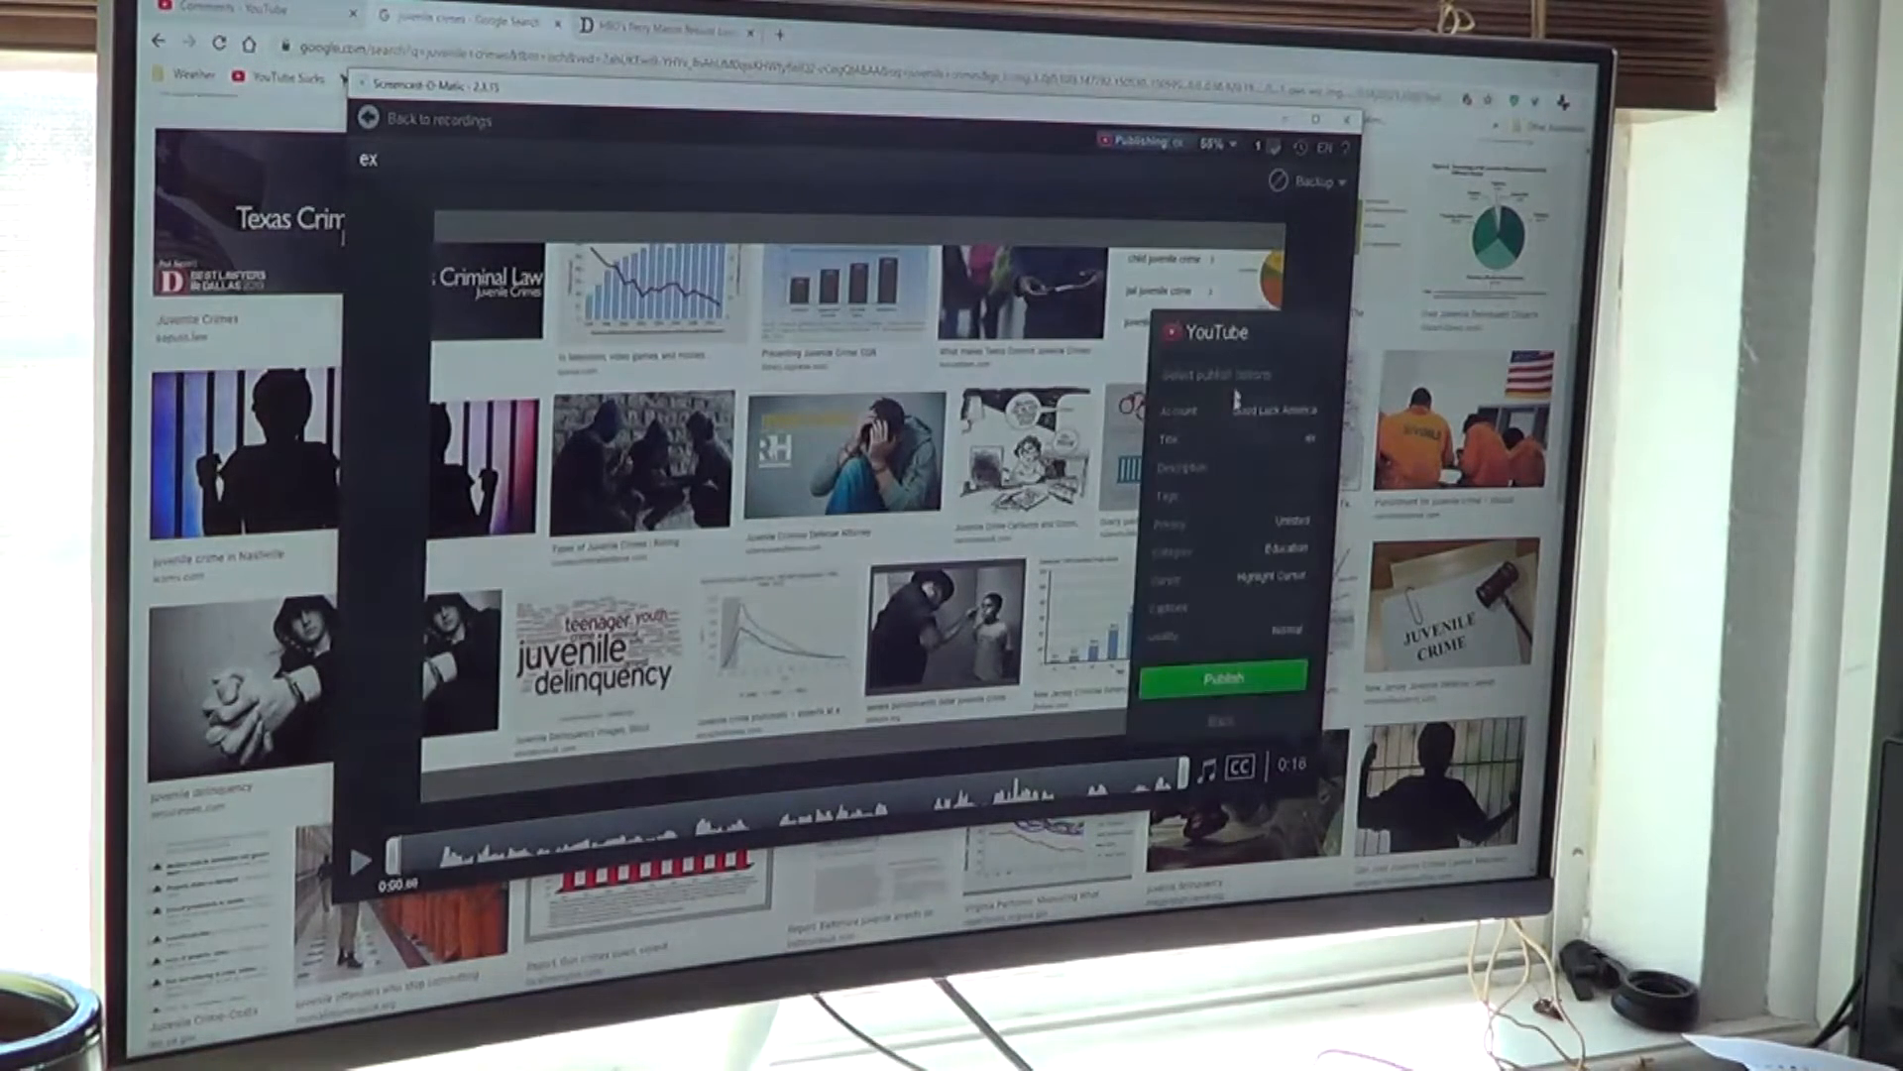
left_click(1238, 409)
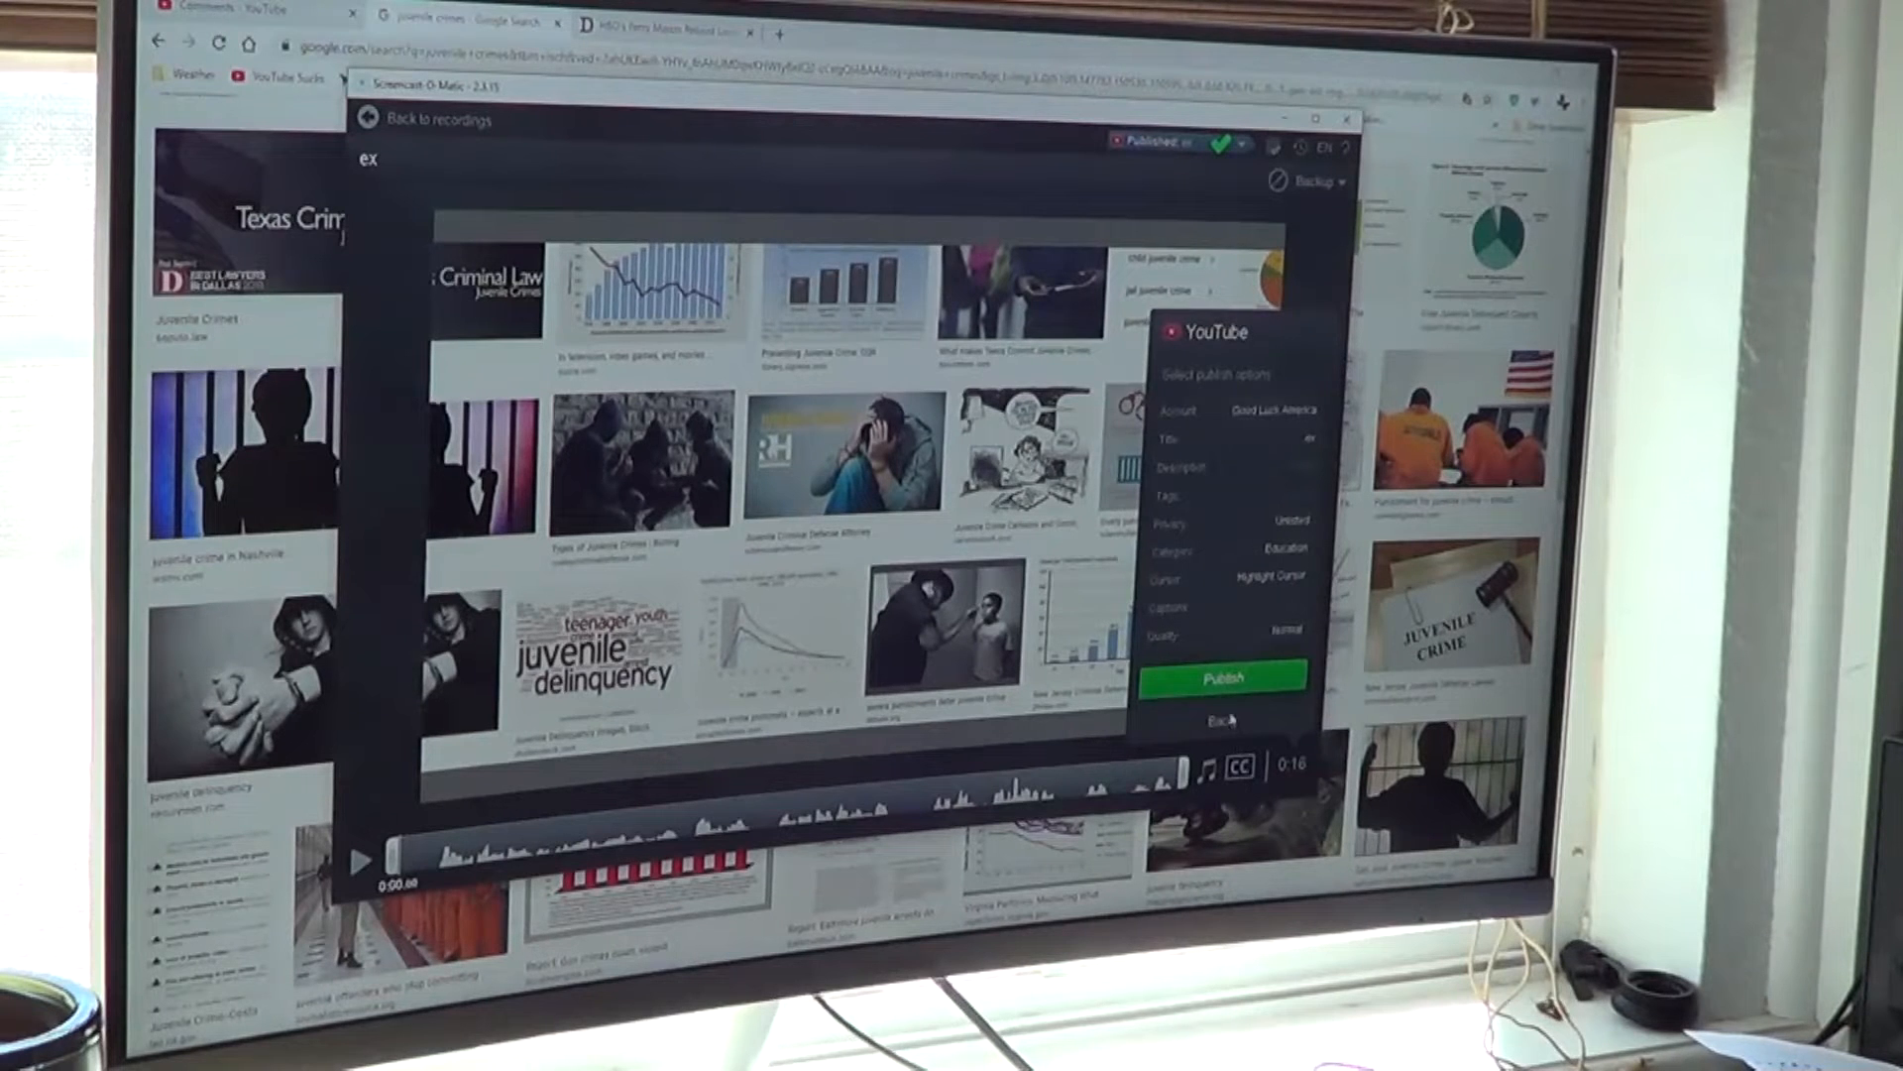
left_click(1223, 719)
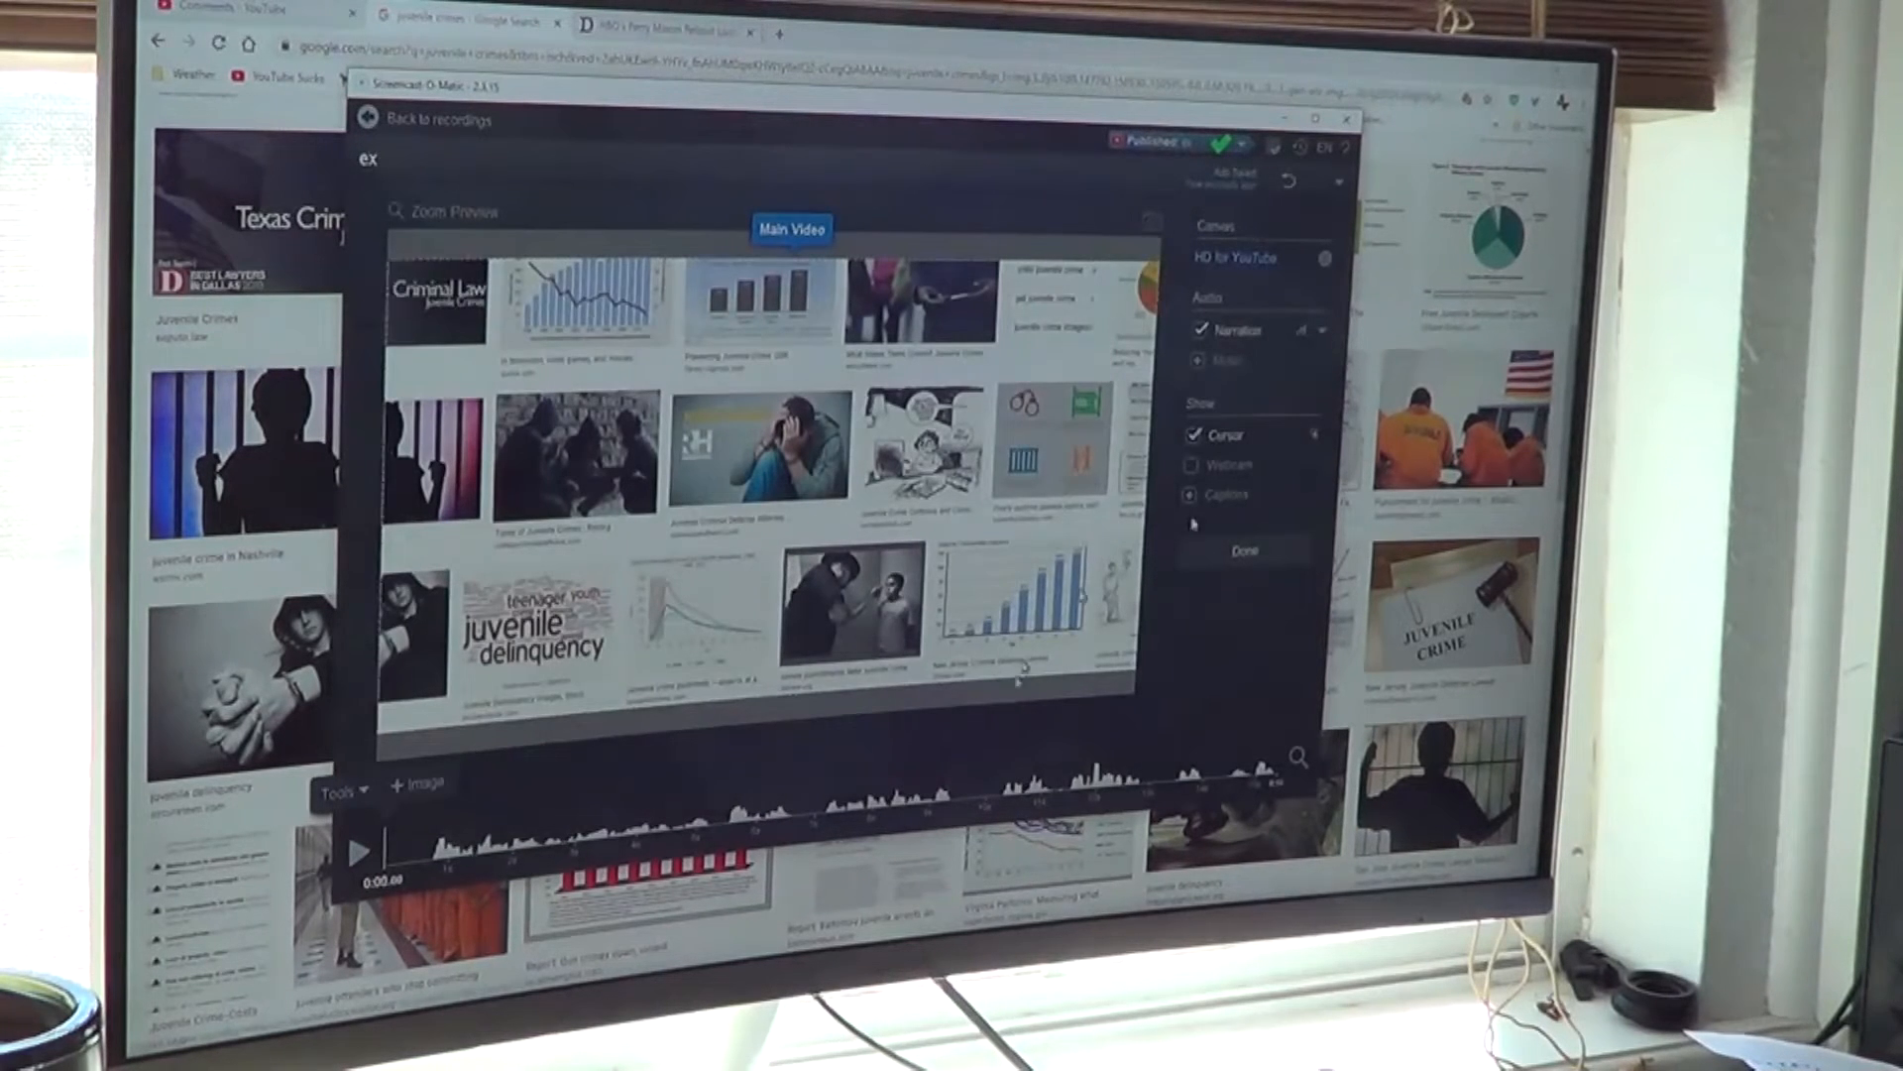
- Open the Tools menu below the 'ex' preview
left_click(357, 849)
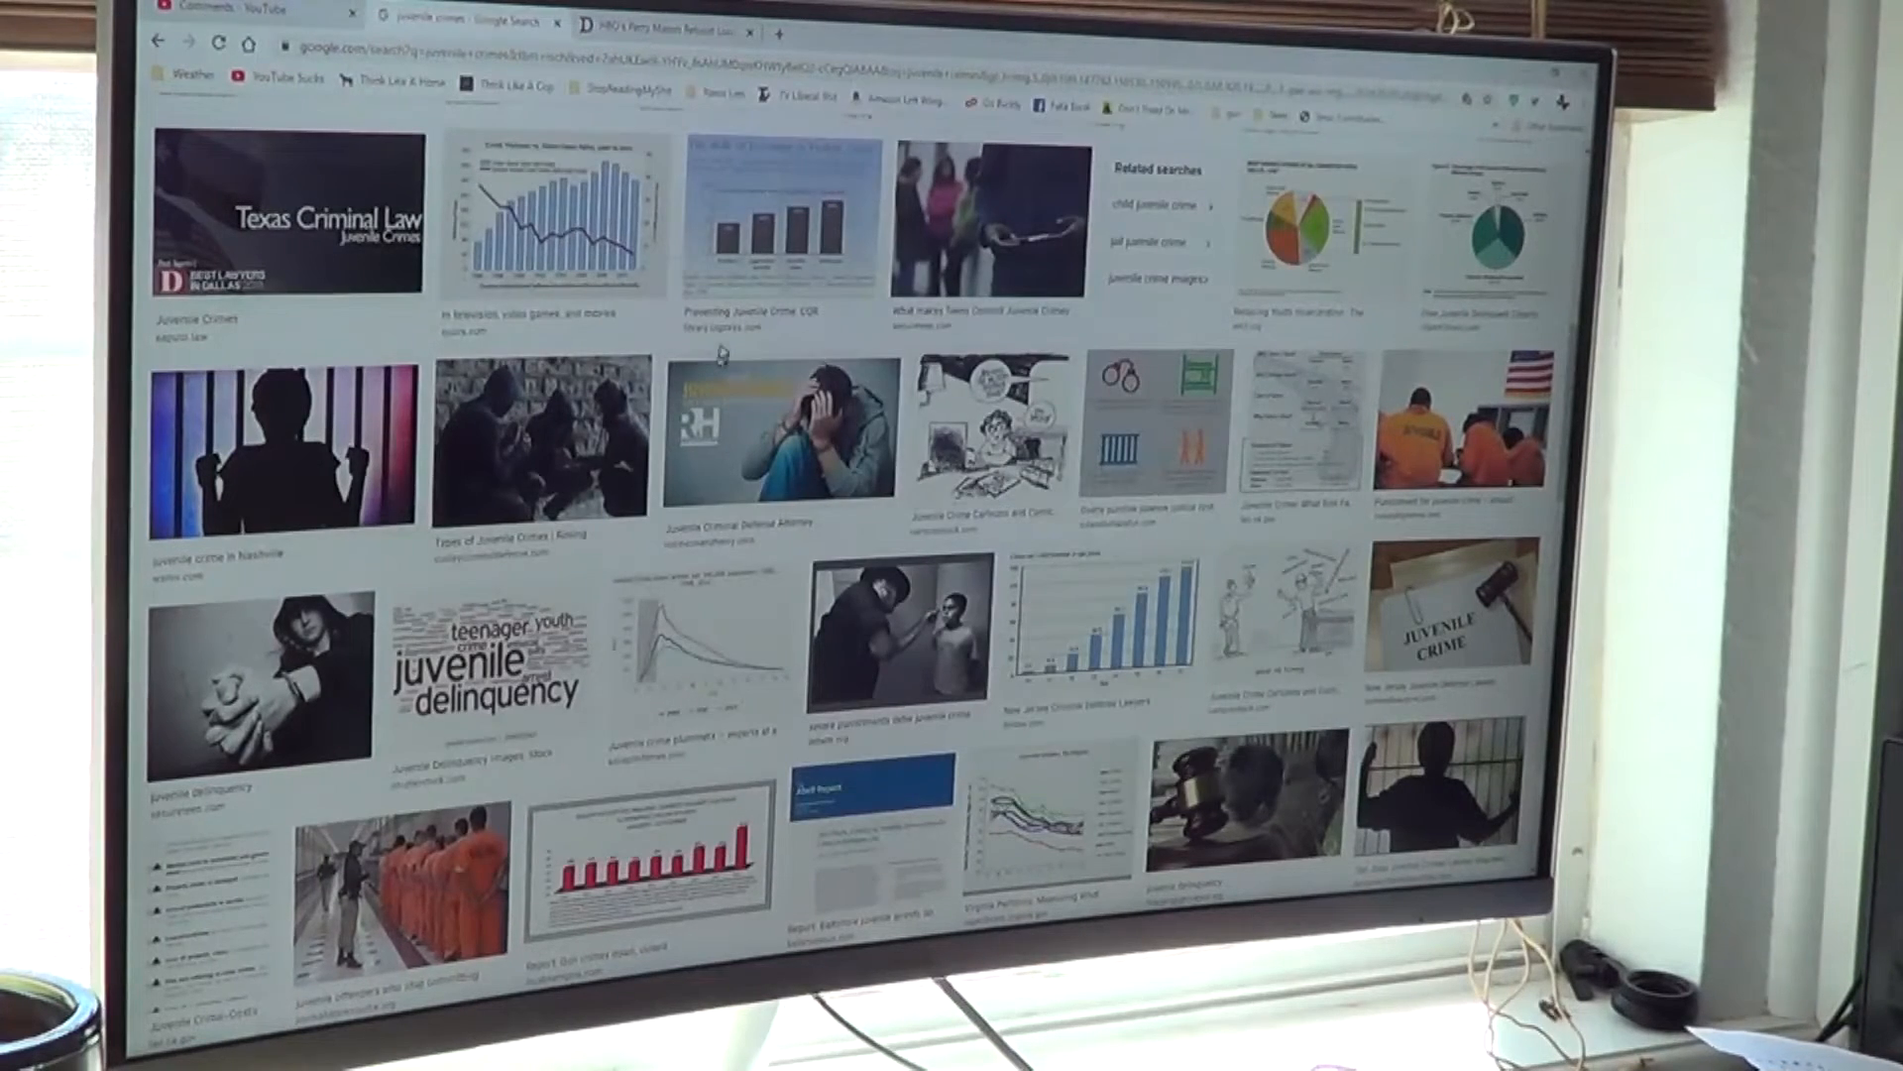
left_click(775, 434)
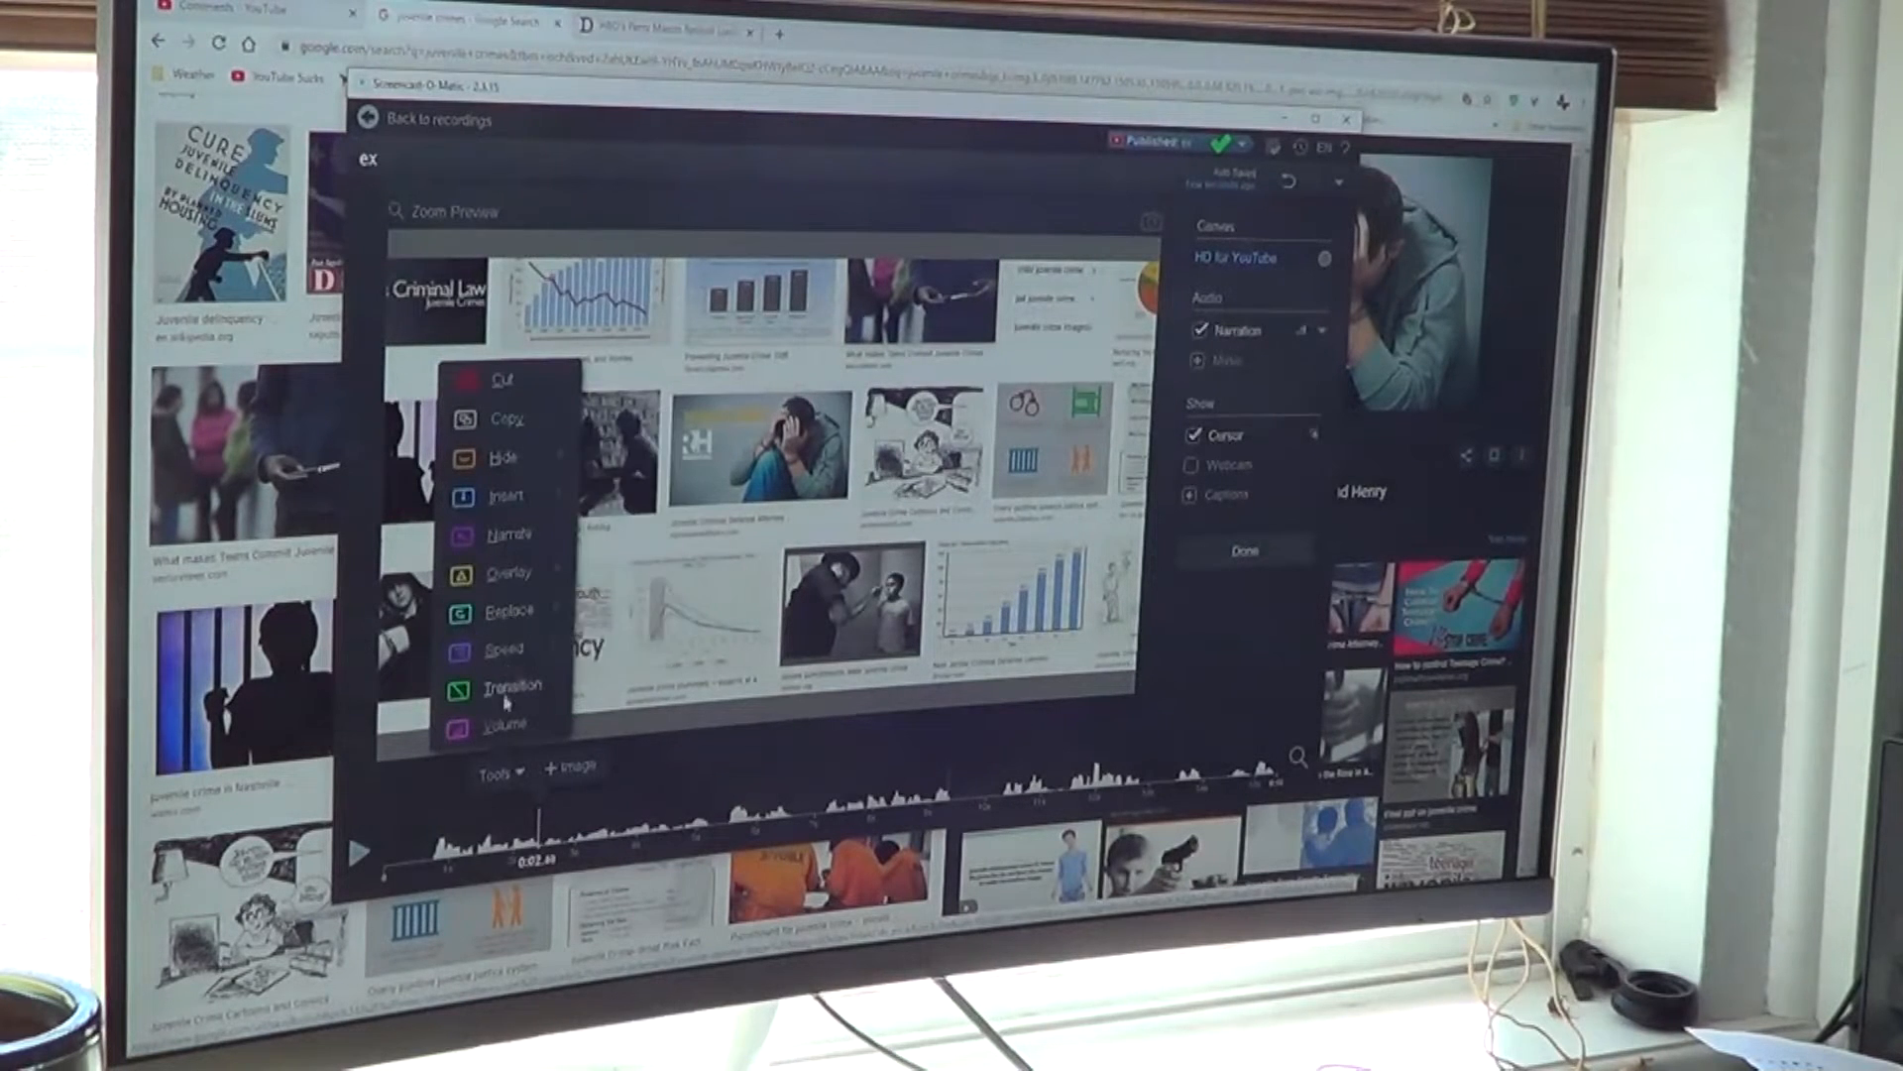
- Add the handcuffed boy juvenile crime picture as an image overlay
left_click(508, 496)
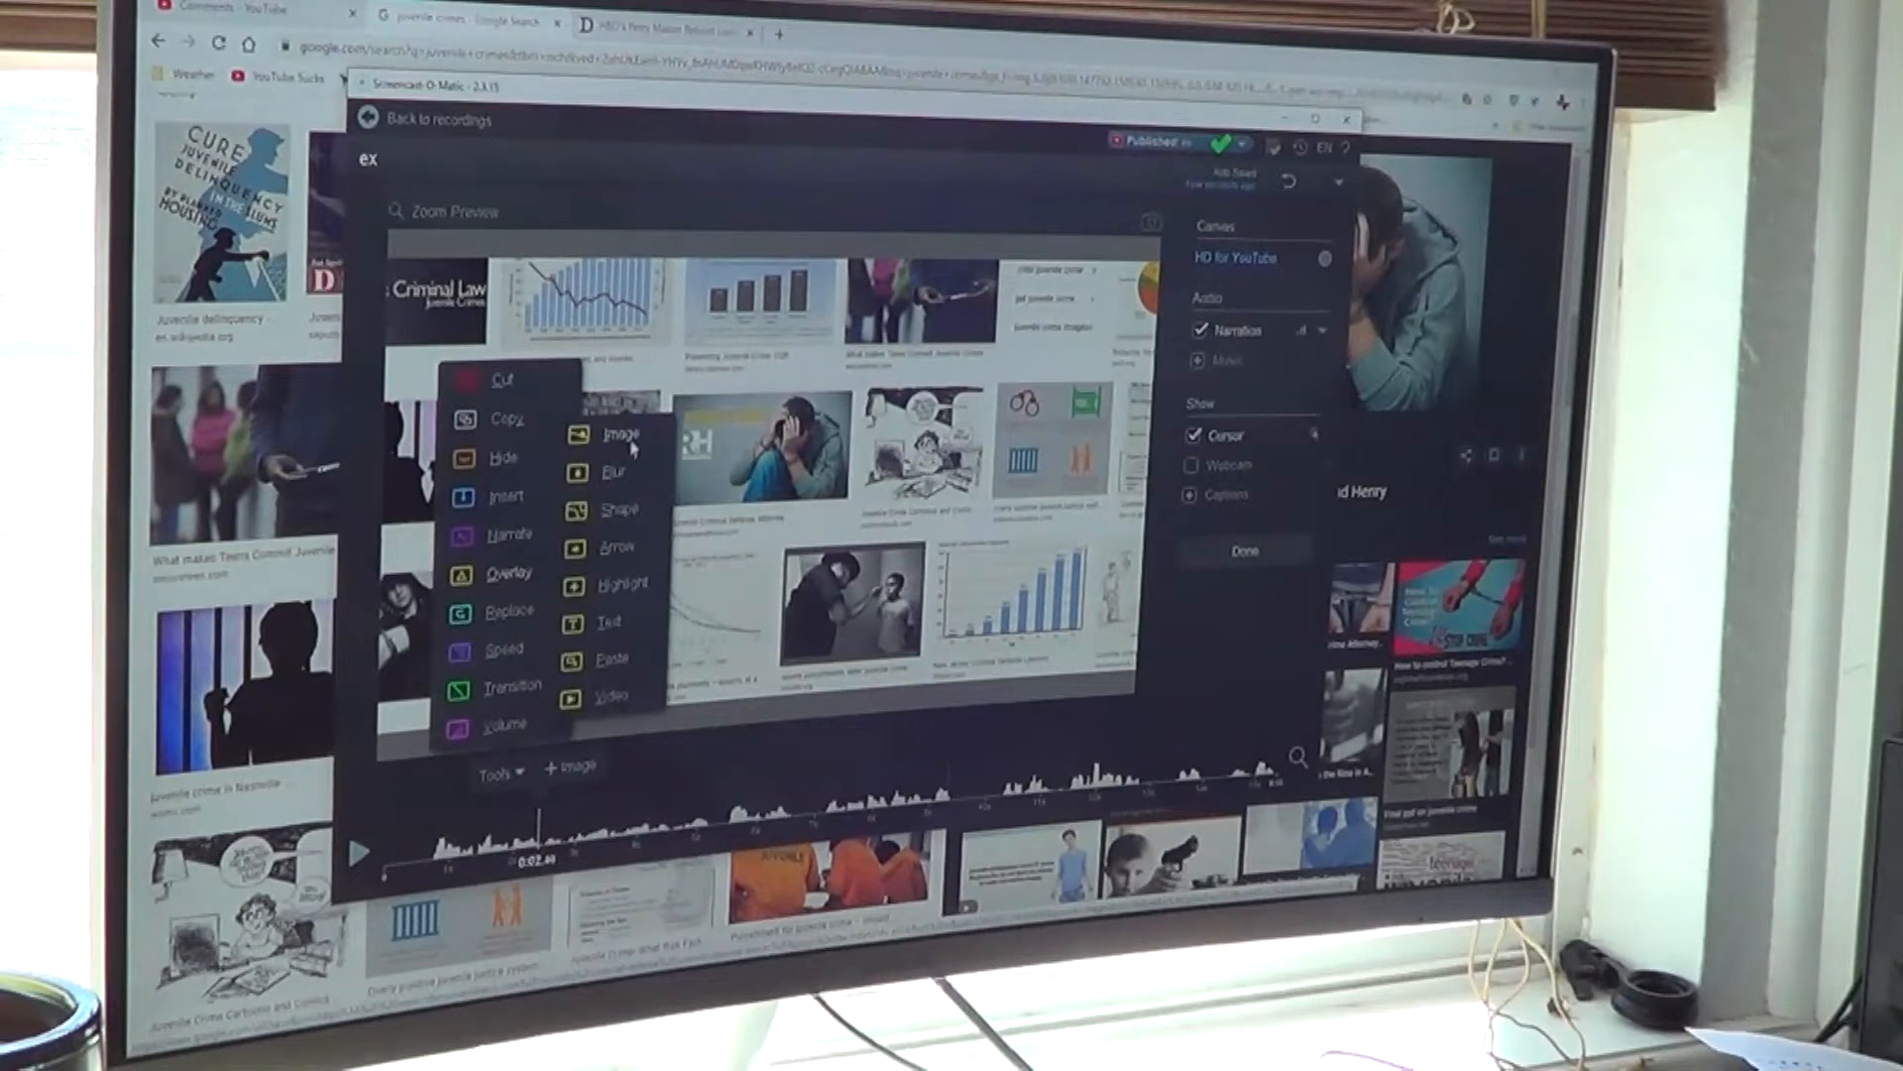
left_click(621, 433)
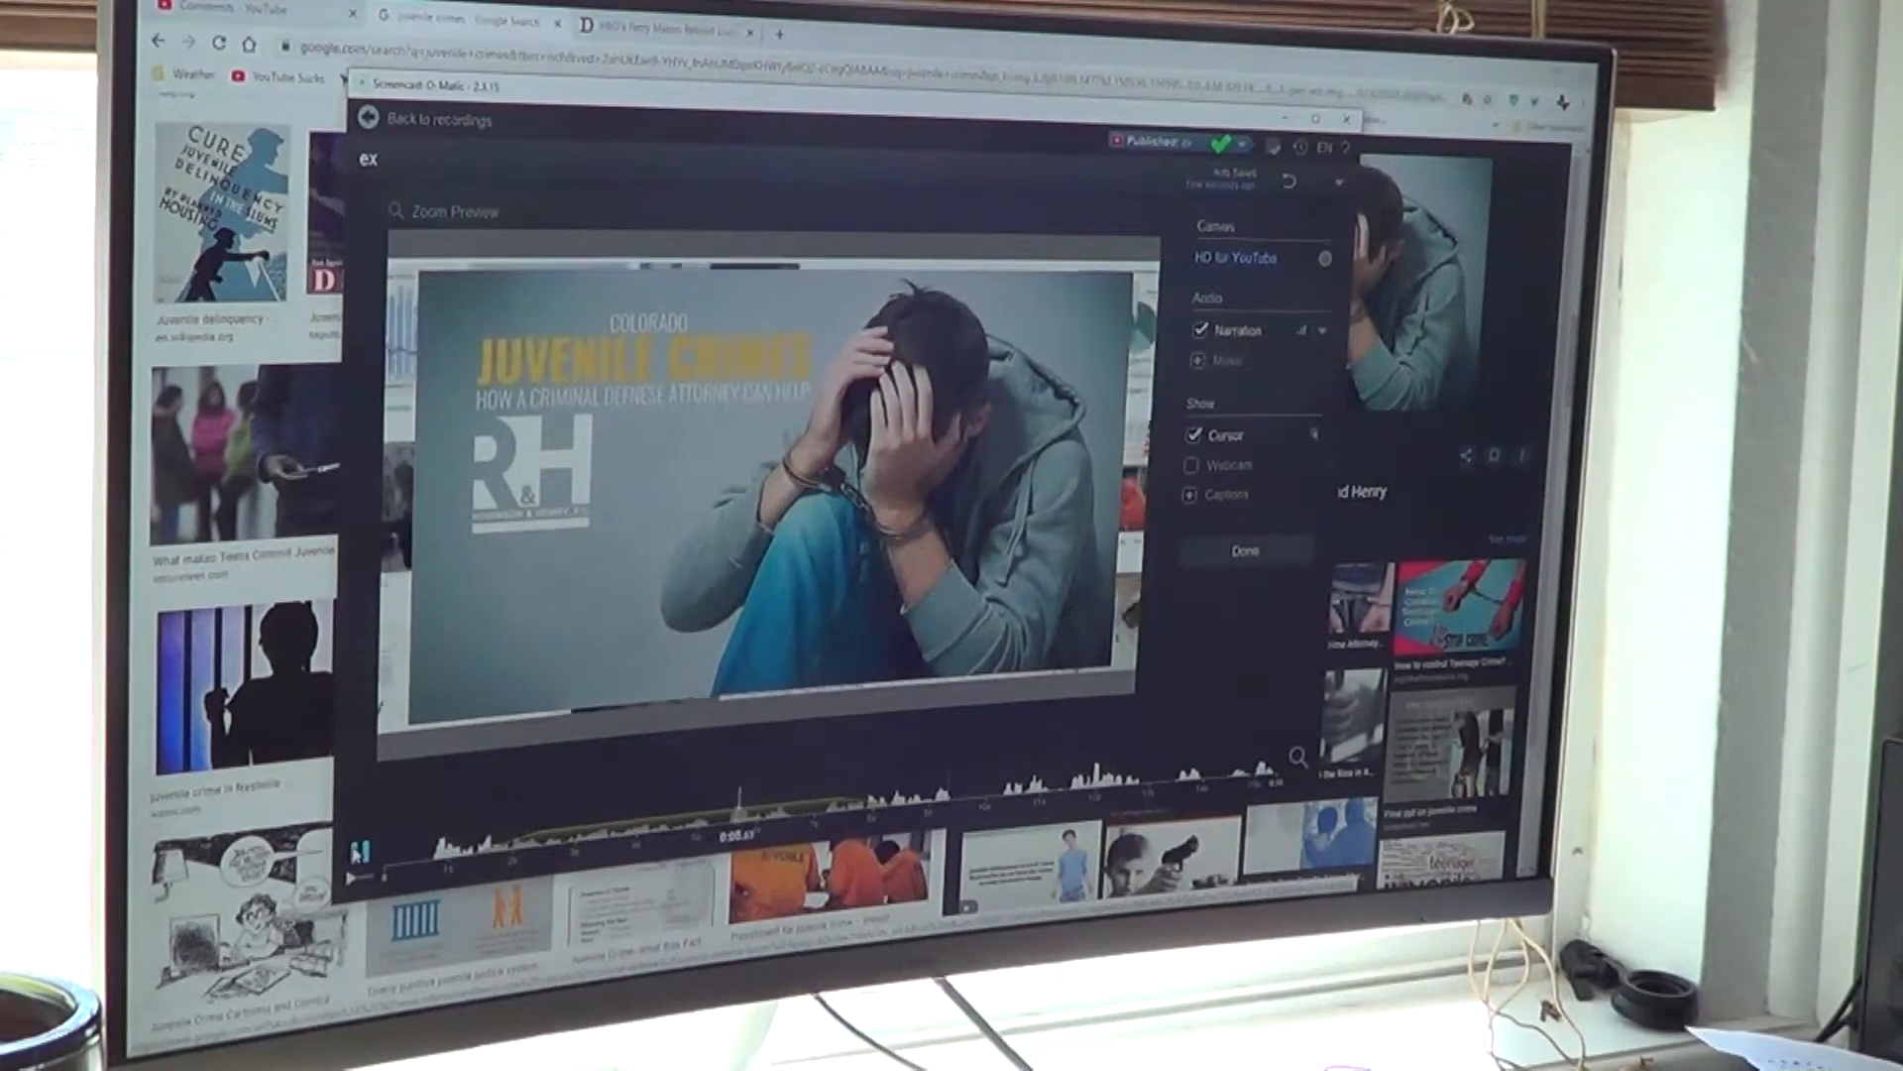
- Add a blur box over the picture and leave the 'ex' editor
left_click(357, 850)
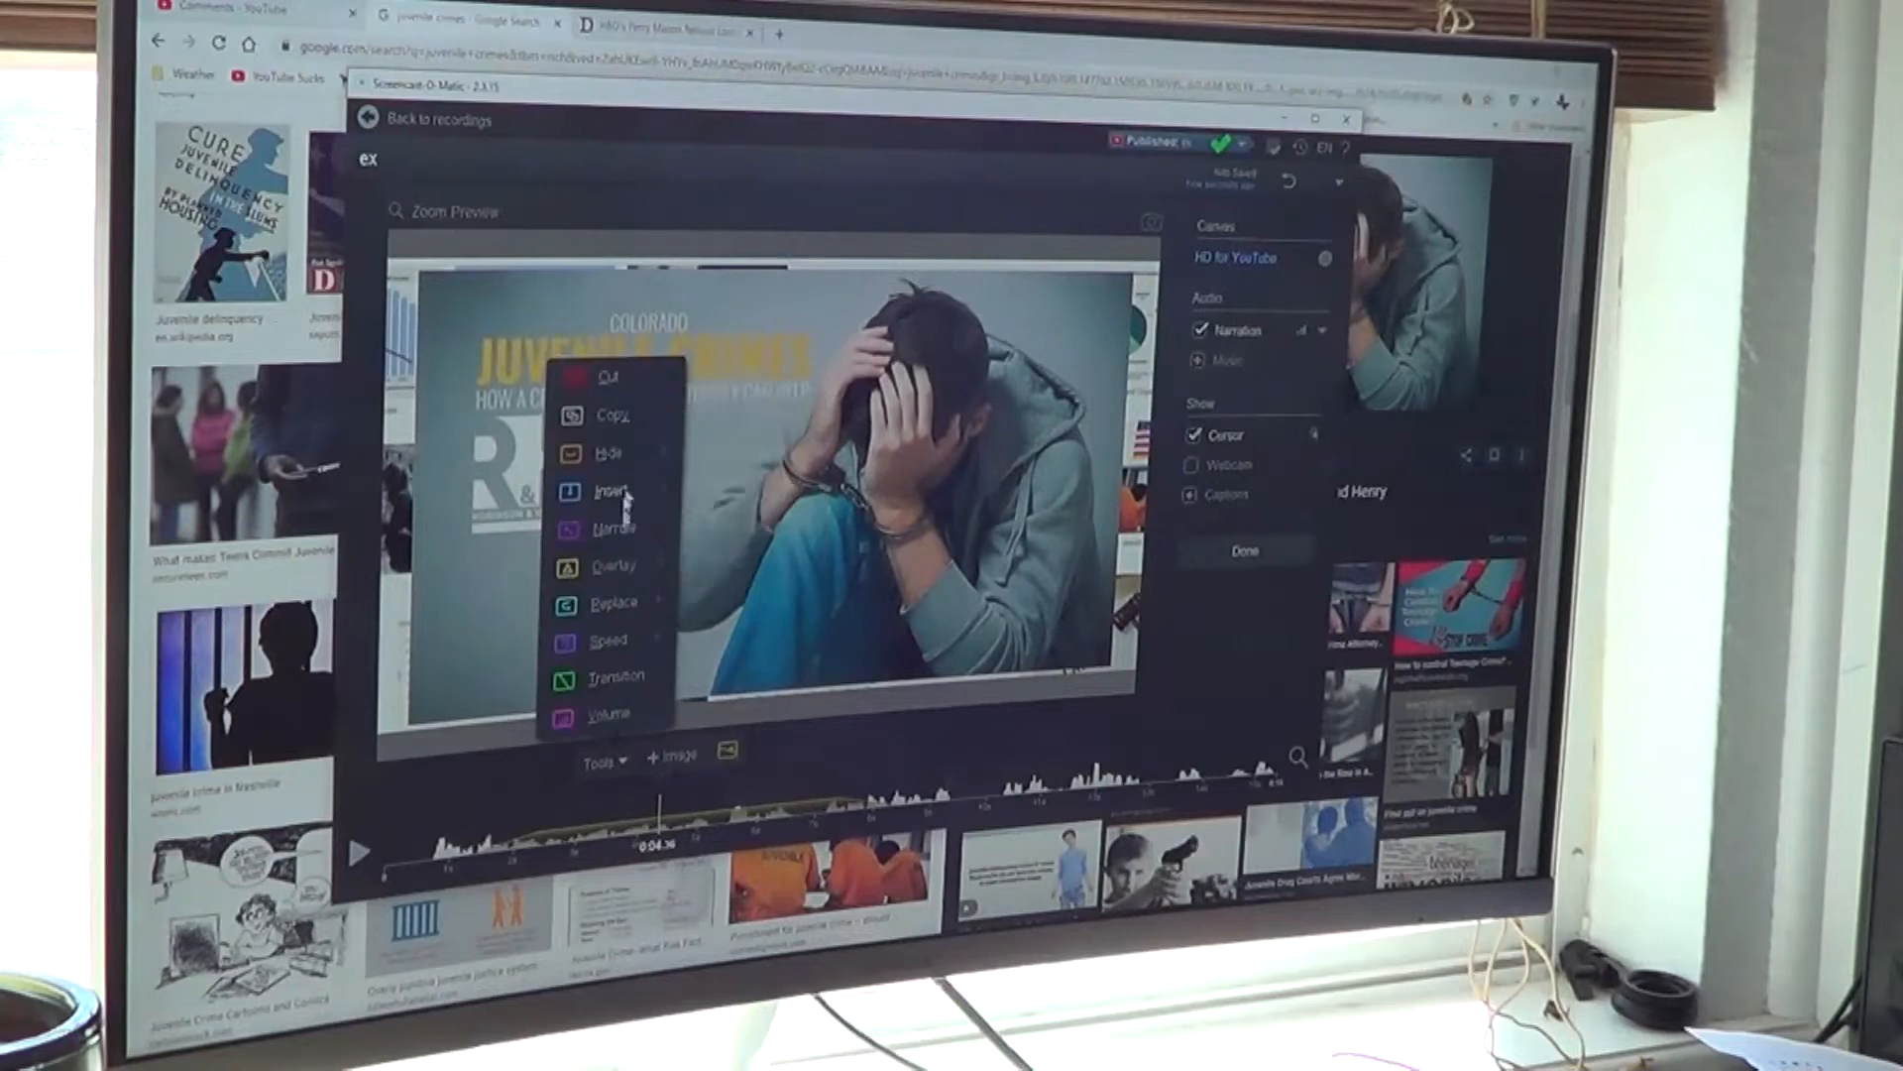
left_click(612, 491)
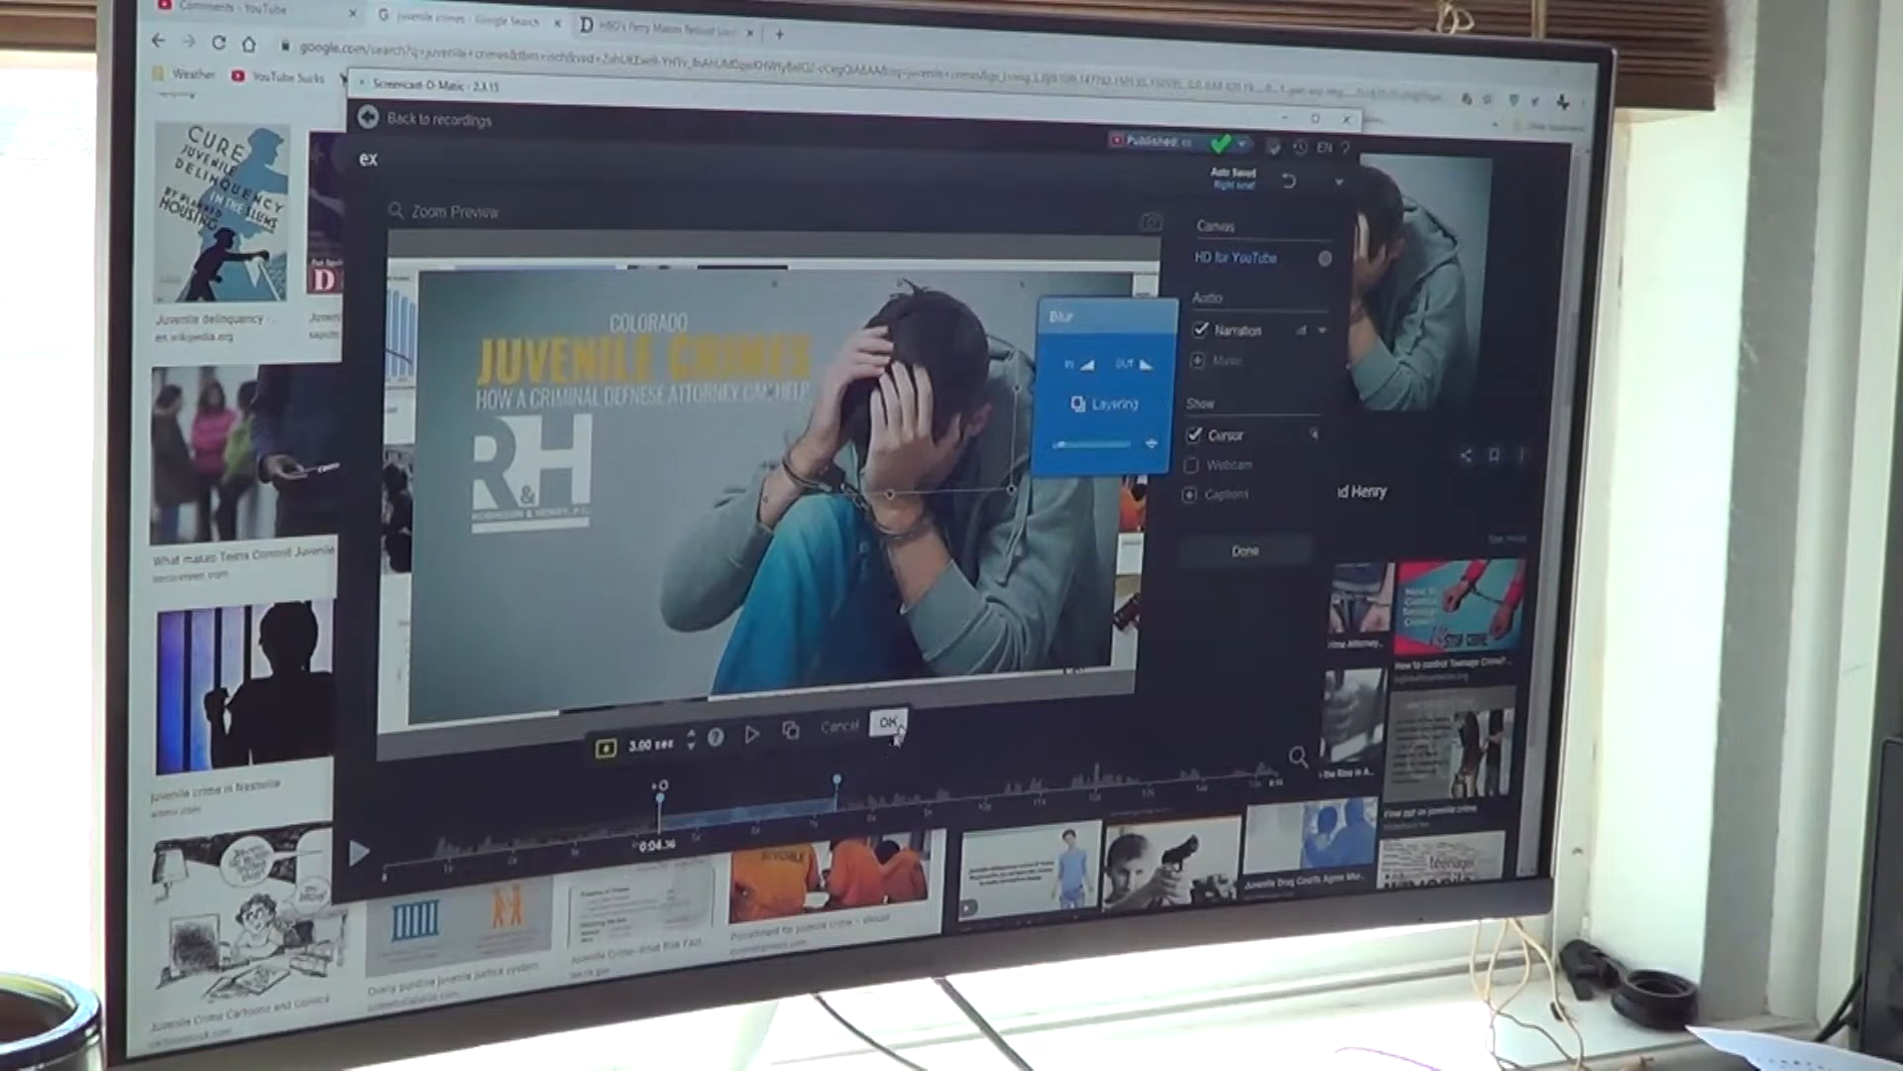
left_click(890, 725)
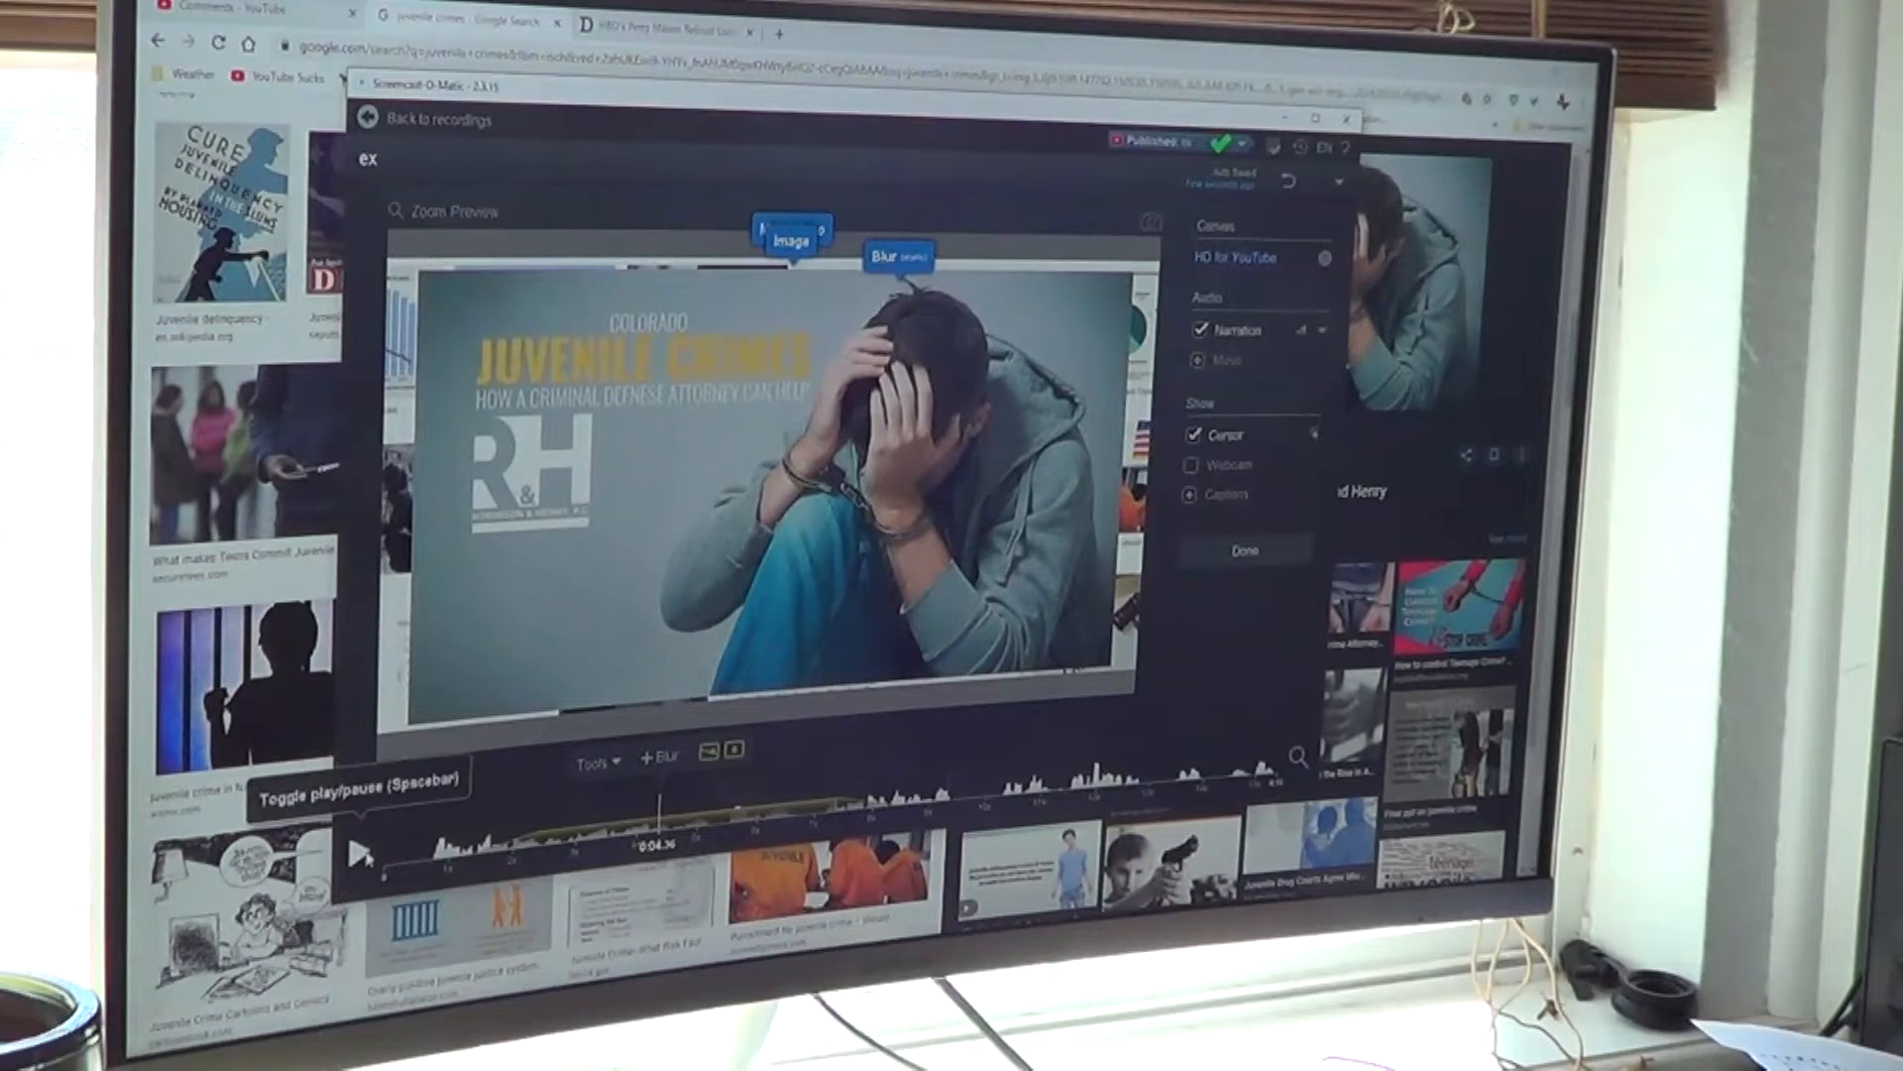
mouse_move(357, 853)
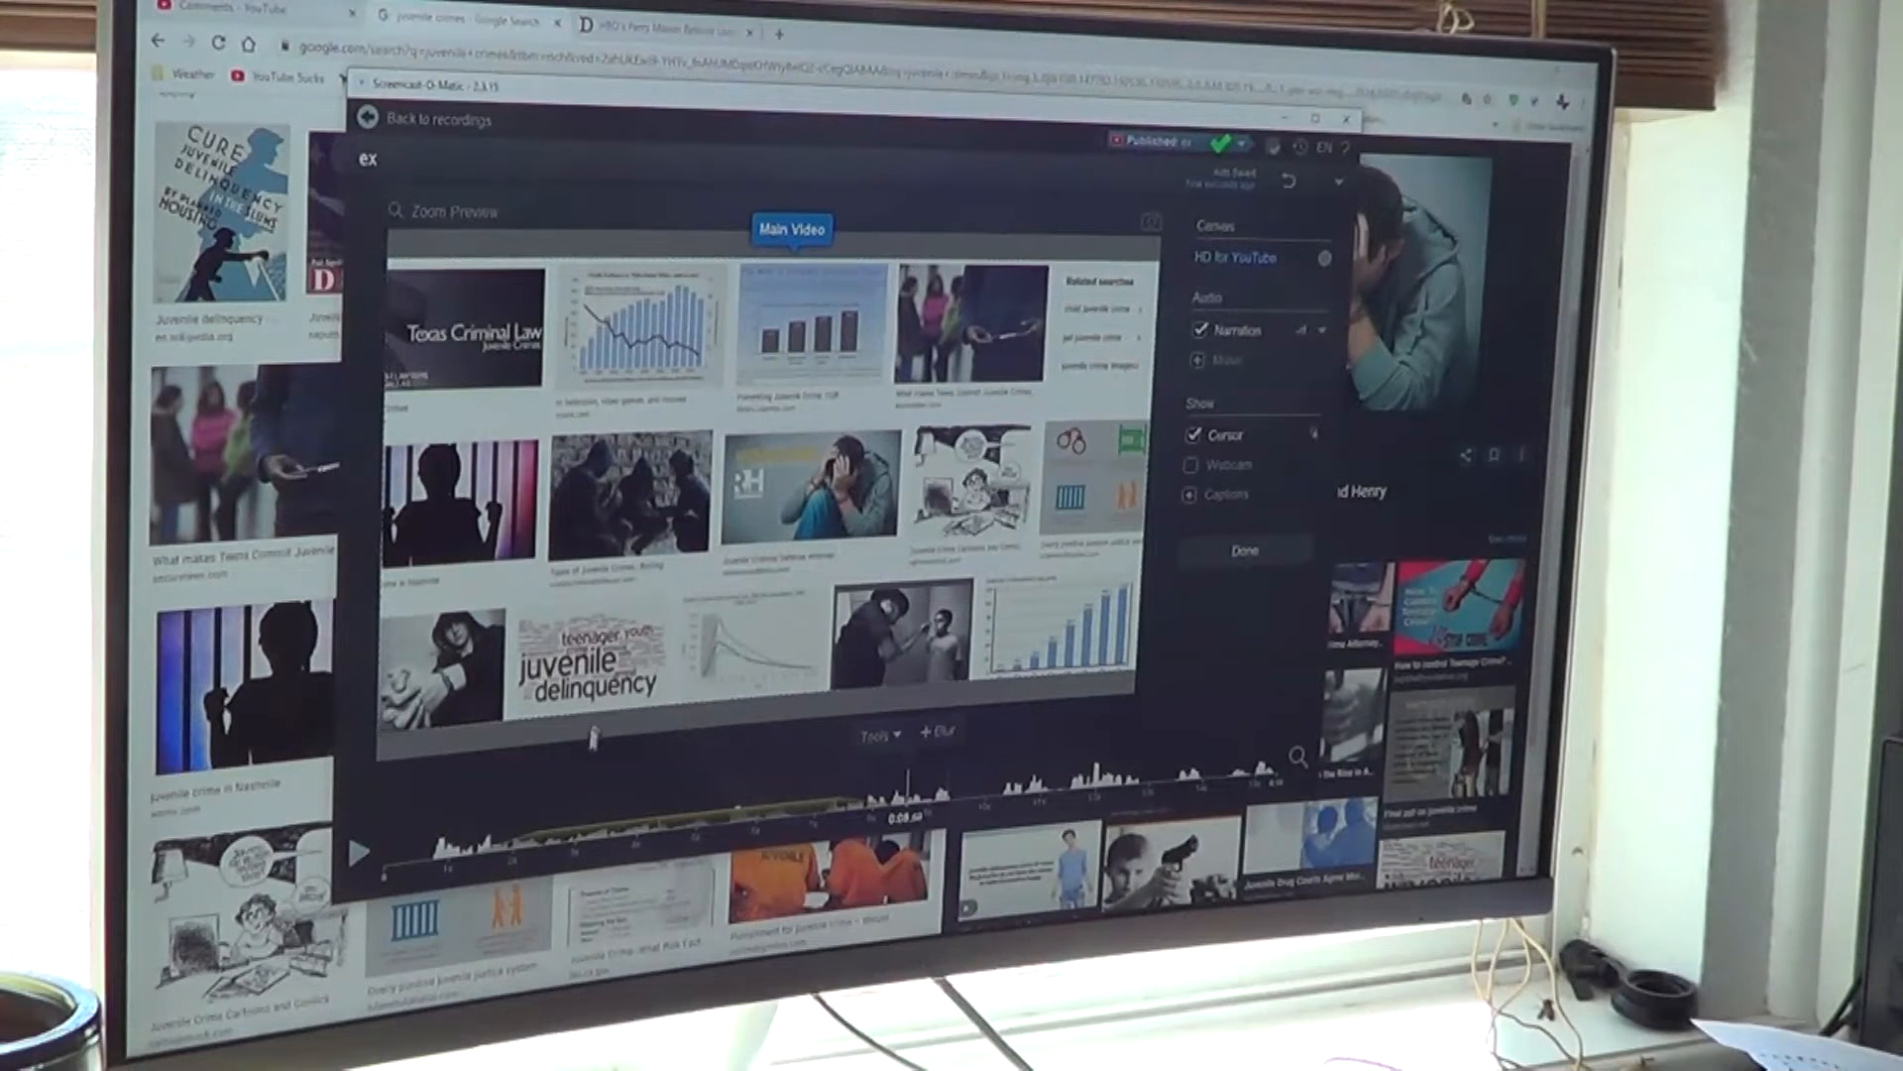
left_click(936, 730)
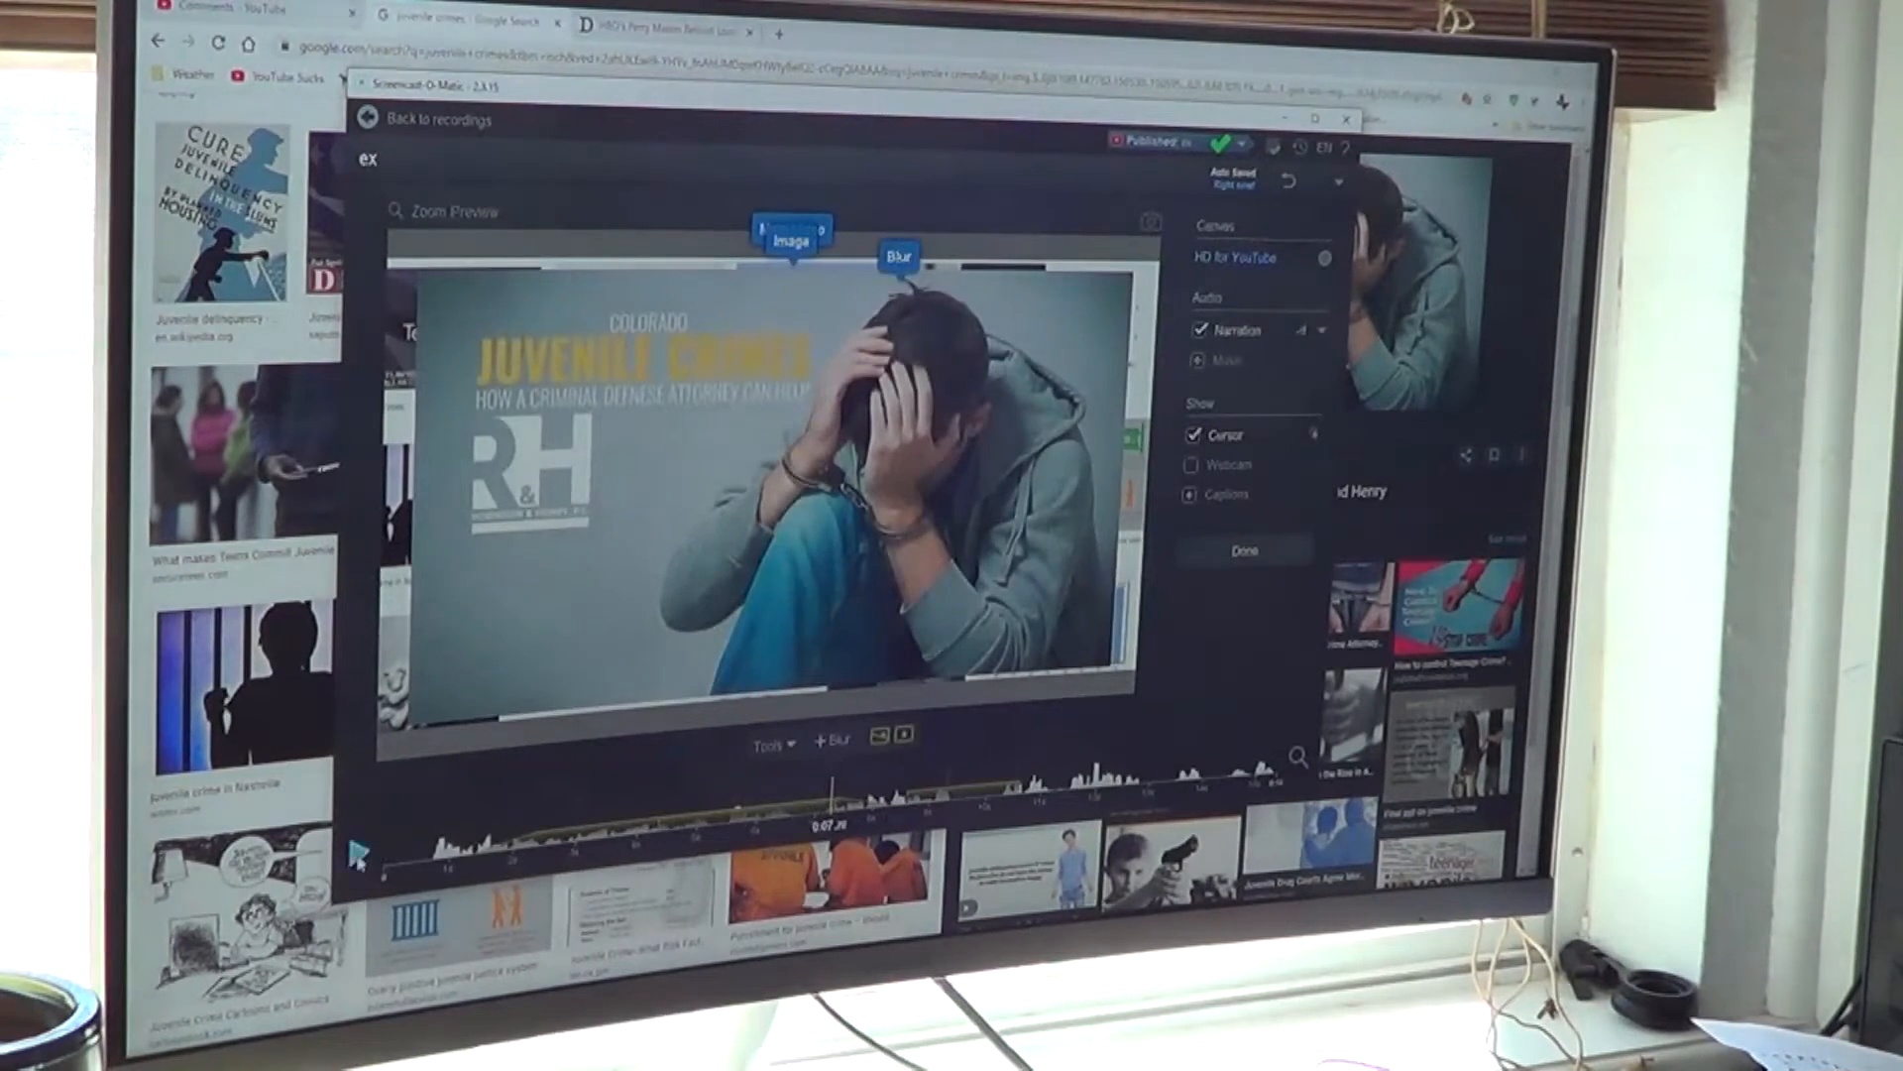
left_click(358, 850)
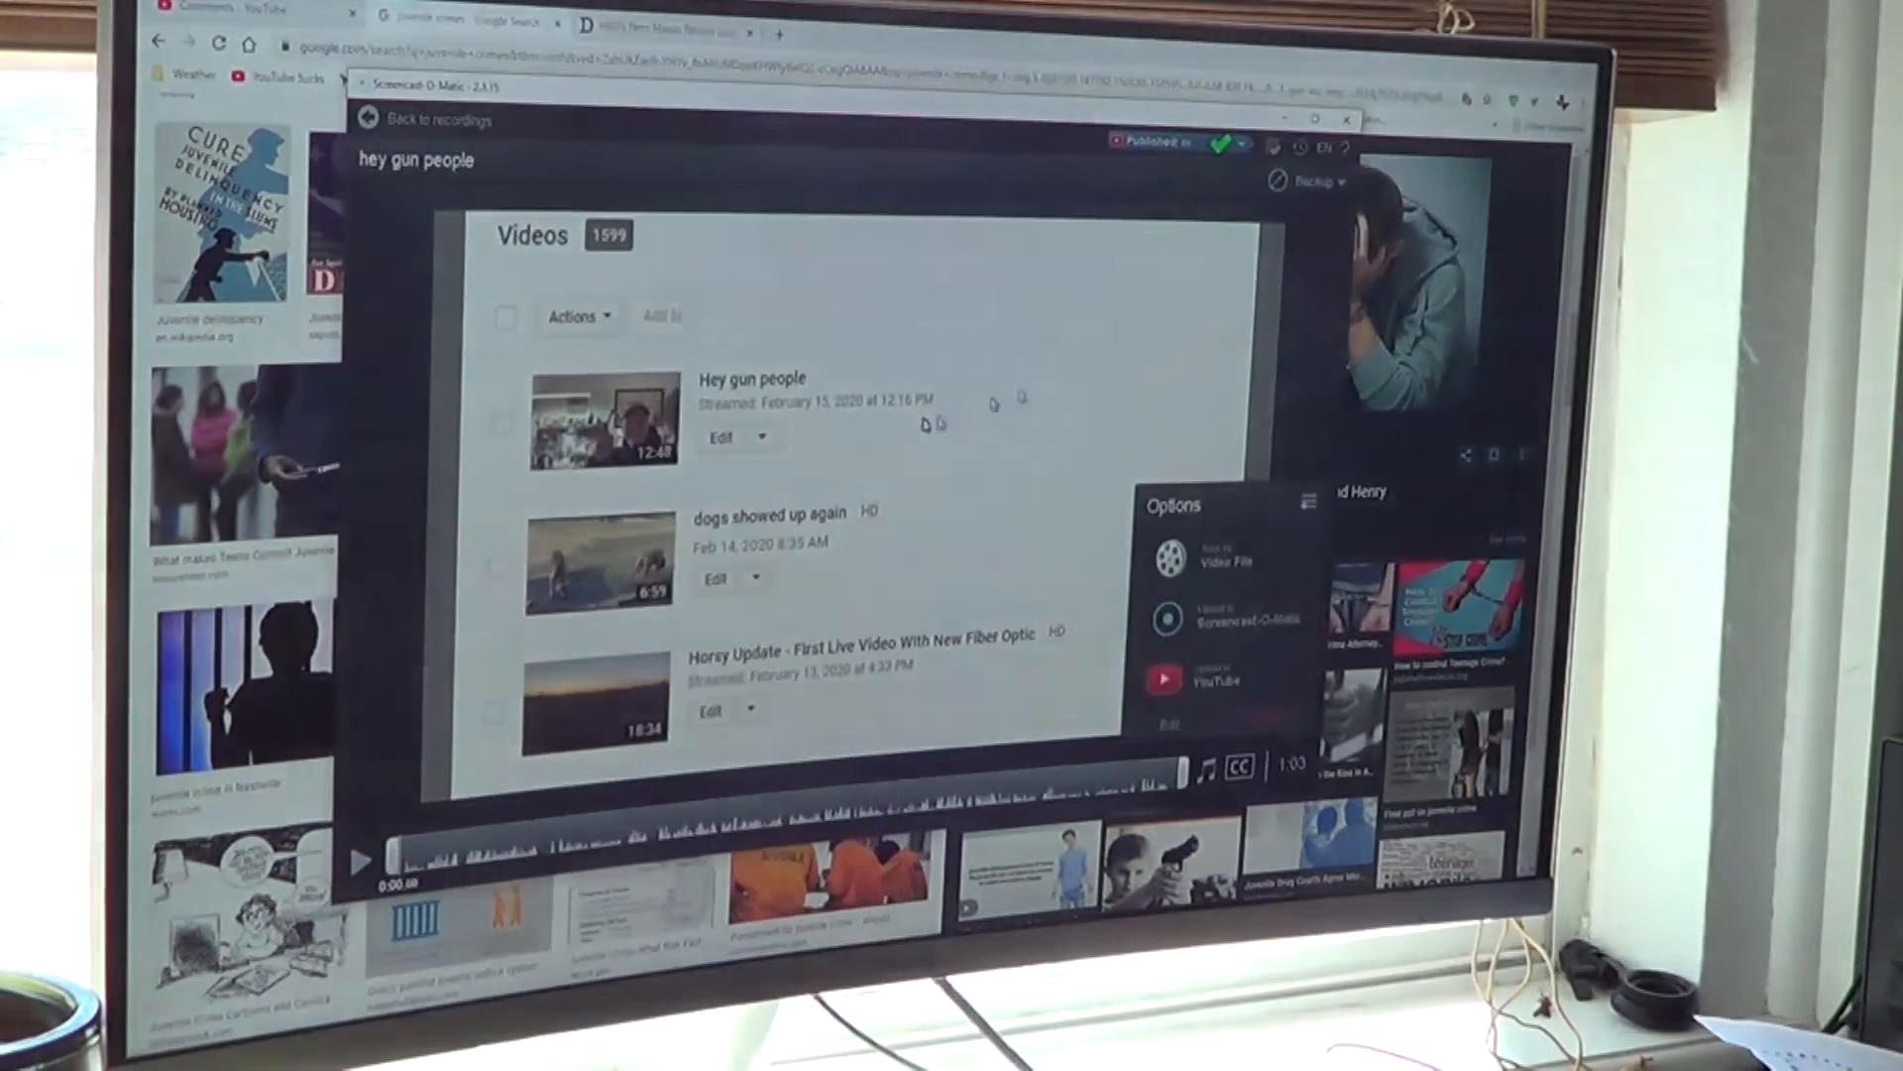
- Show and dismiss the YouTube publish options for 'hey gun people'
left_click(1214, 677)
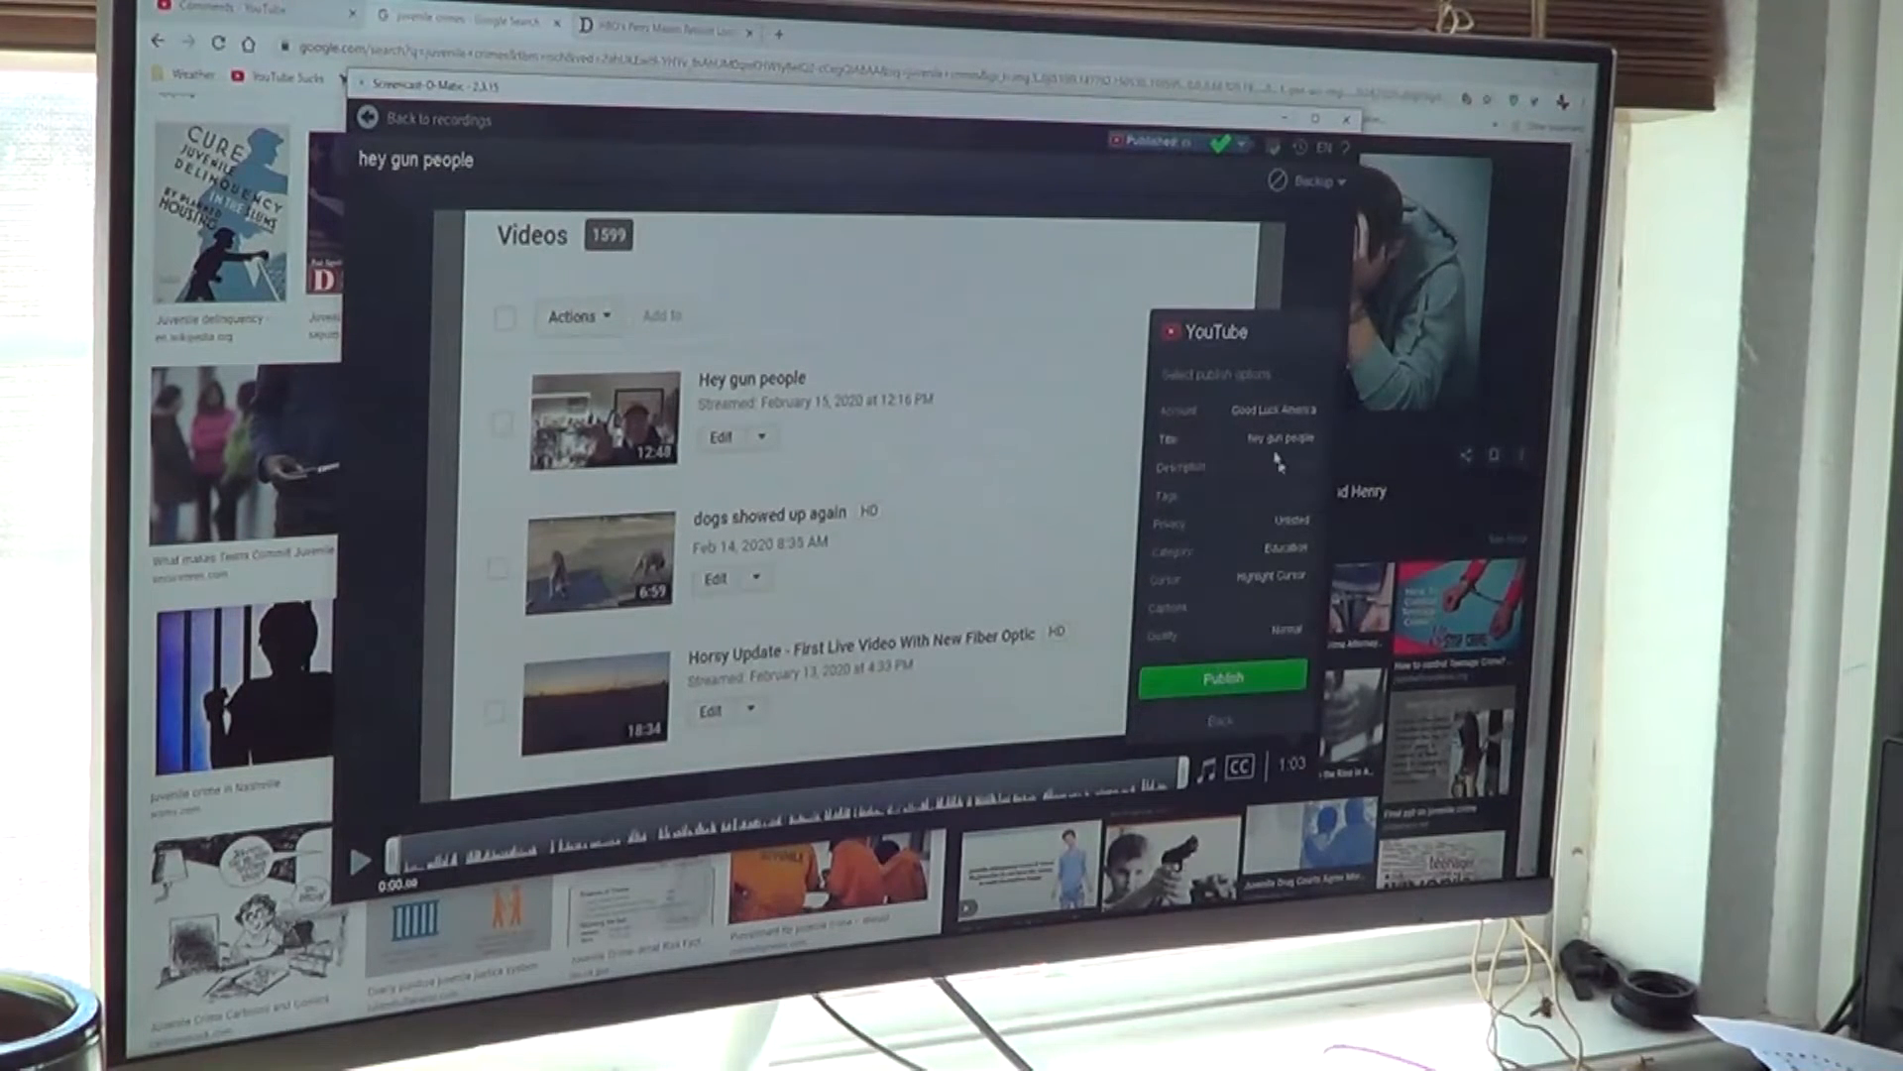
left_click(1223, 677)
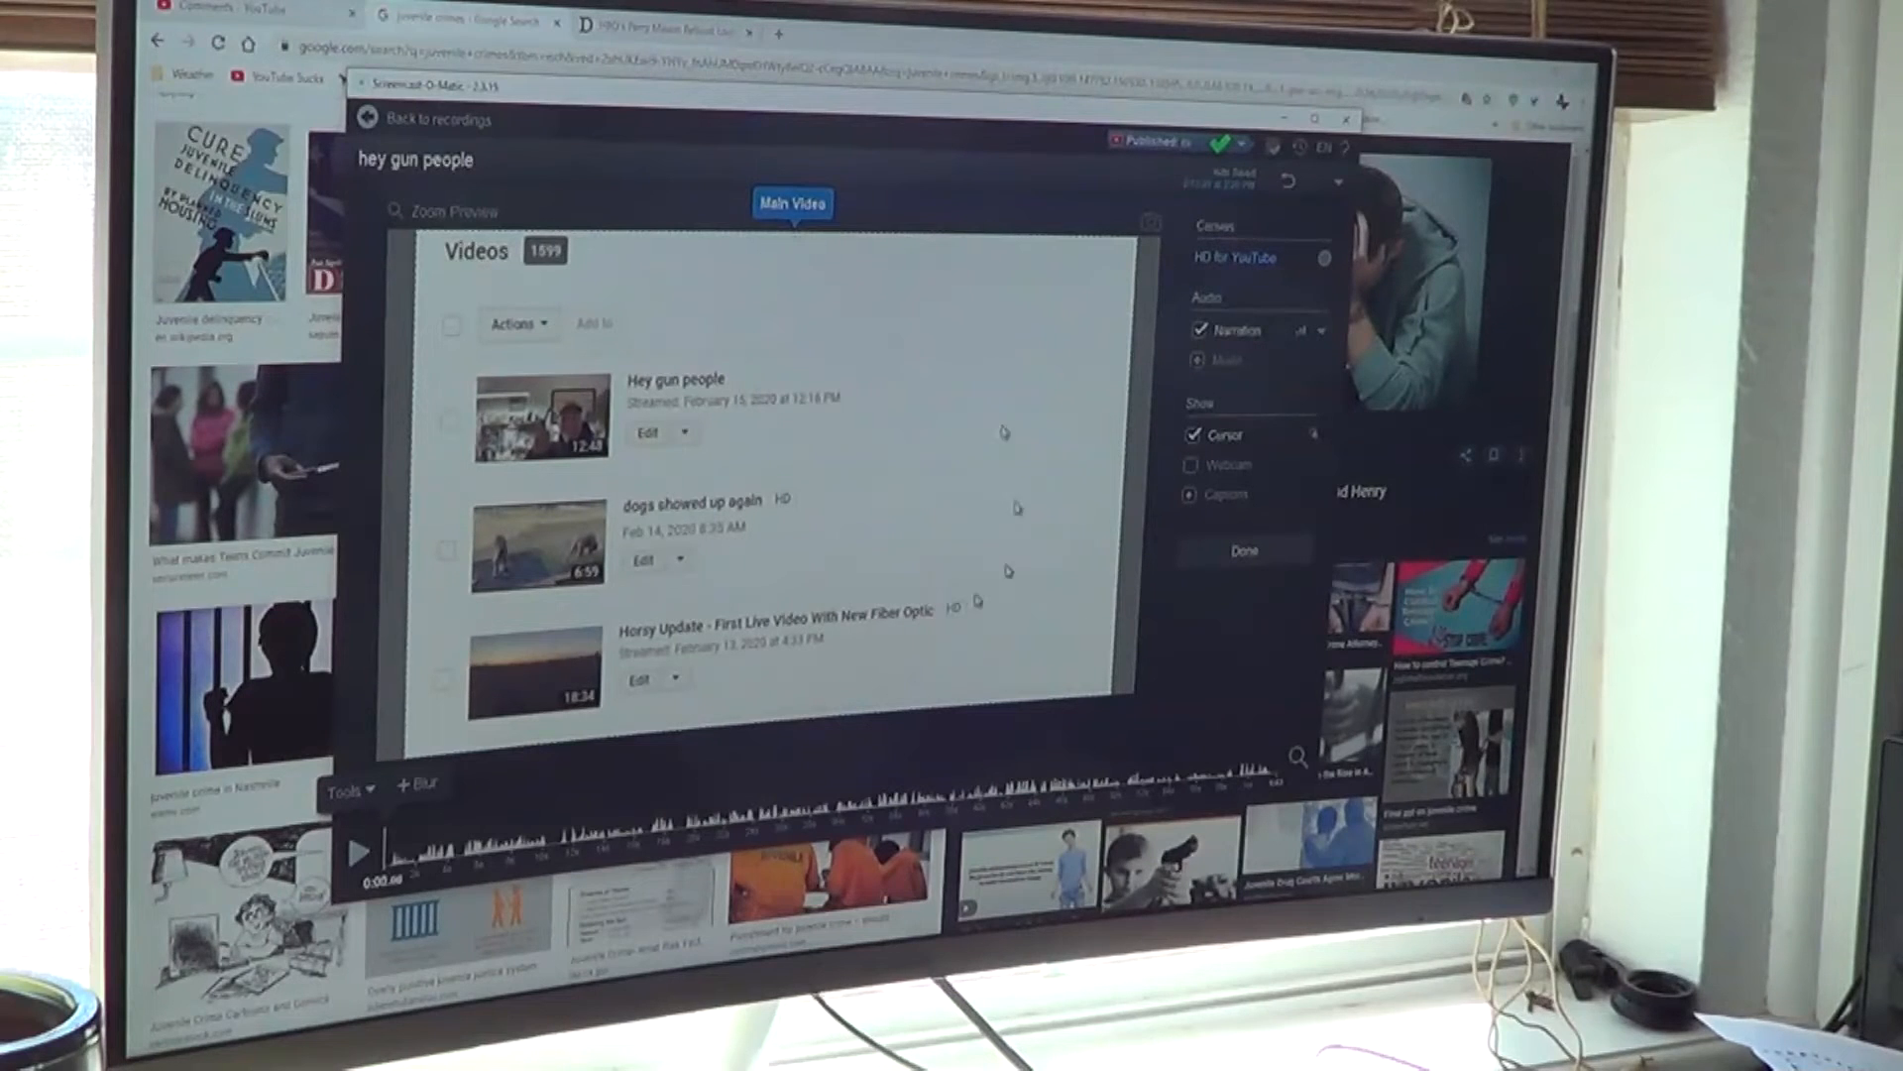
mouse_move(1238, 258)
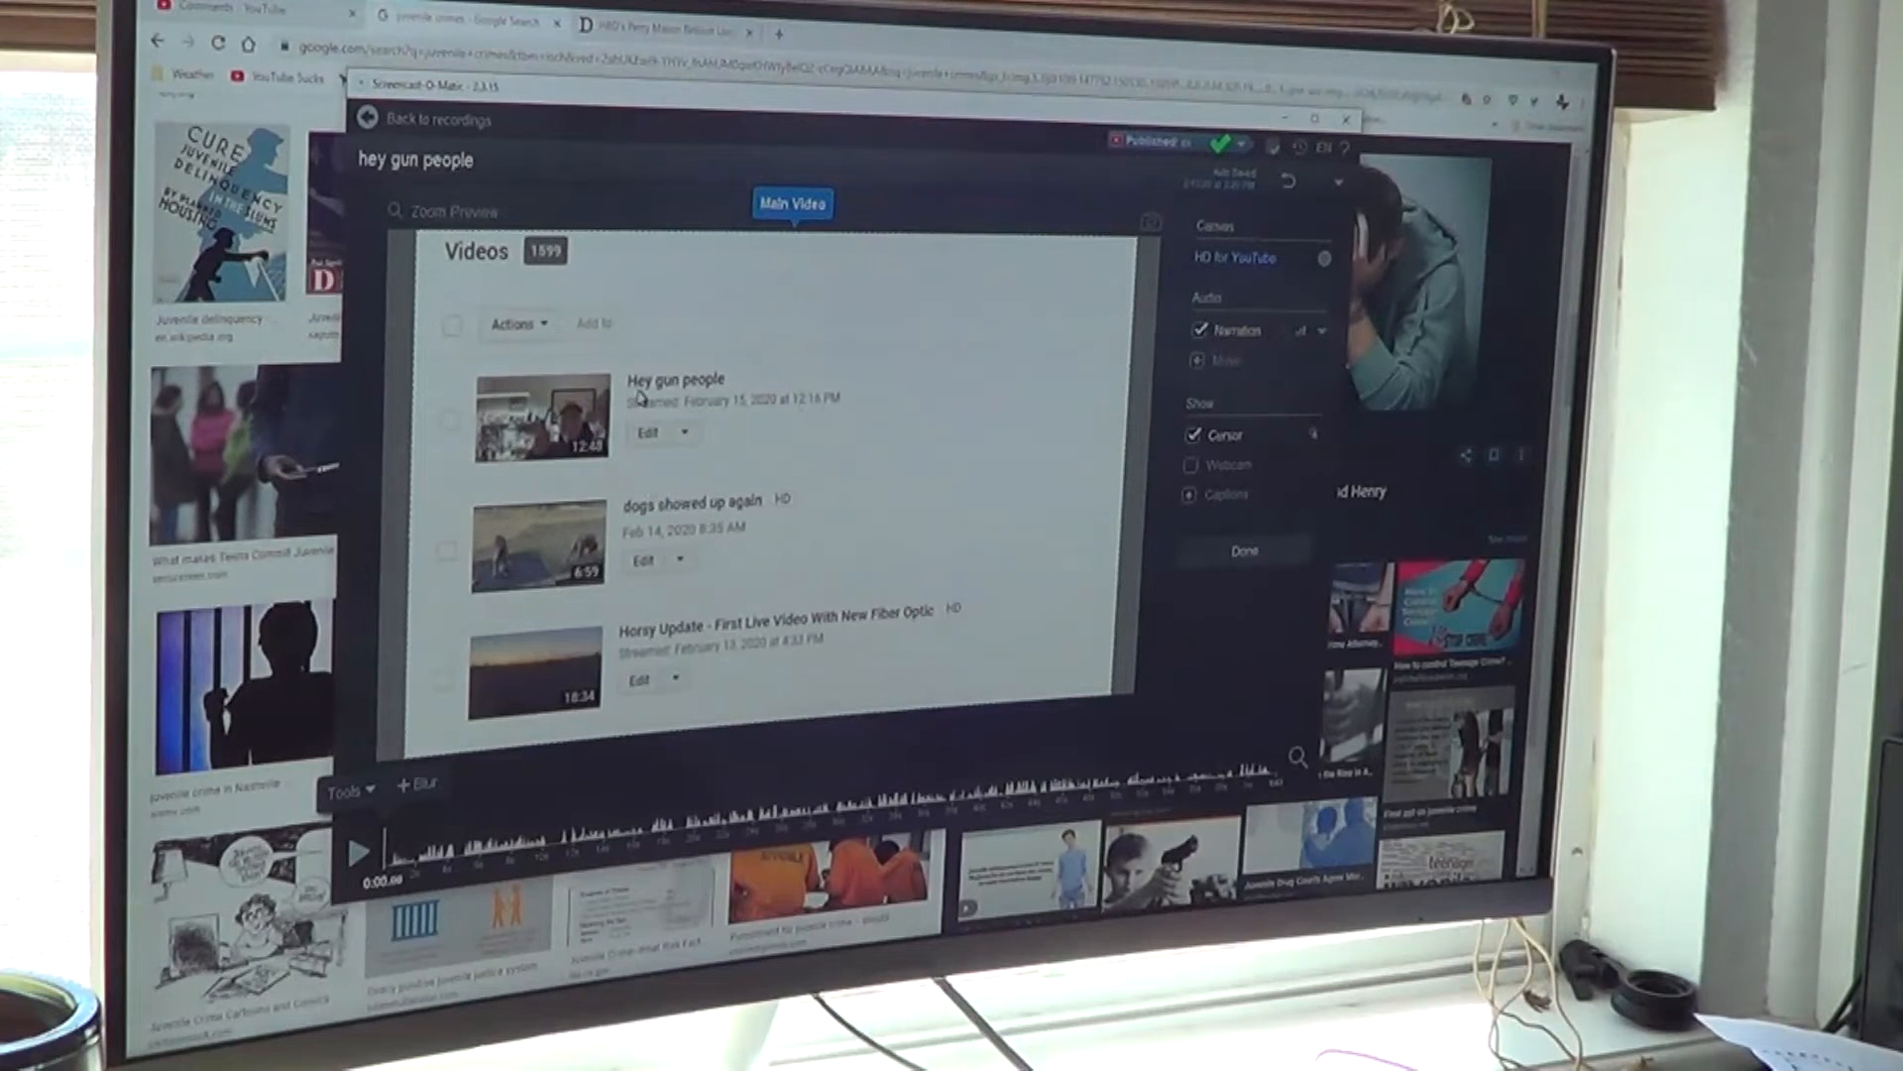
- Add a text overlay and begin typing 'shut up you big dummy'
left_click(348, 788)
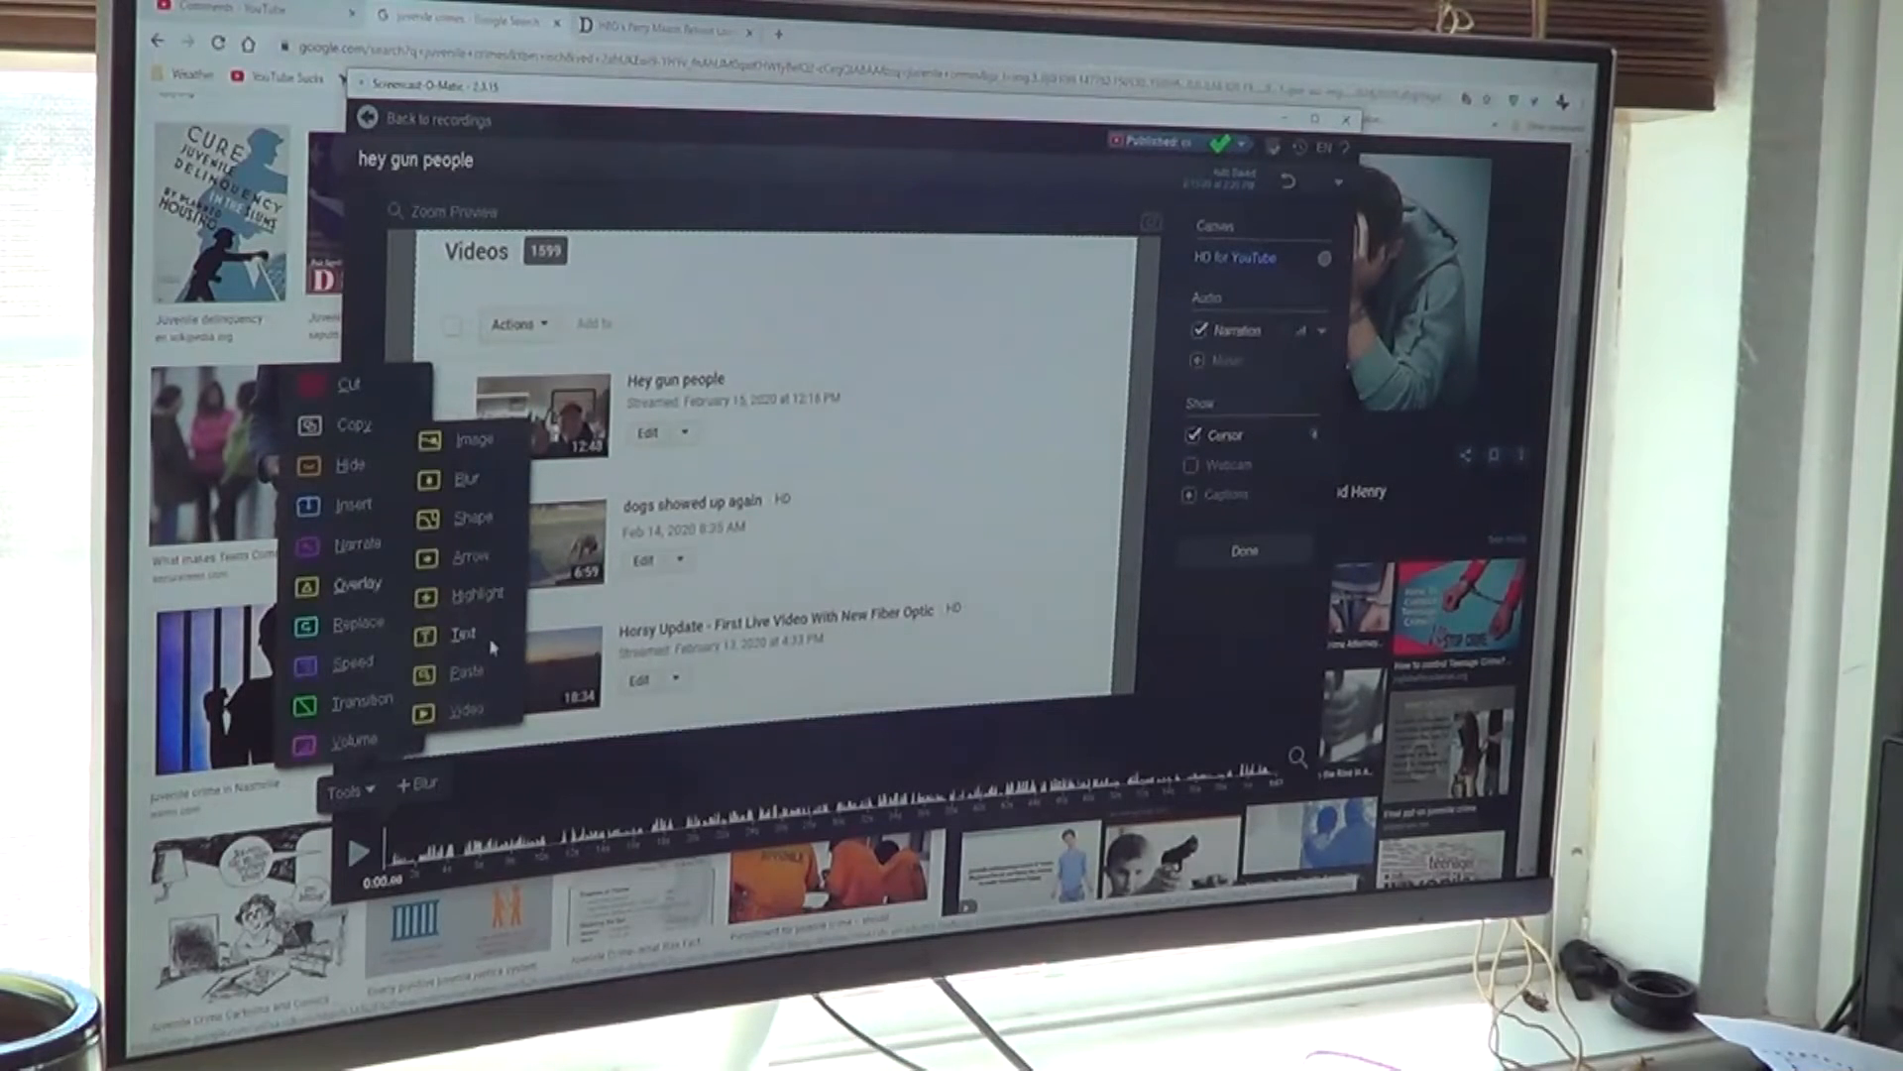
left_click(464, 632)
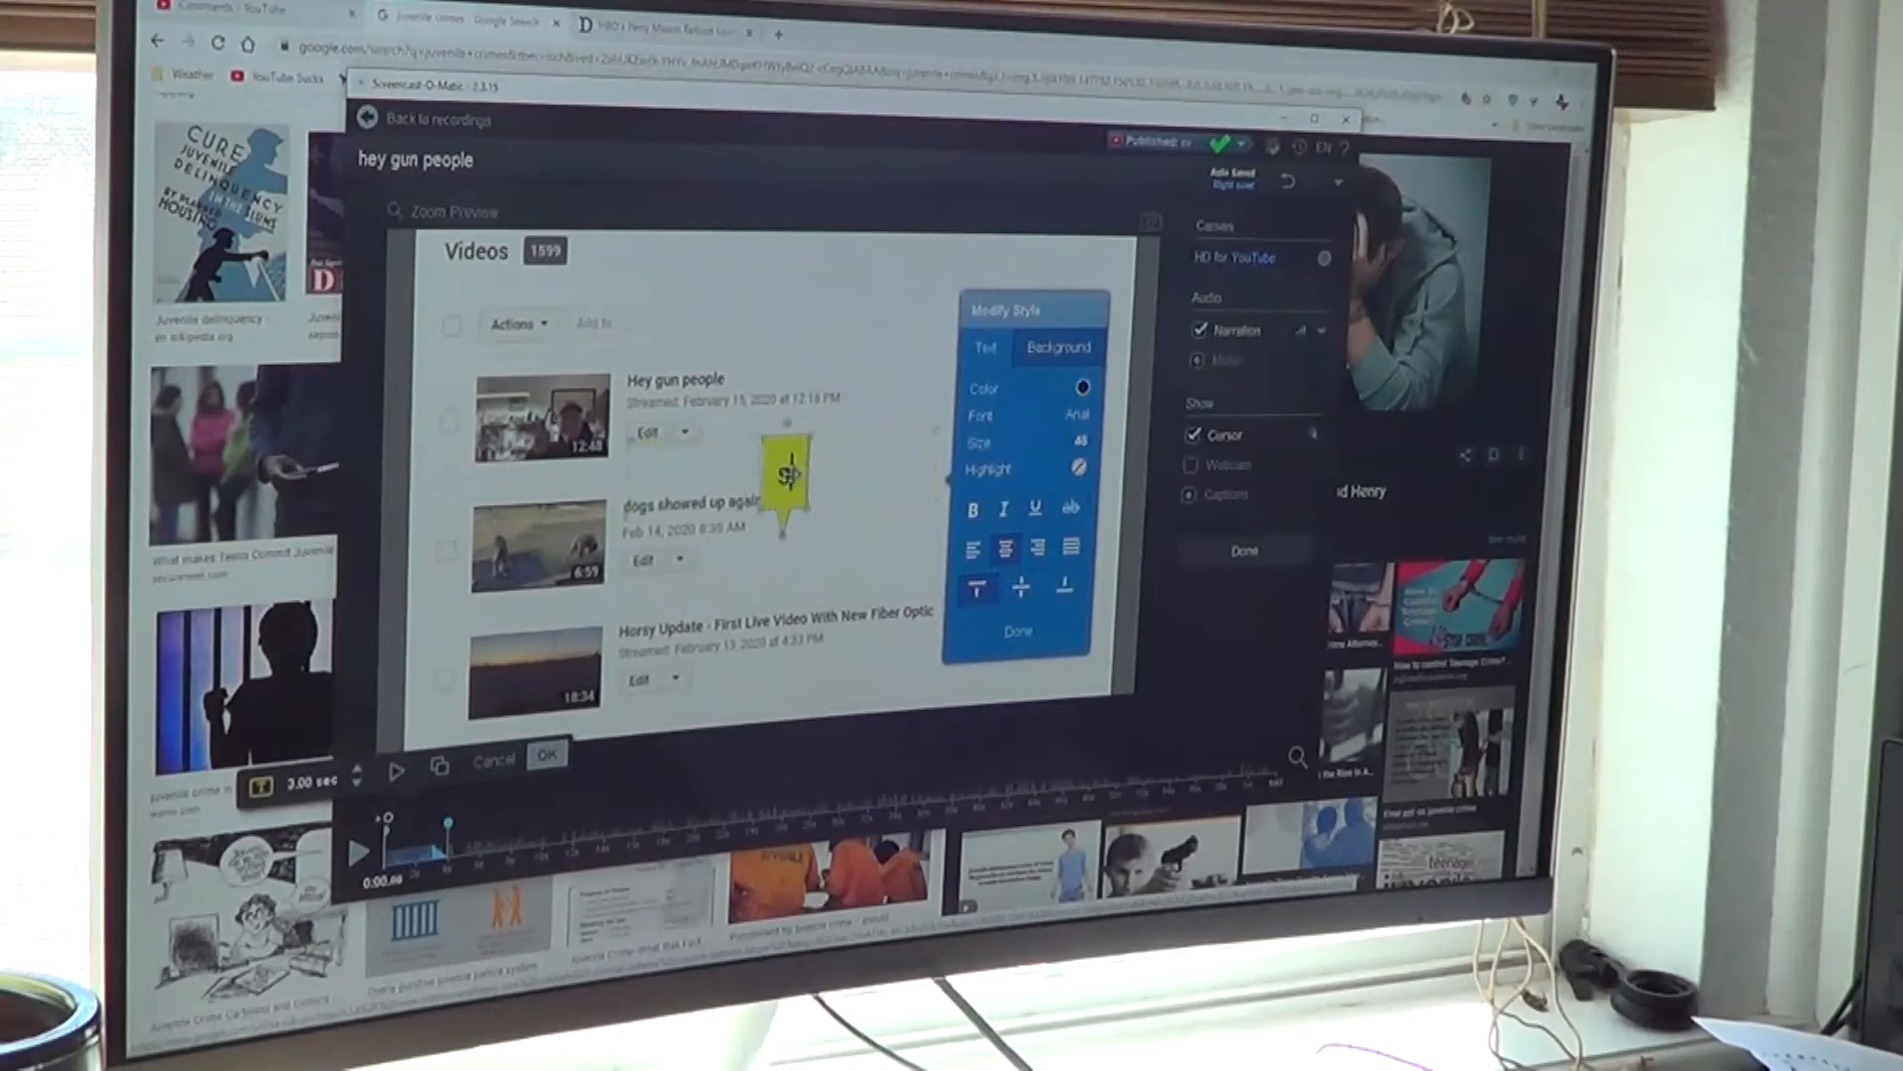
type("shut up you big dummy")
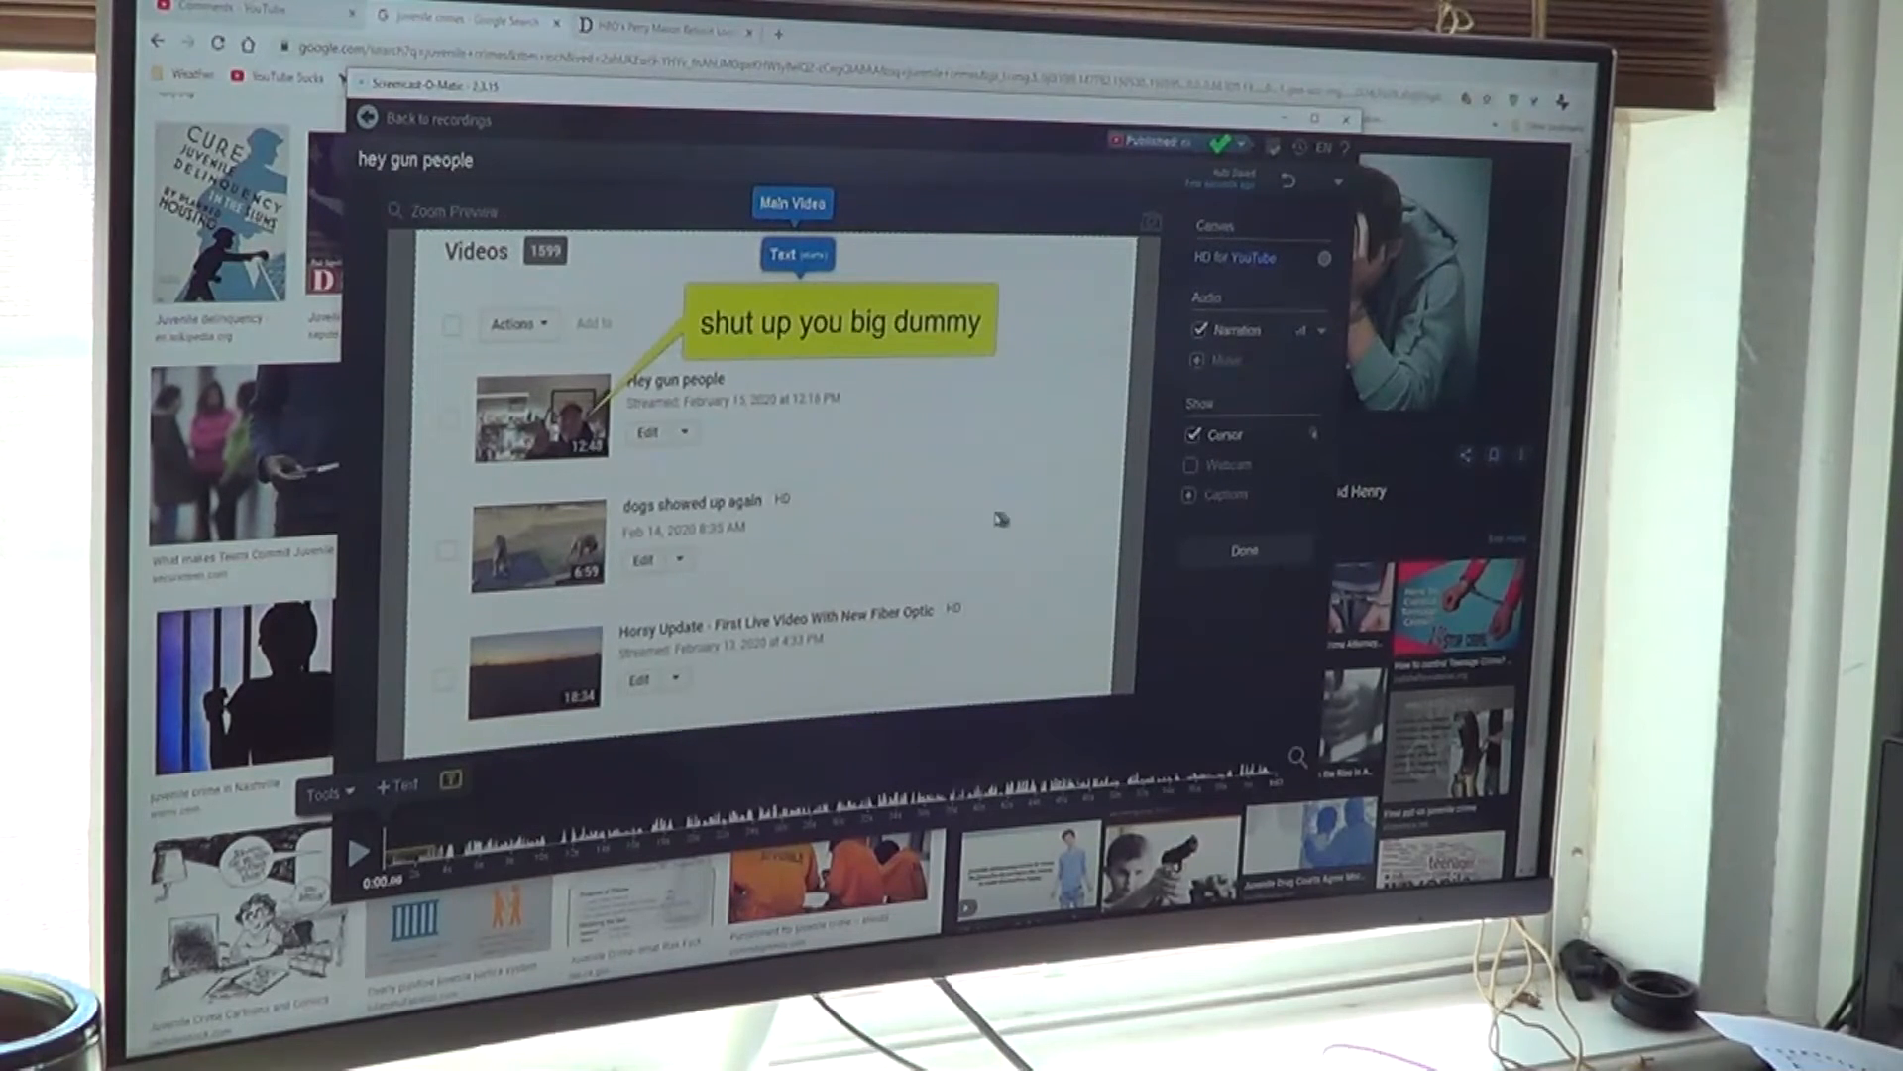
mouse_move(929, 414)
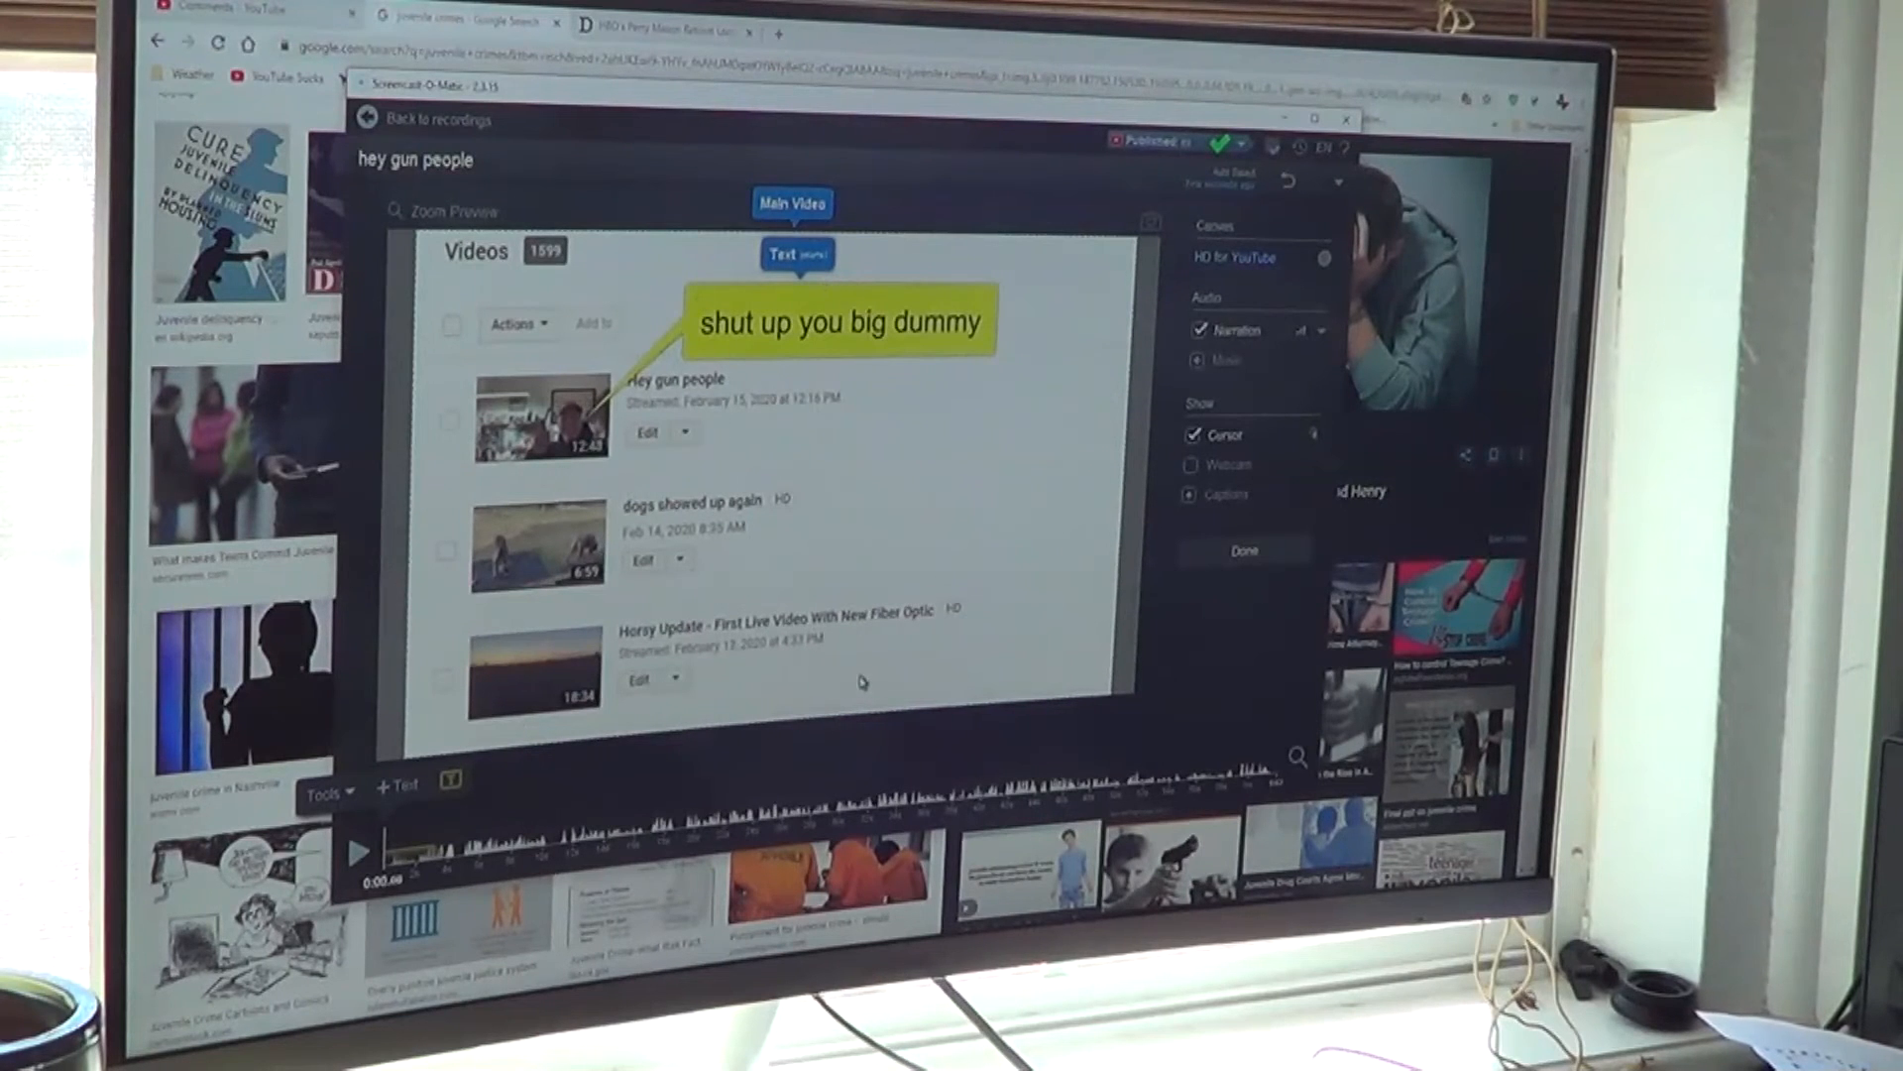
mouse_move(883, 520)
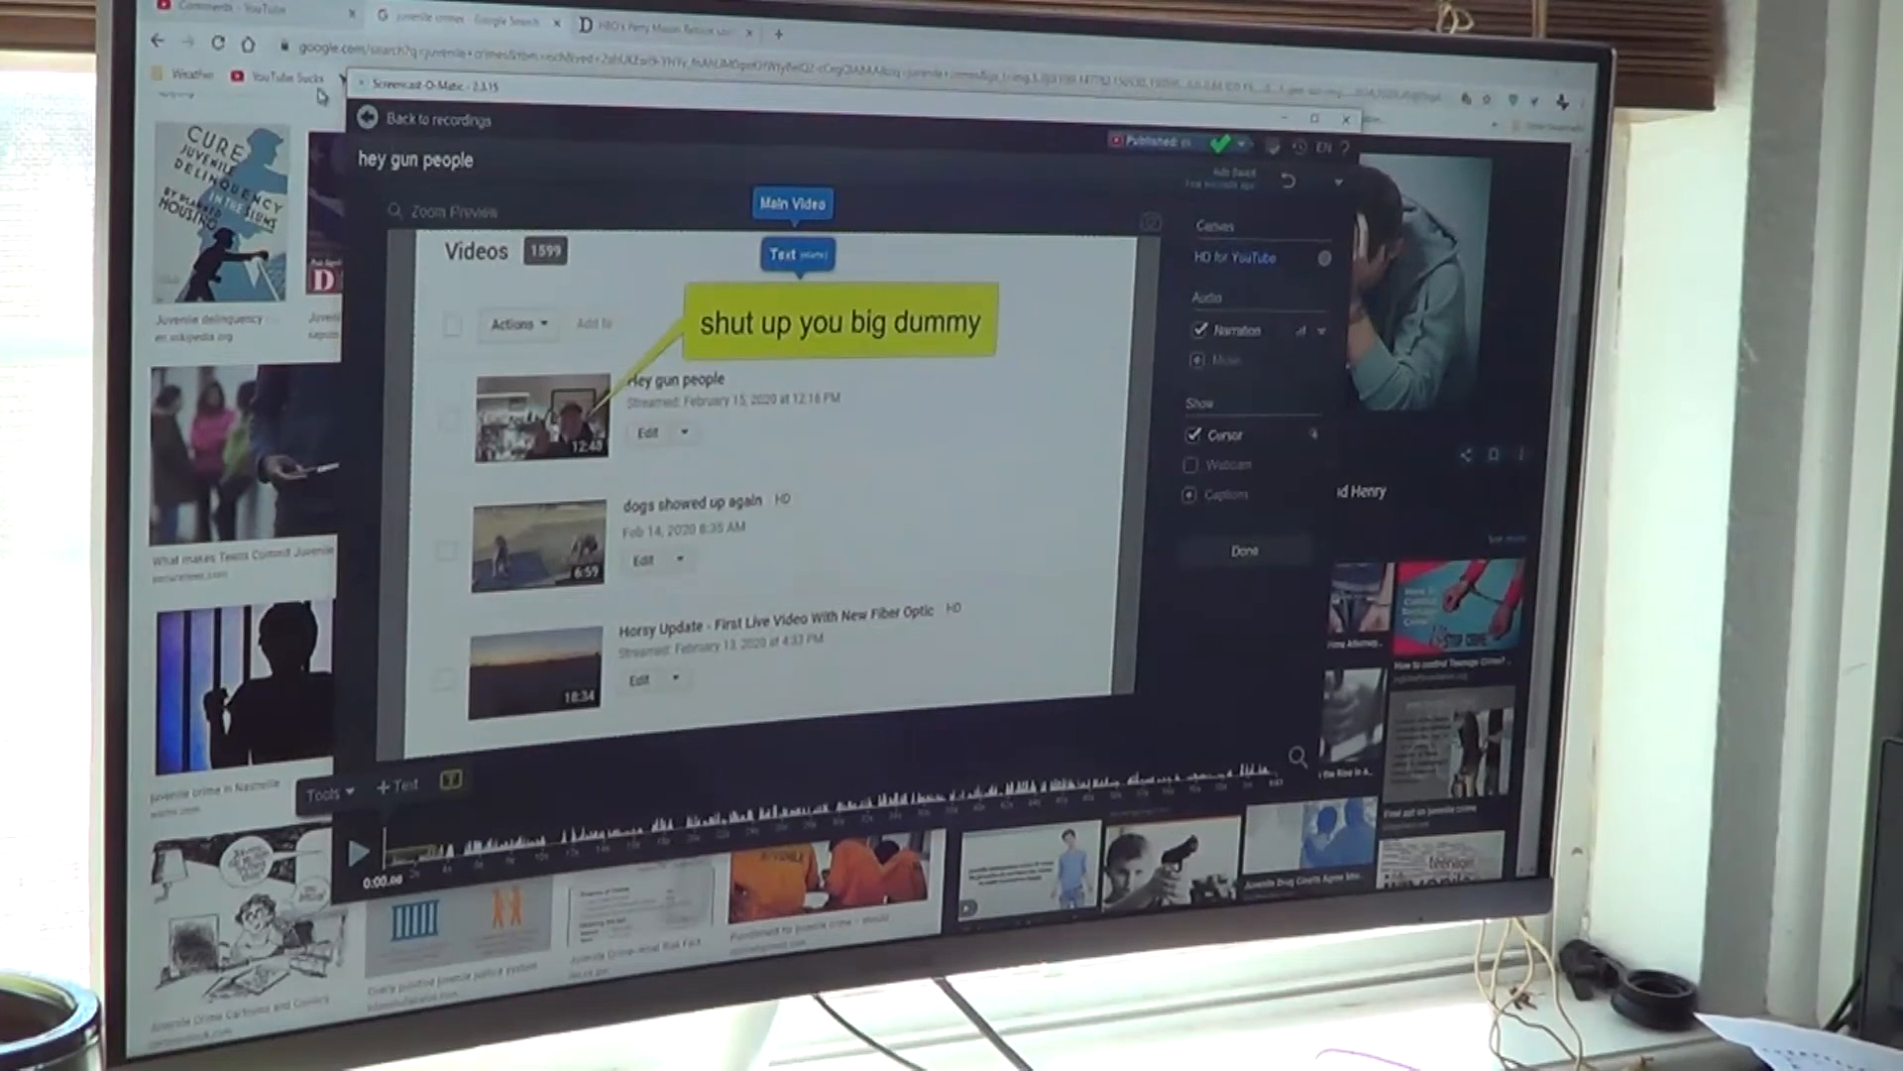
- Close the 'hey gun people' editor and open the 'coronavirus lies' recording for editing
left_click(423, 119)
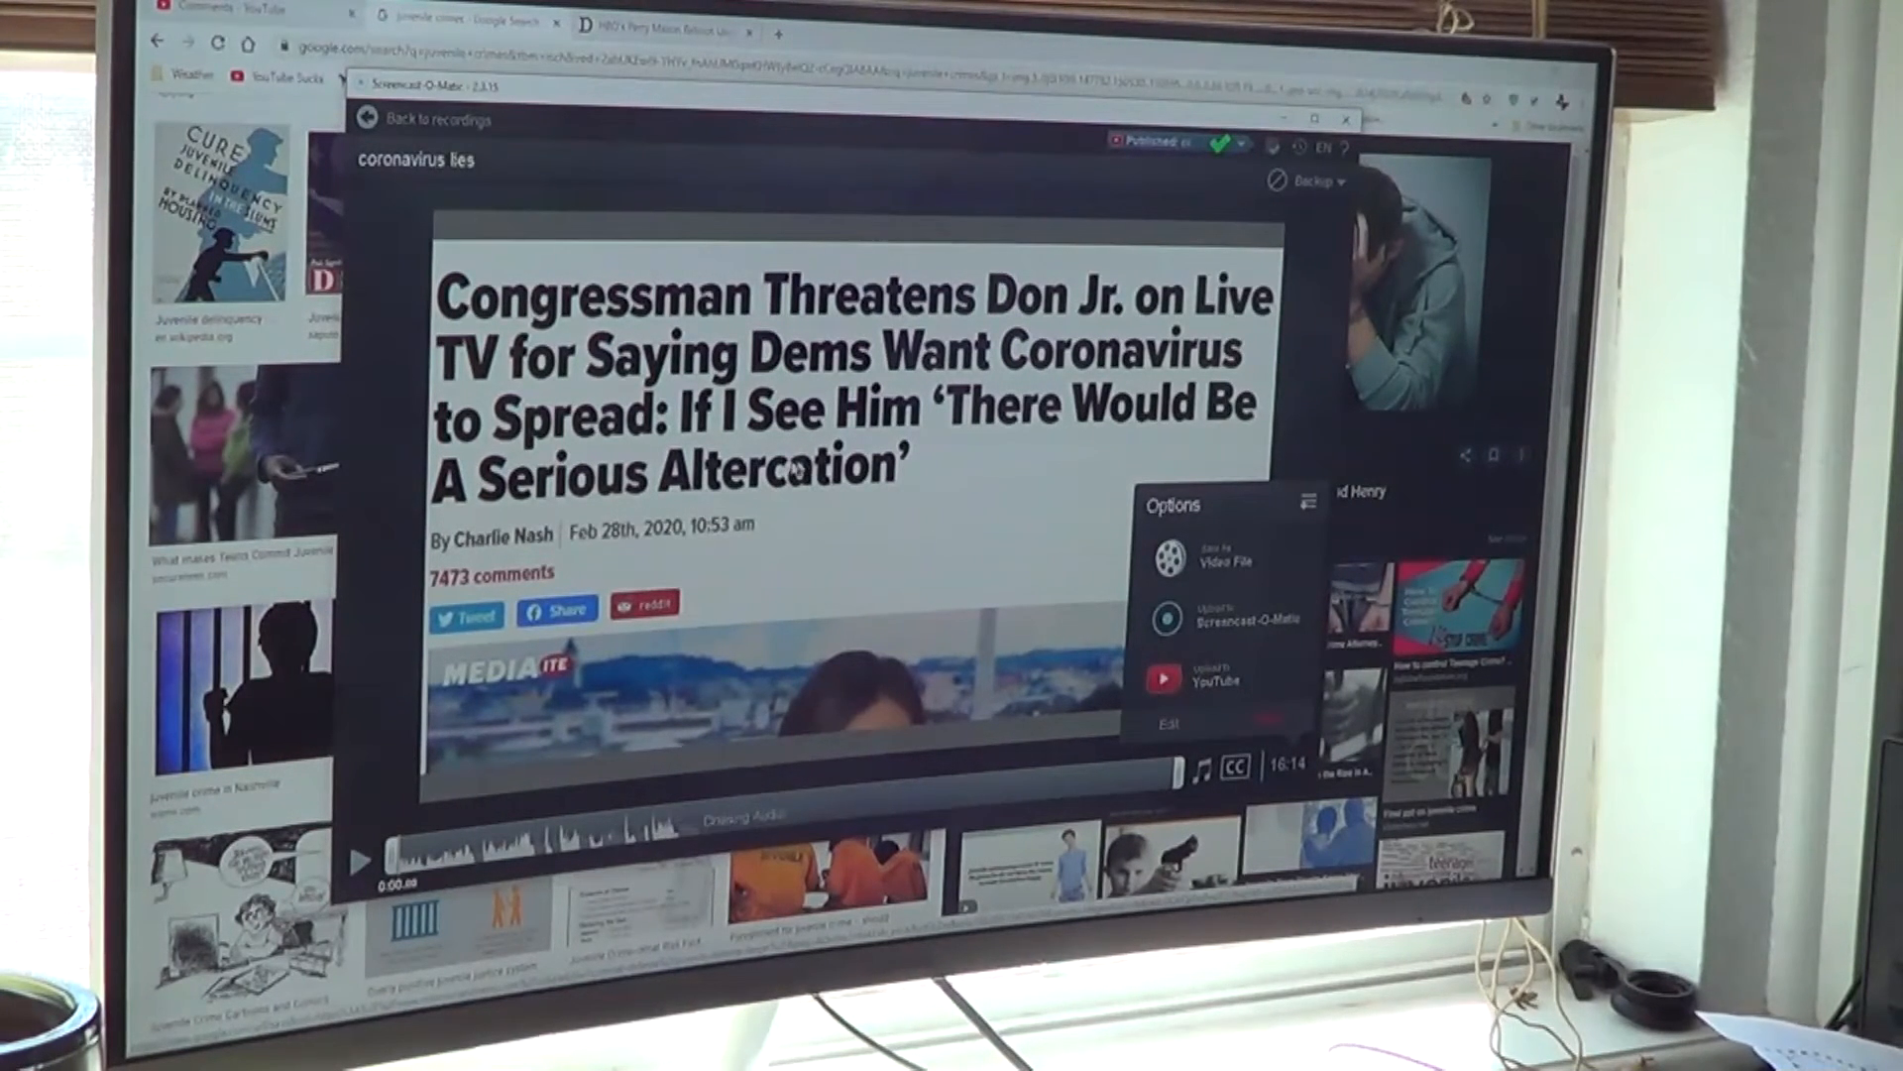
mouse_move(1162, 677)
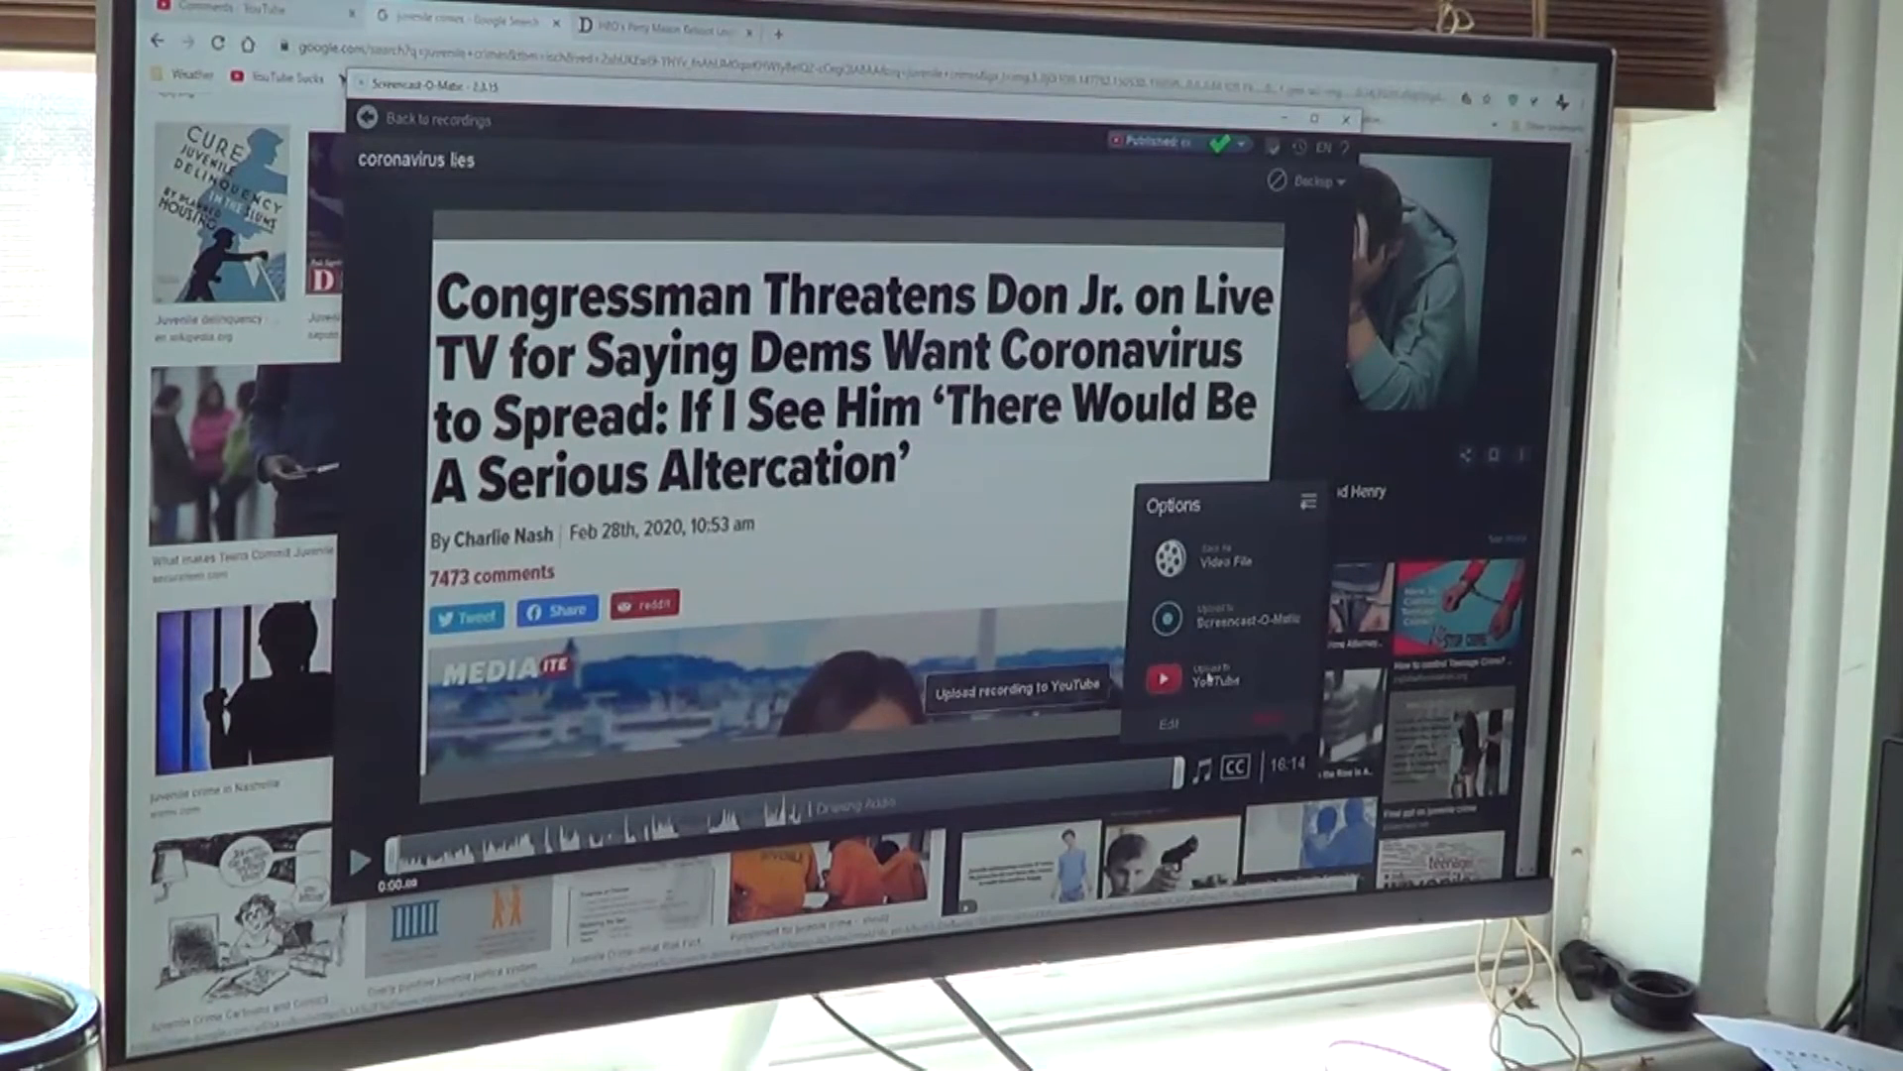
left_click(1214, 677)
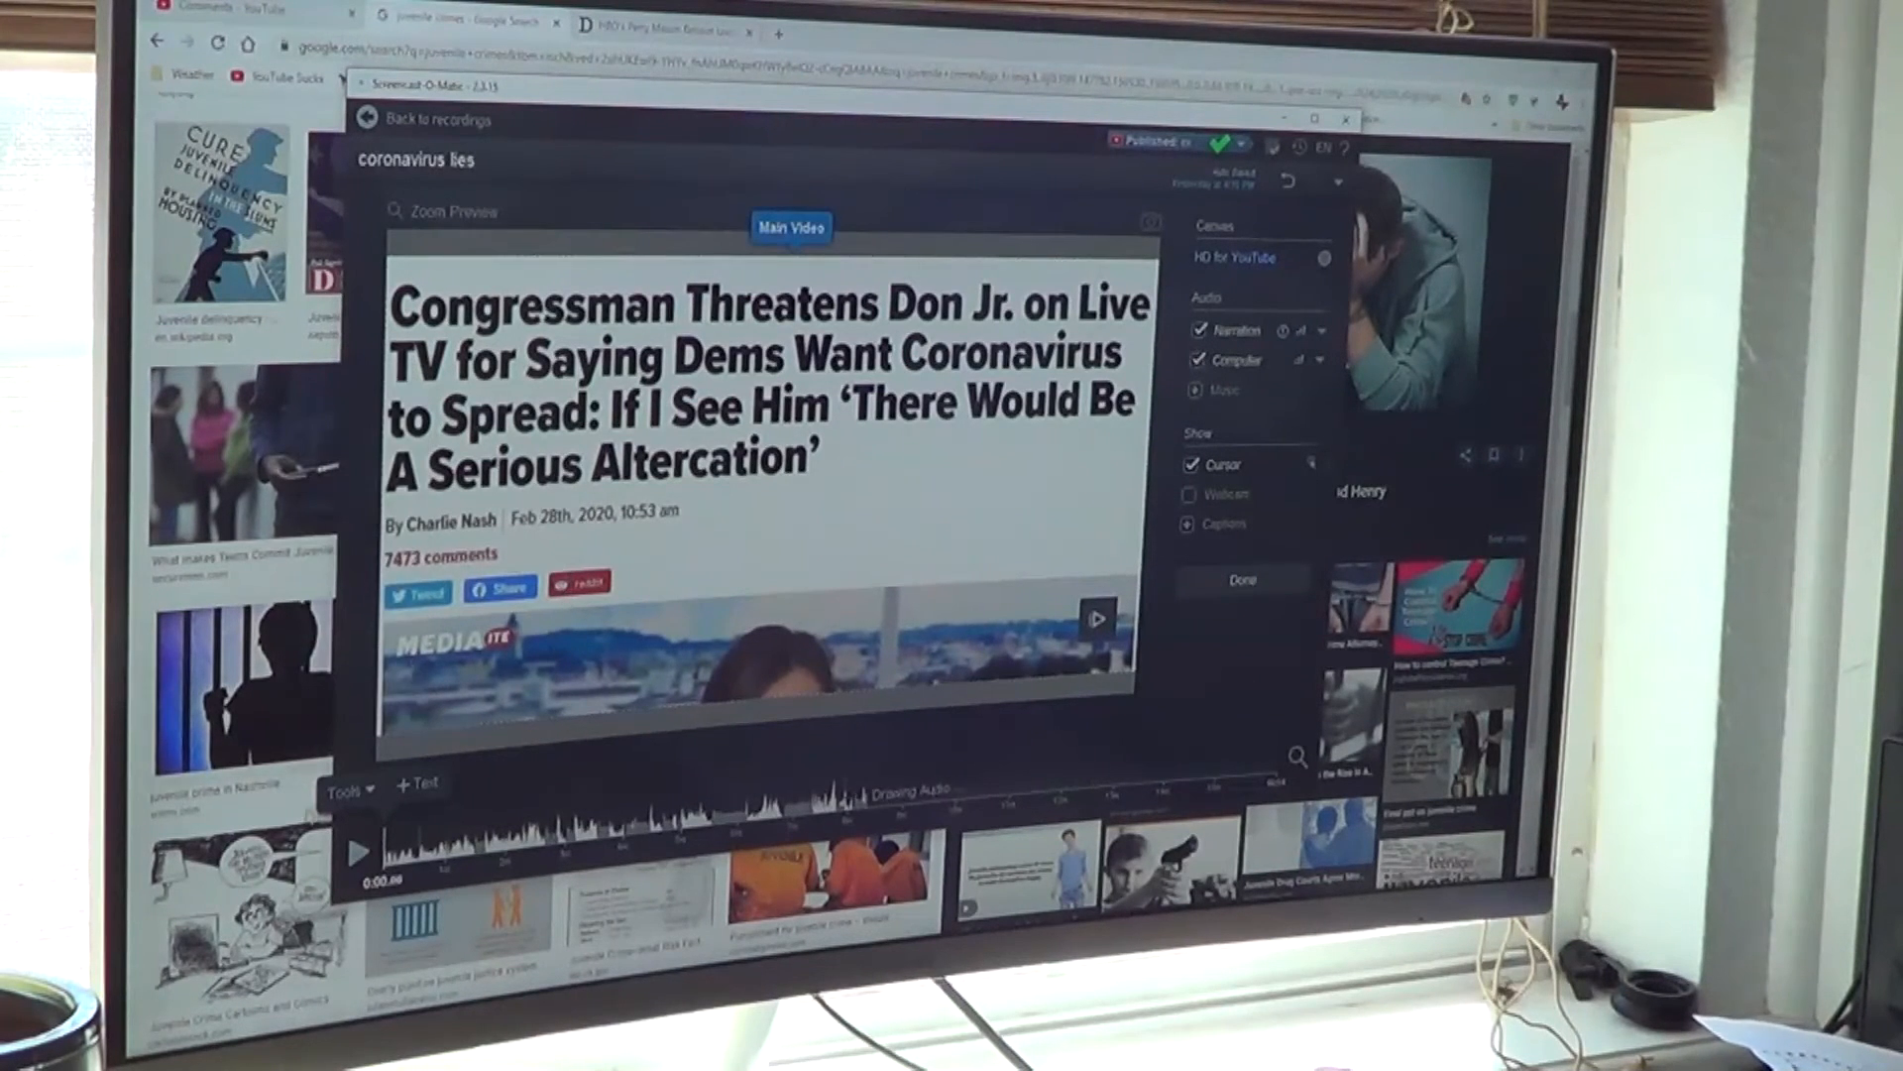
left_click(347, 786)
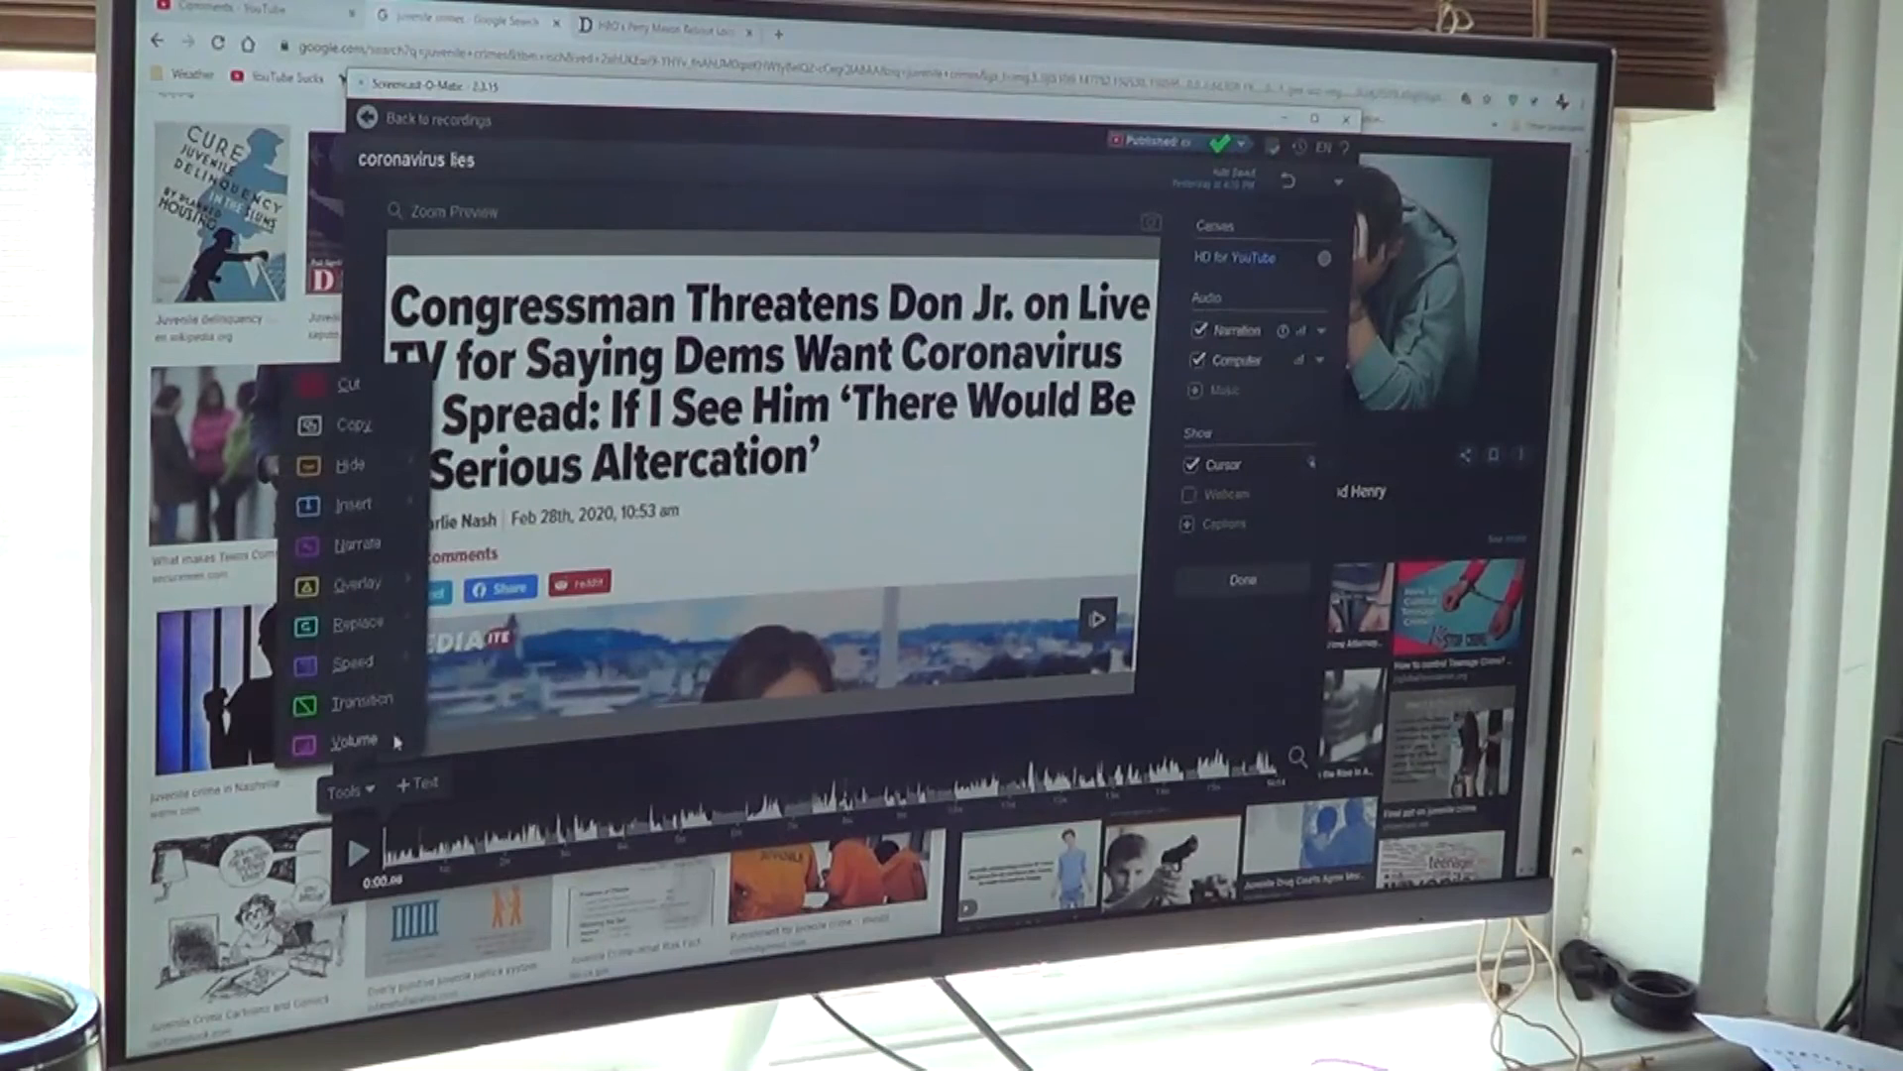
left_click(353, 624)
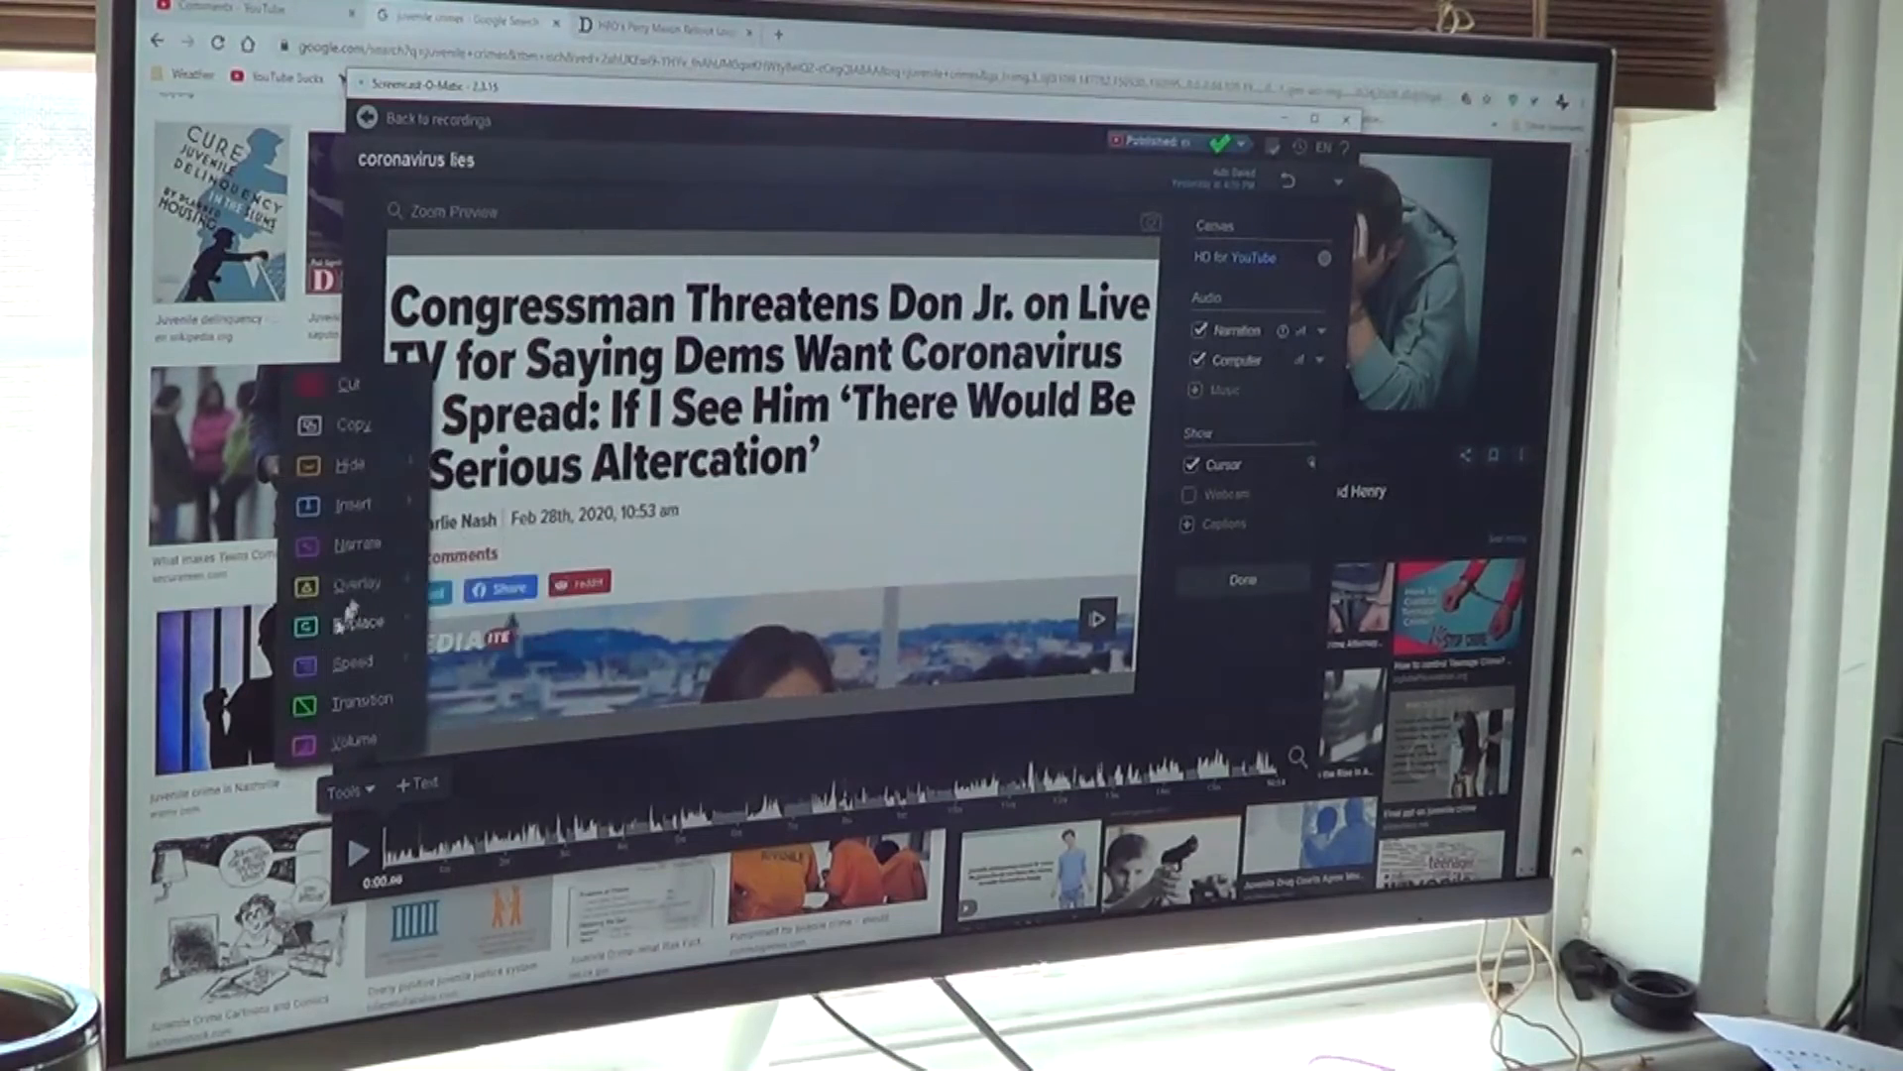
left_click(353, 503)
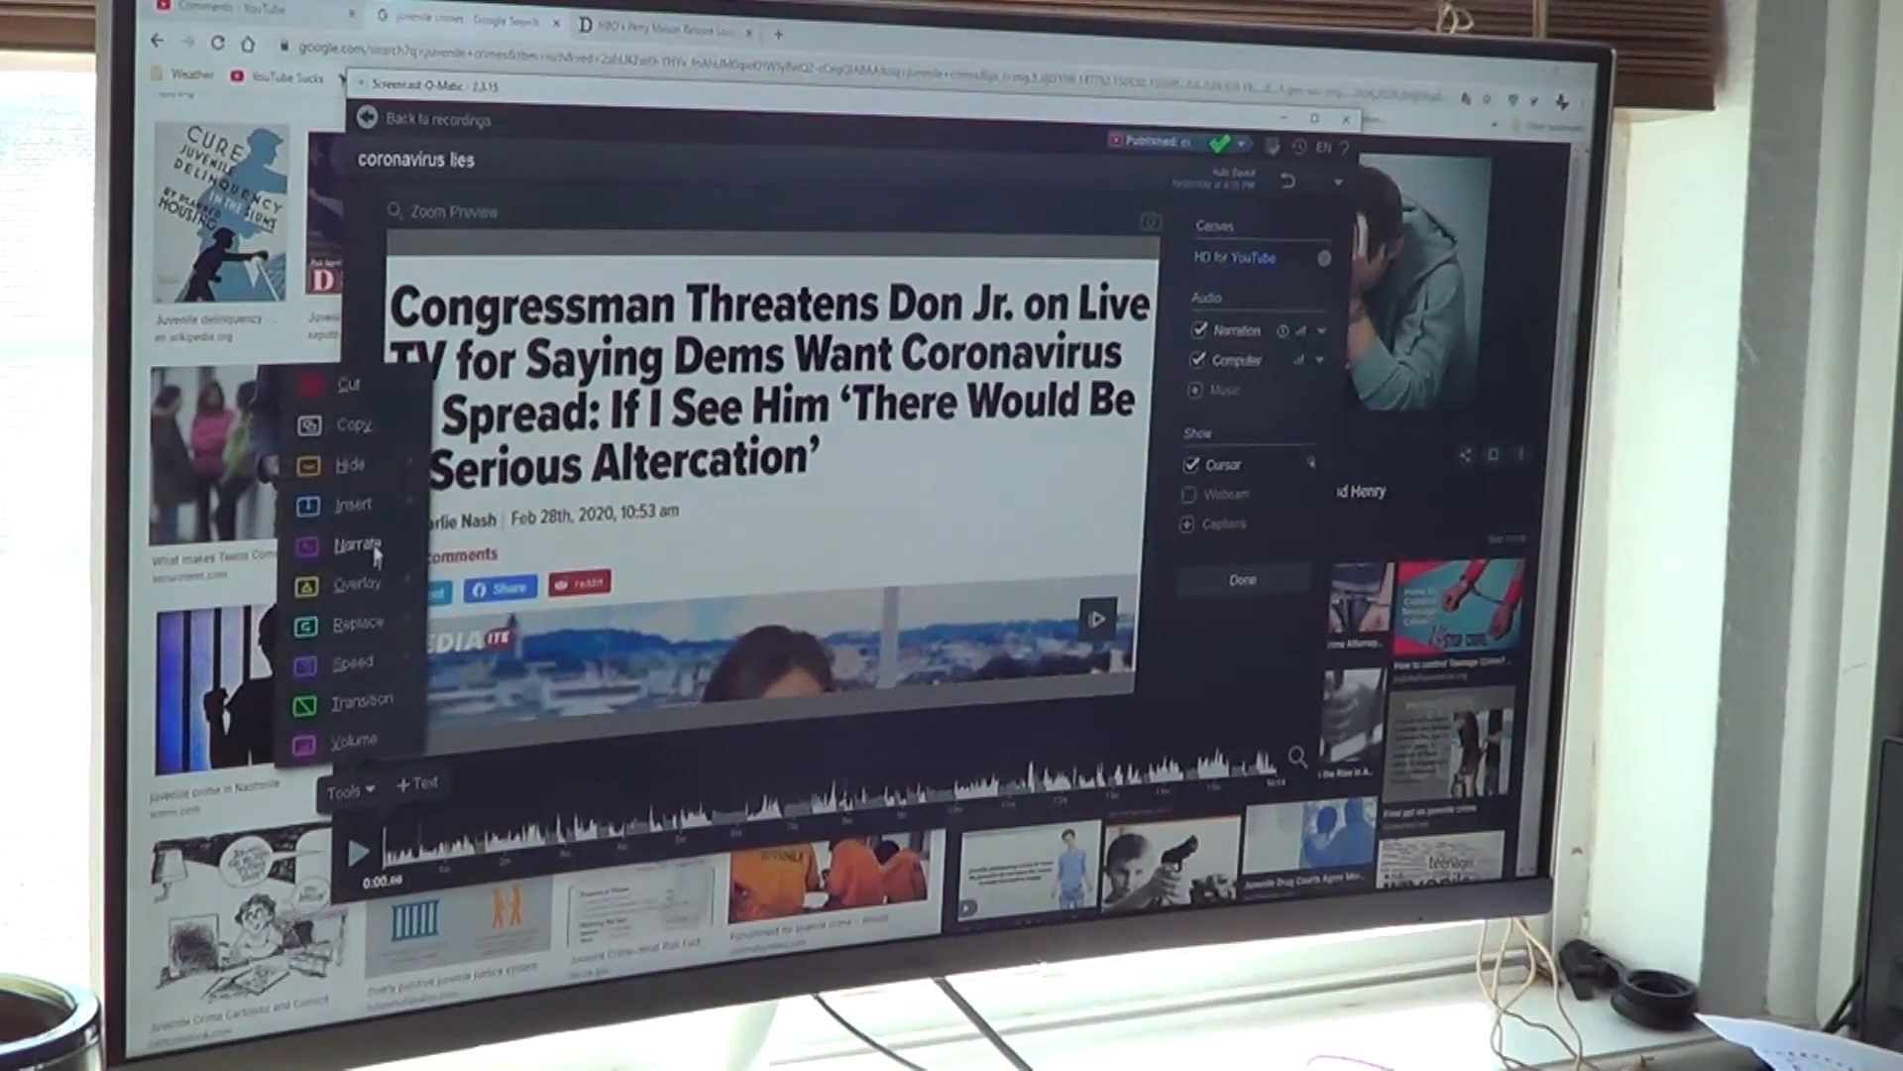
left_click(353, 503)
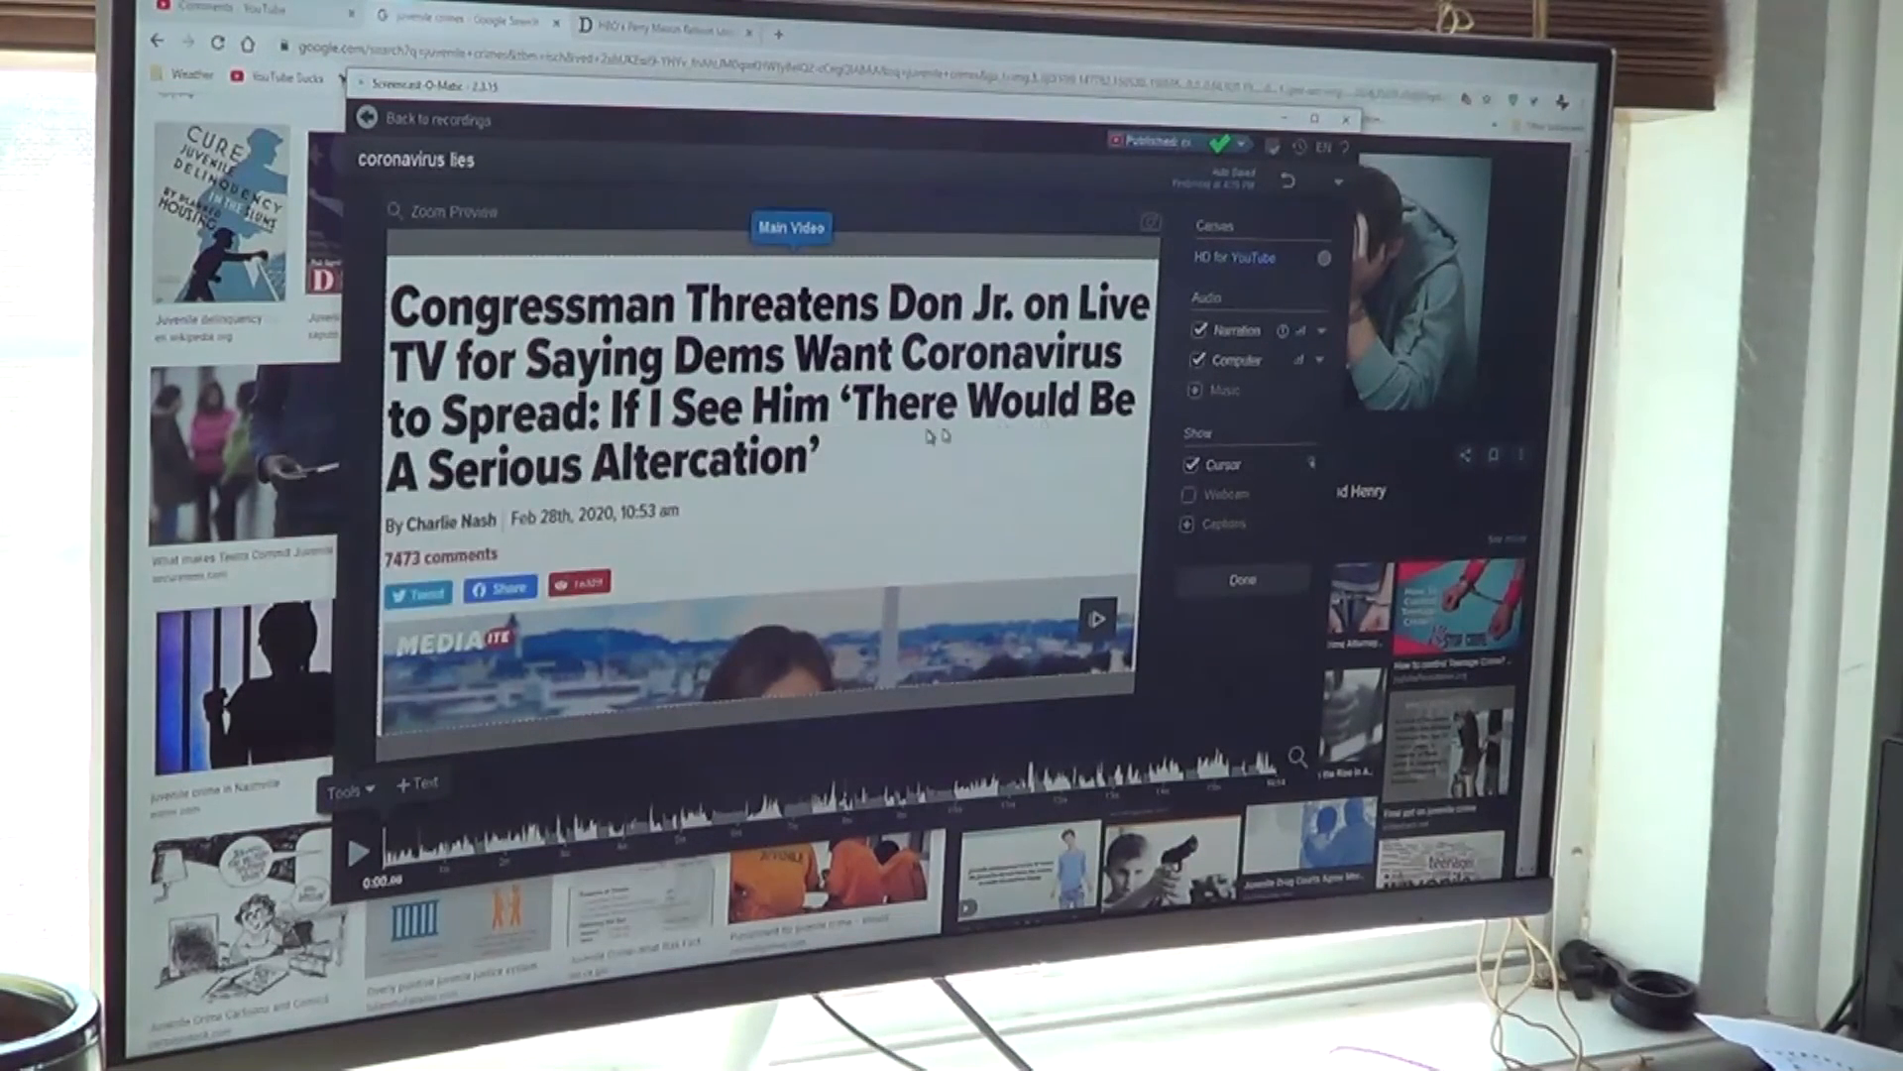
mouse_move(832, 340)
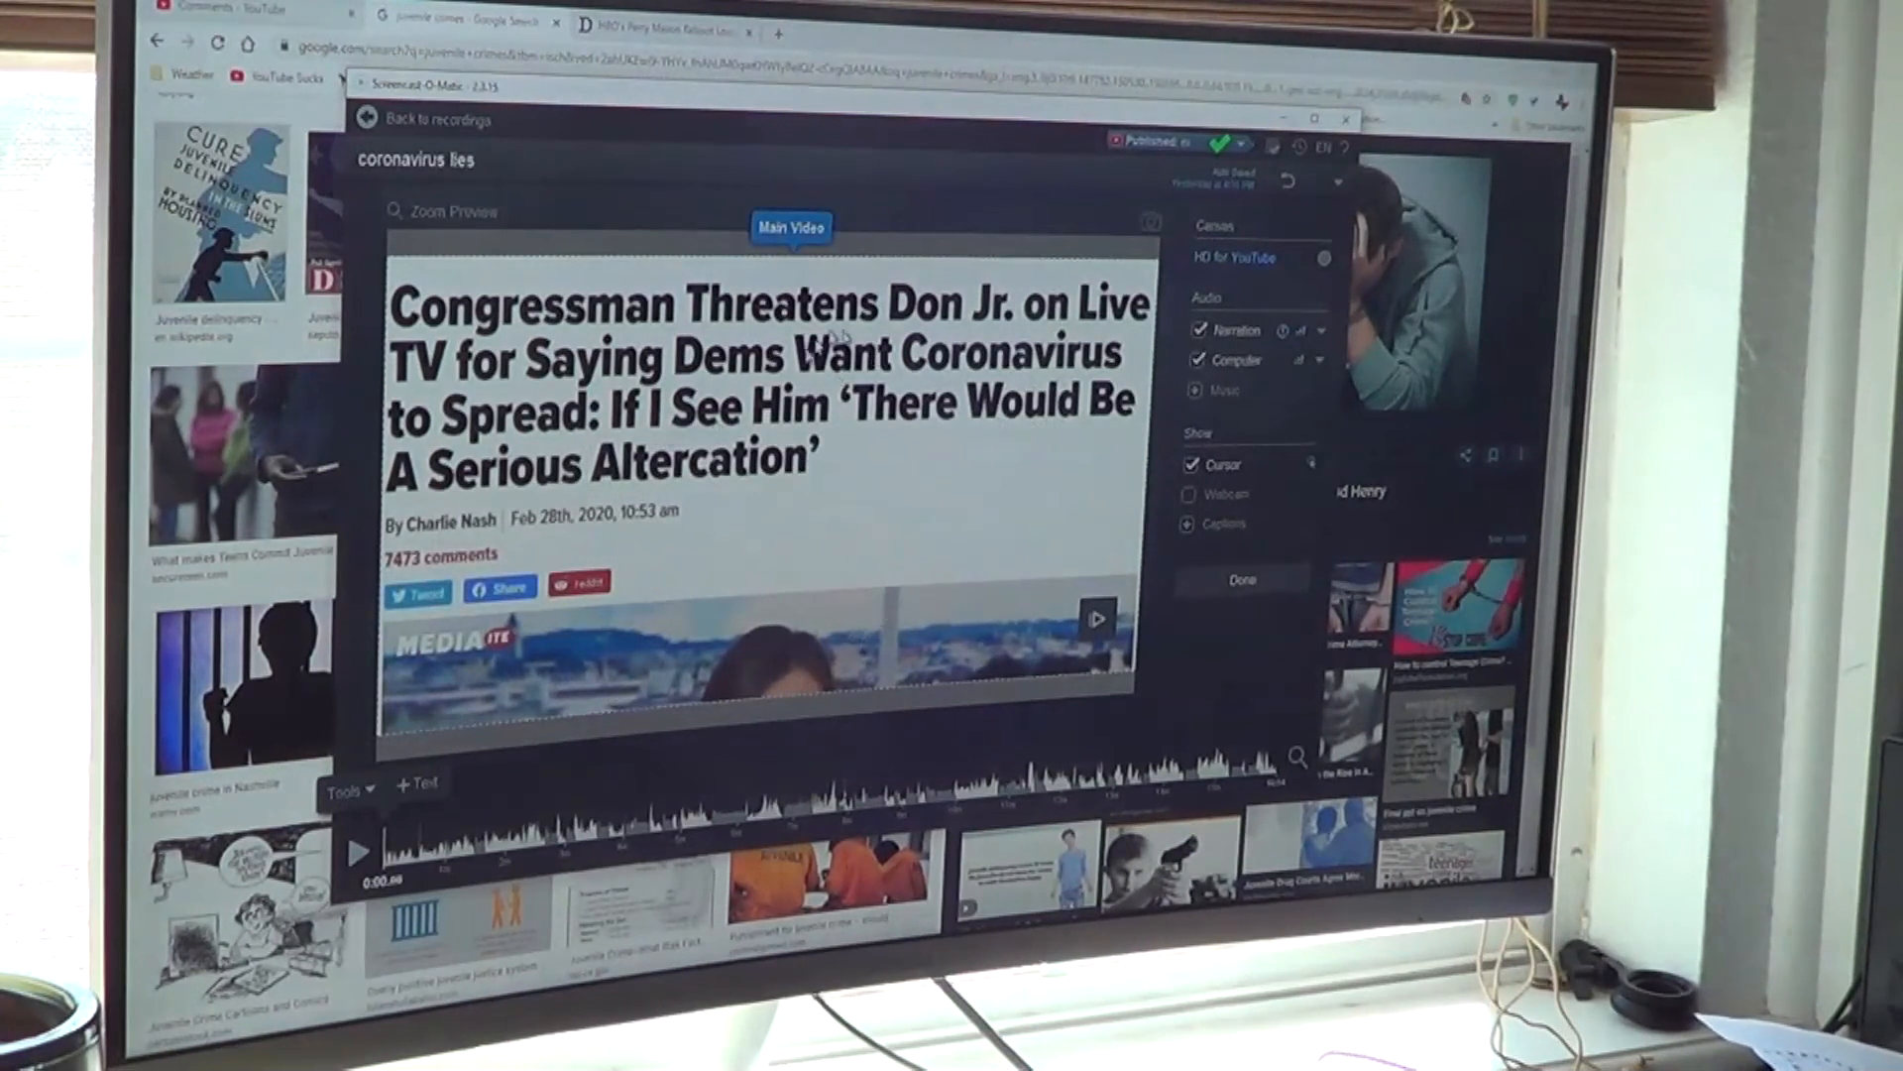
mouse_move(898, 455)
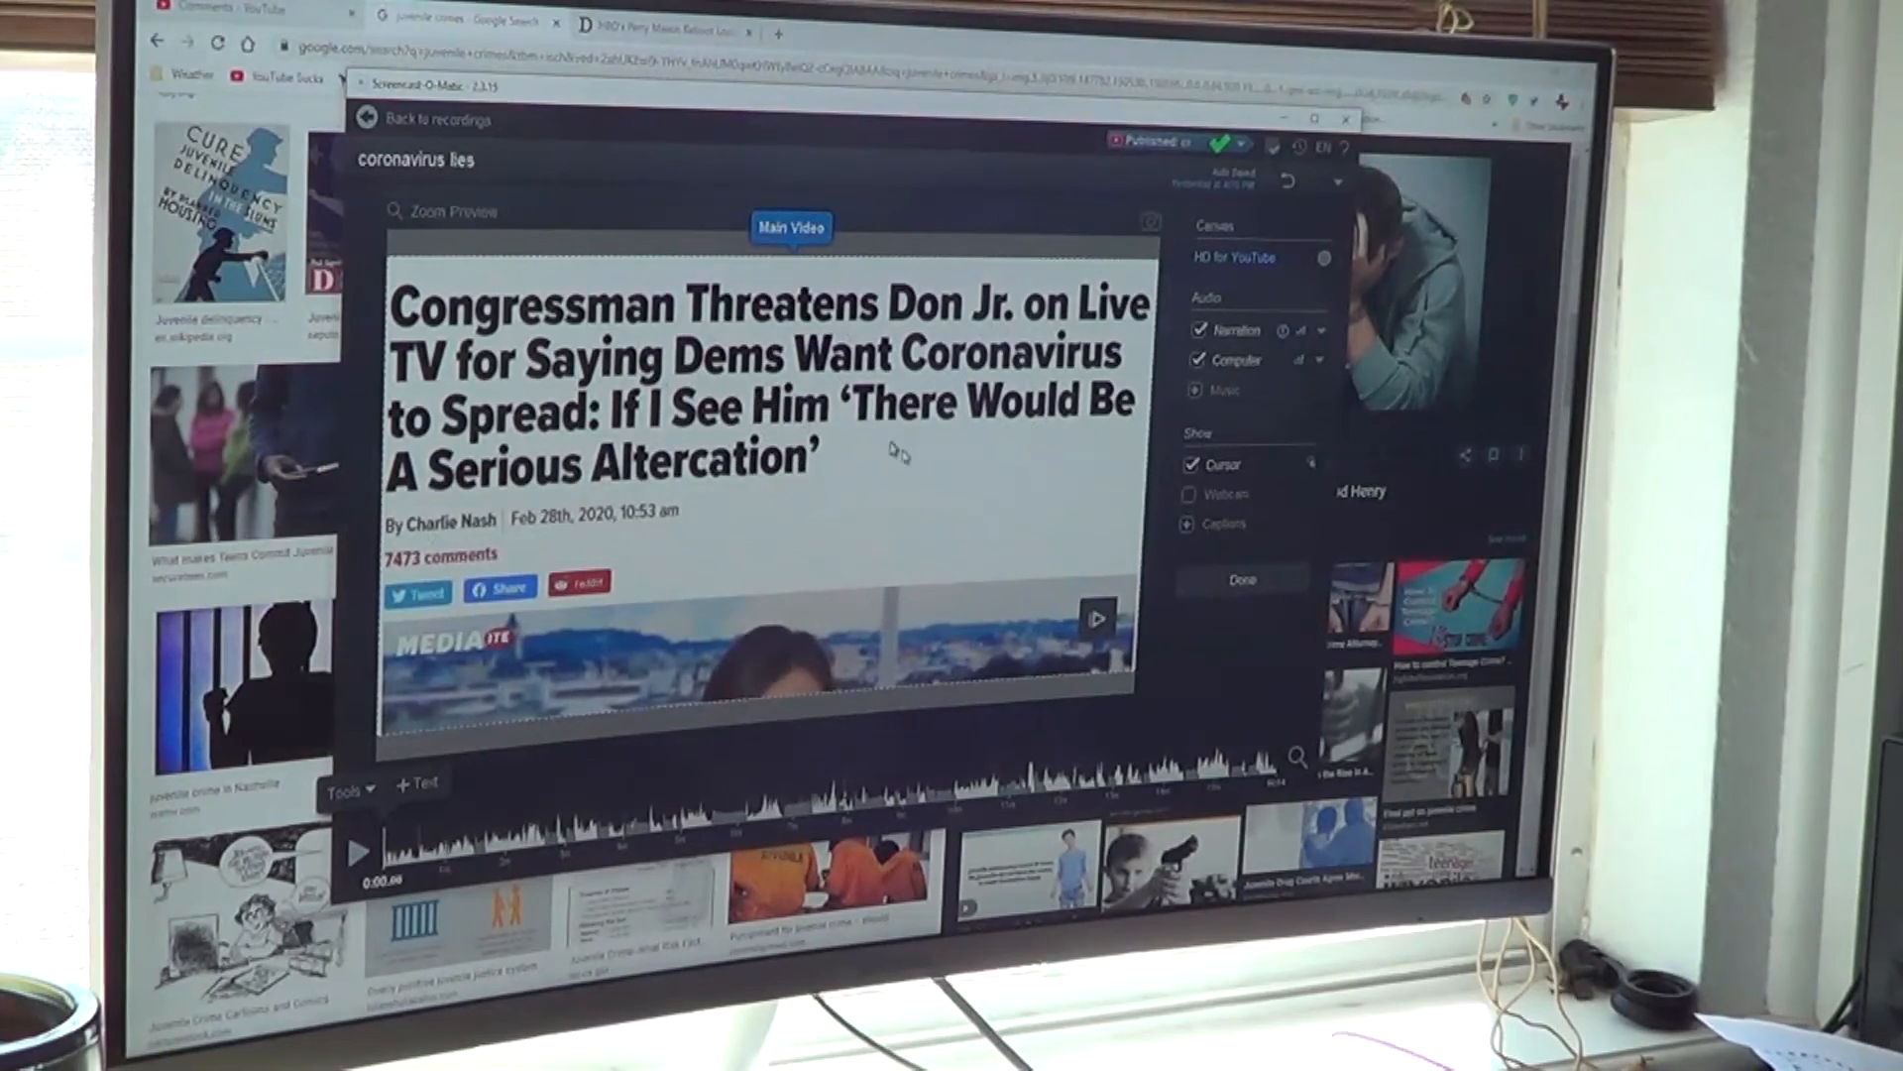